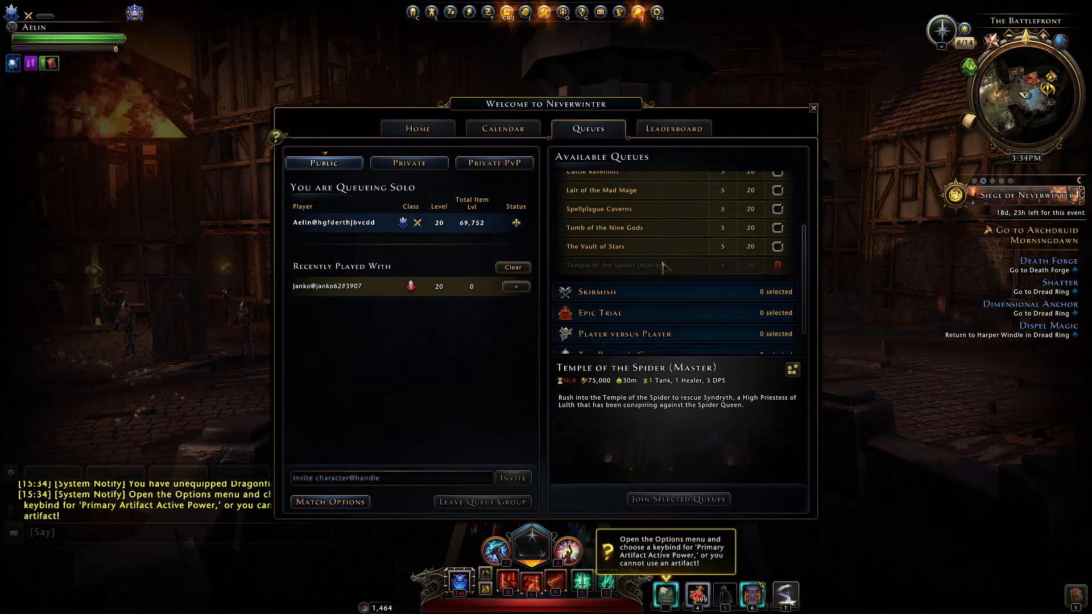
# Scroll to the trials and open Tower of the Mad Mage, then Crown of Keldegonn (Master).
pyautogui.scroll(-3)
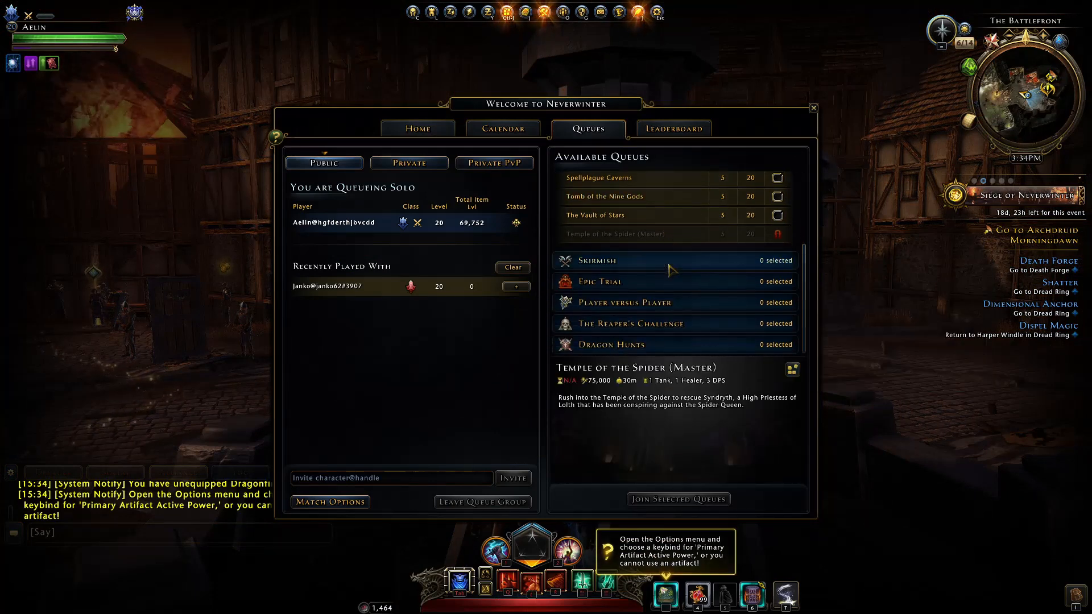
pyautogui.scroll(-3)
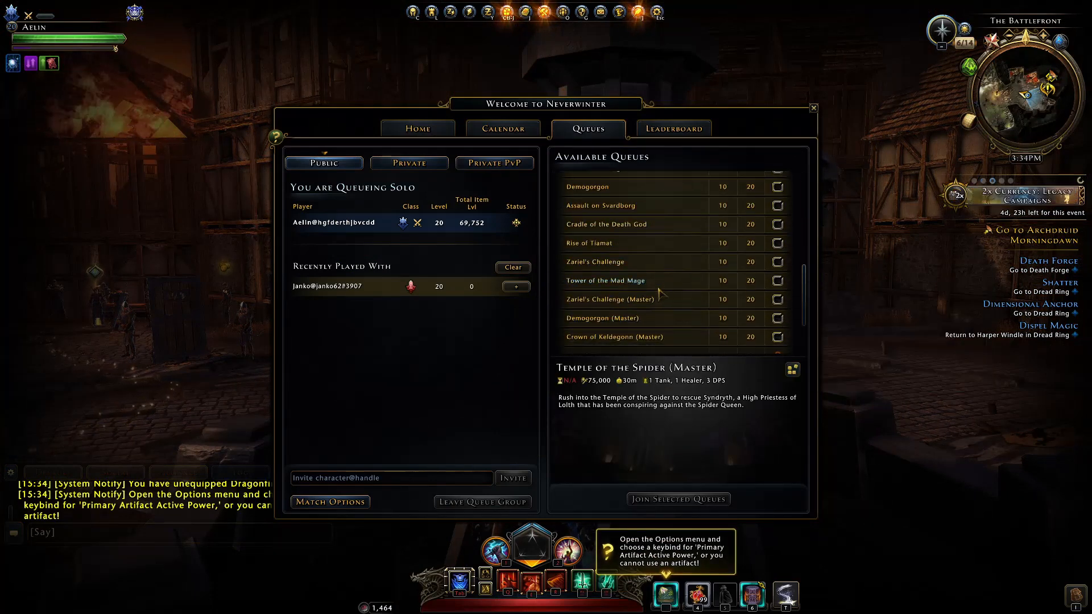
pyautogui.moveTo(643, 266)
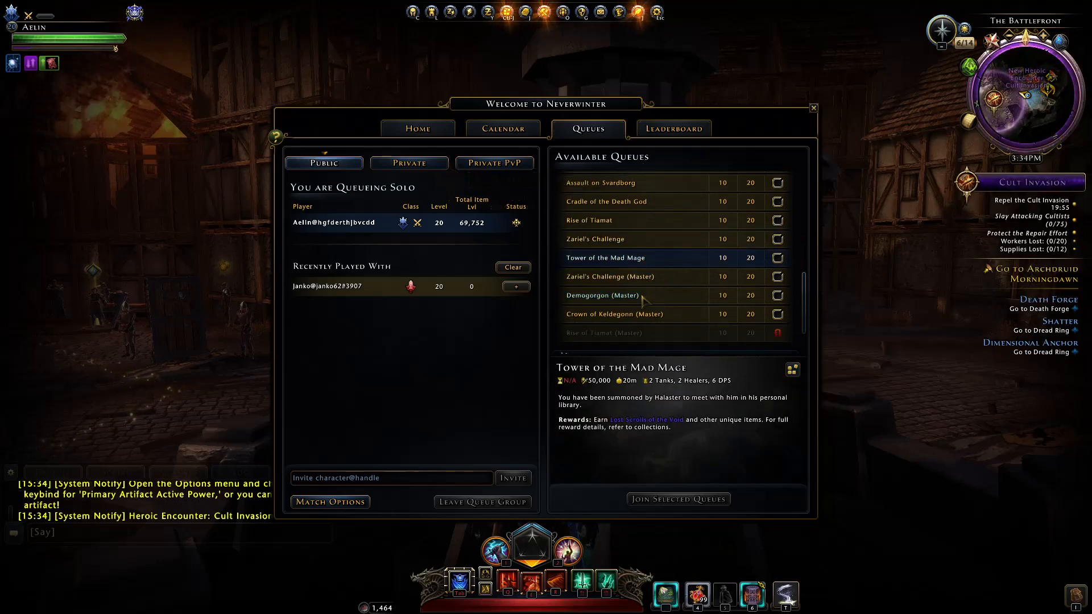
pyautogui.click(636, 314)
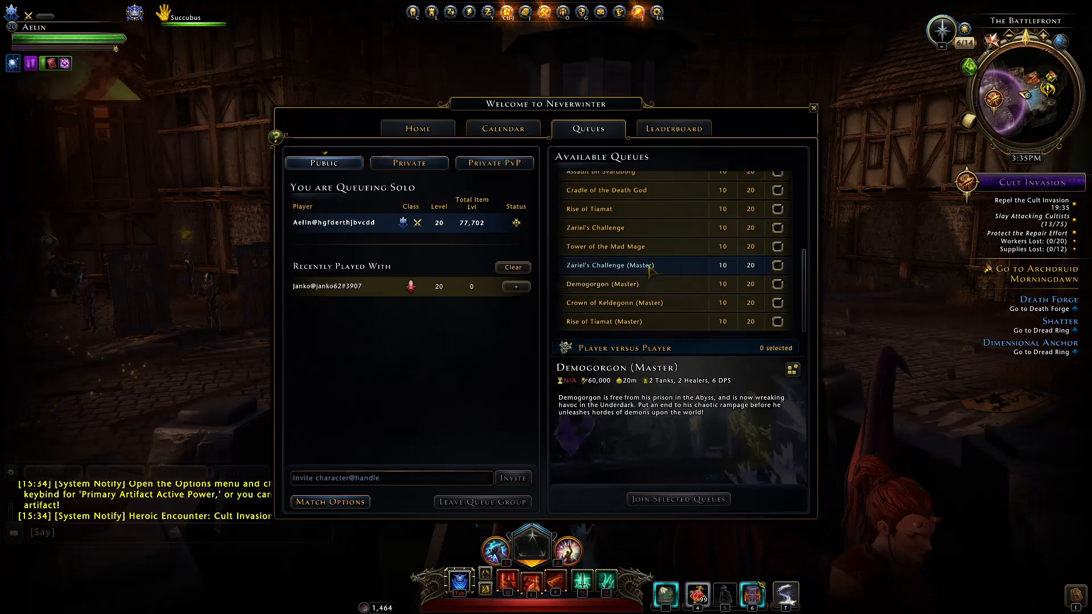
pyautogui.click(635, 303)
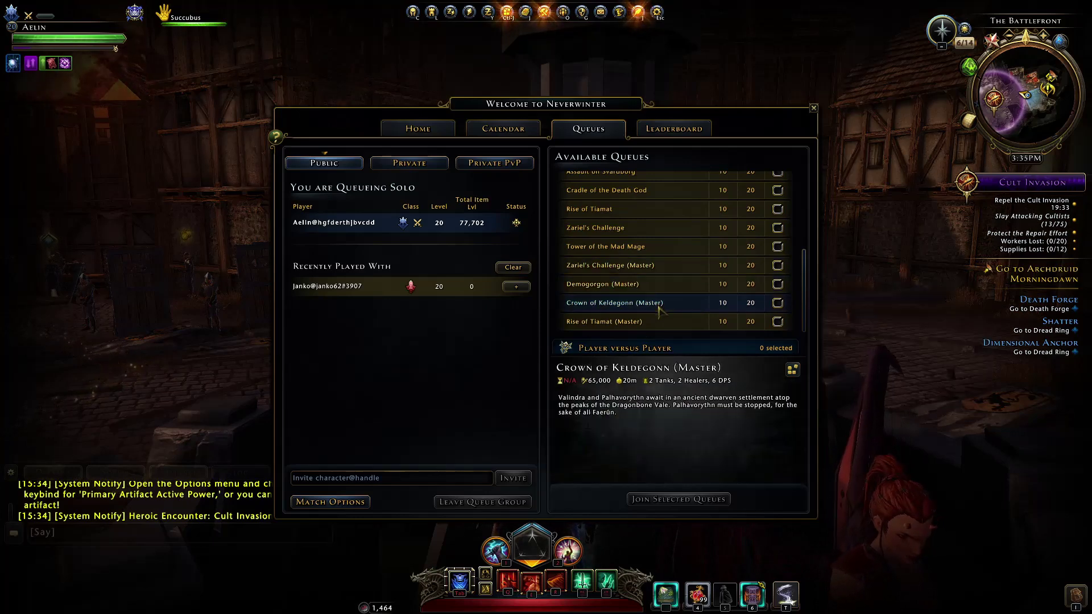
pyautogui.click(604, 322)
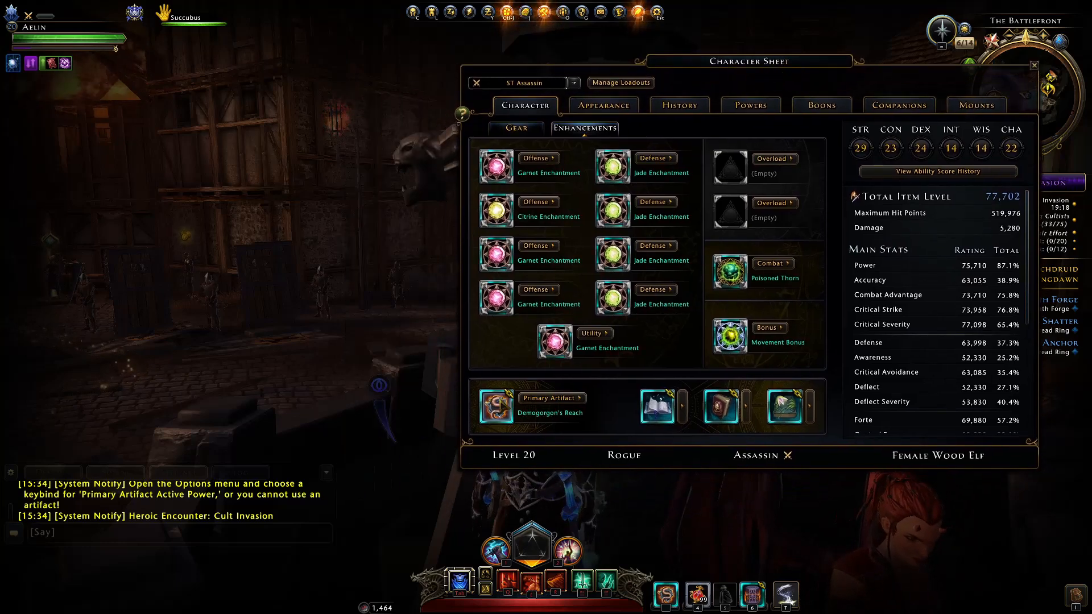
pyautogui.moveTo(496, 407)
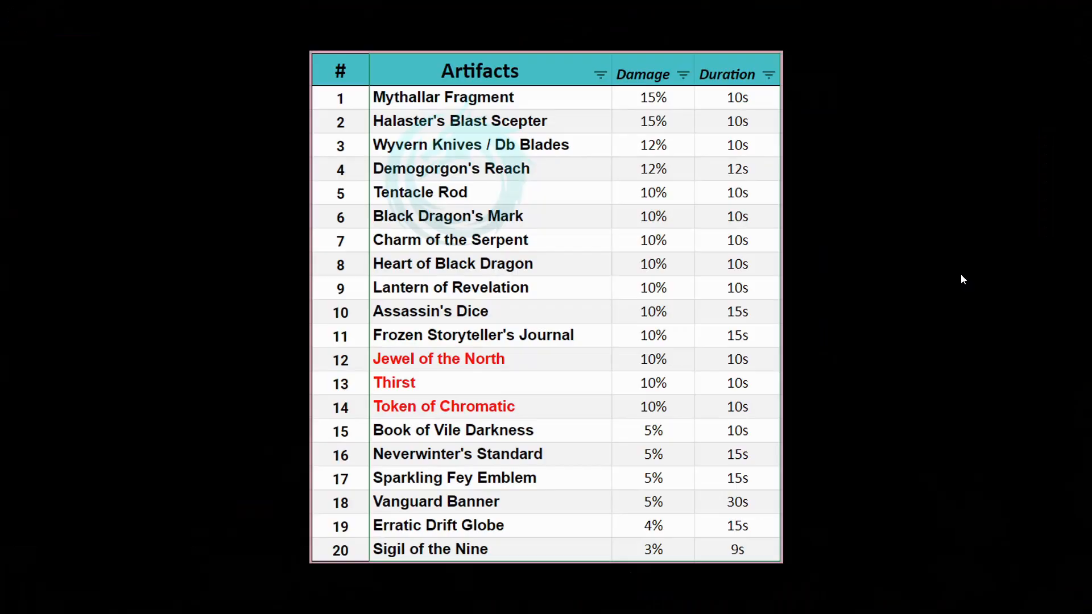
pyautogui.moveTo(242, 125)
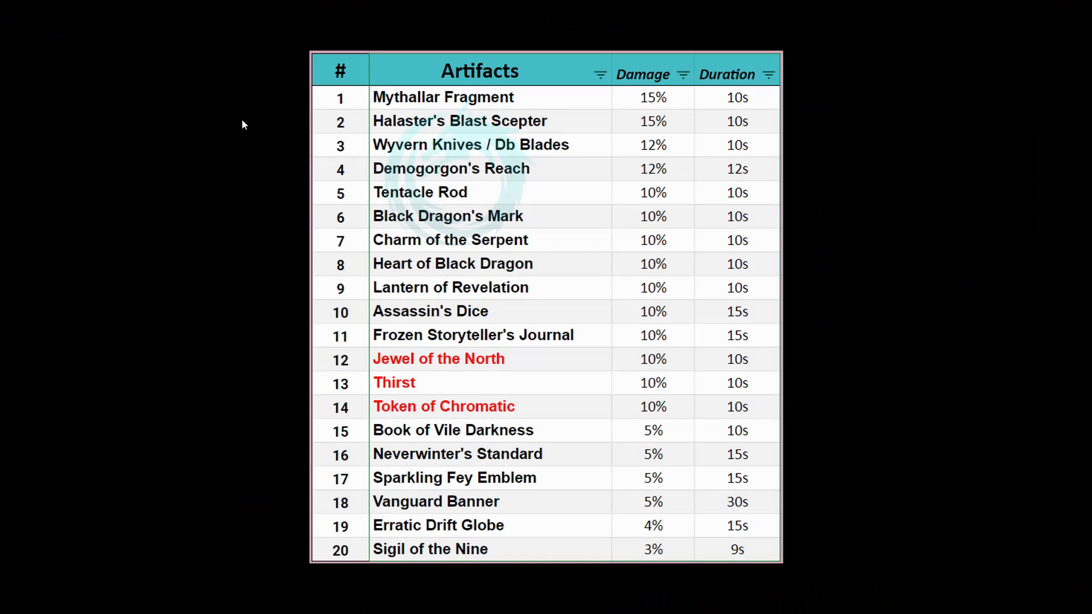
pyautogui.moveTo(616, 105)
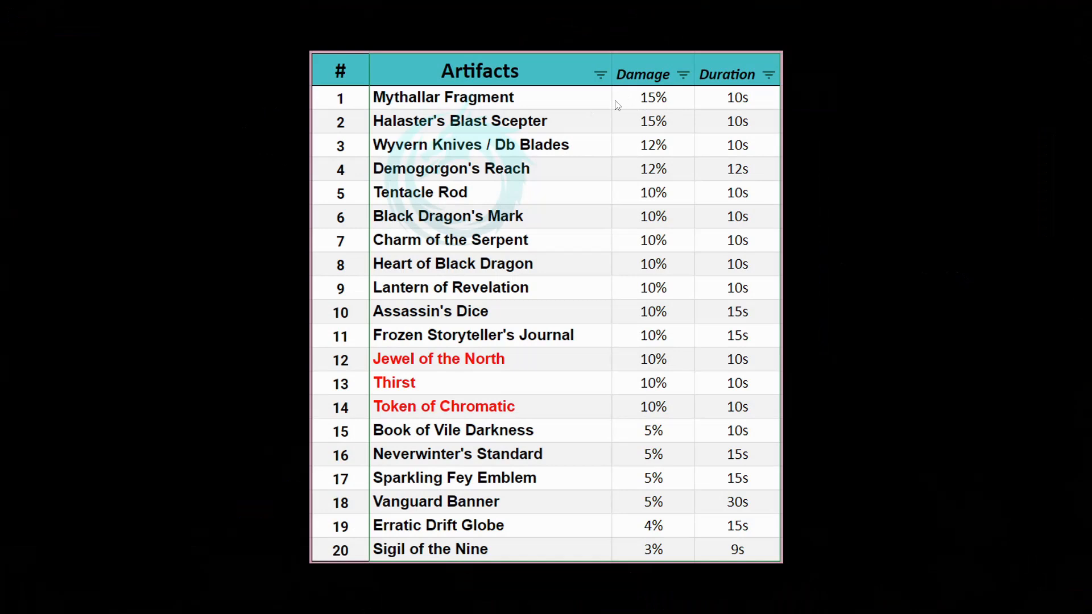
pyautogui.moveTo(708, 181)
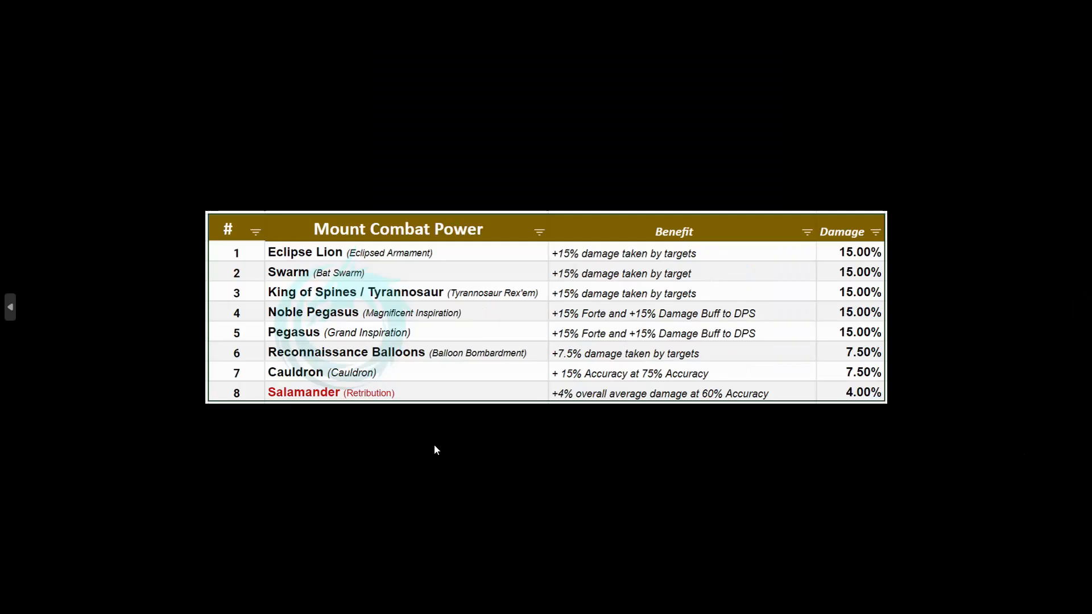
pyautogui.moveTo(219, 272)
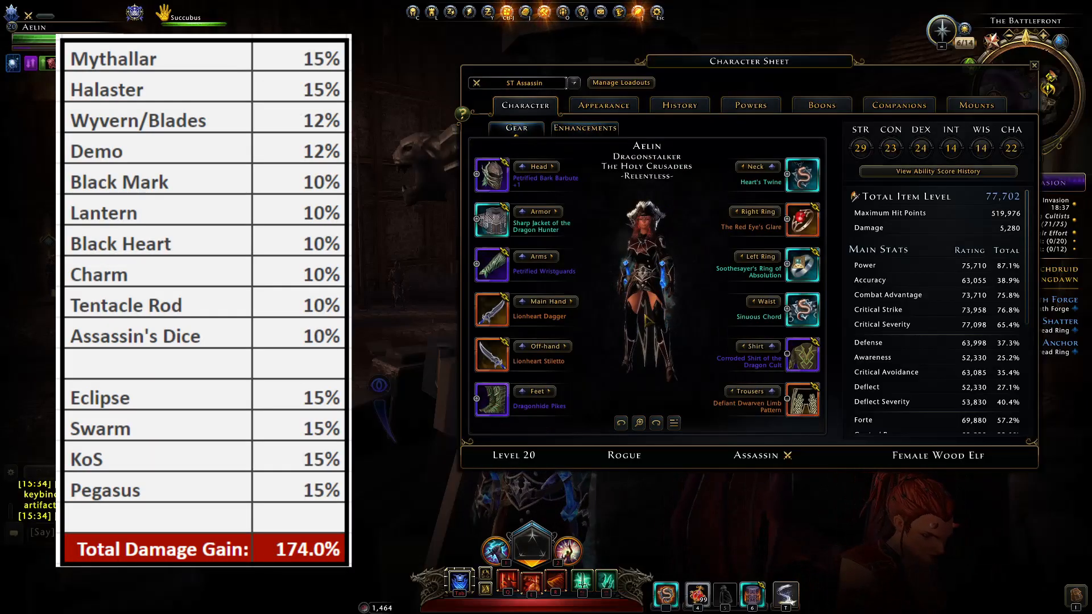
# Browse Shocking Execution and the mount power chooser, then inspect the Assassinate encounter power.
pyautogui.click(750, 105)
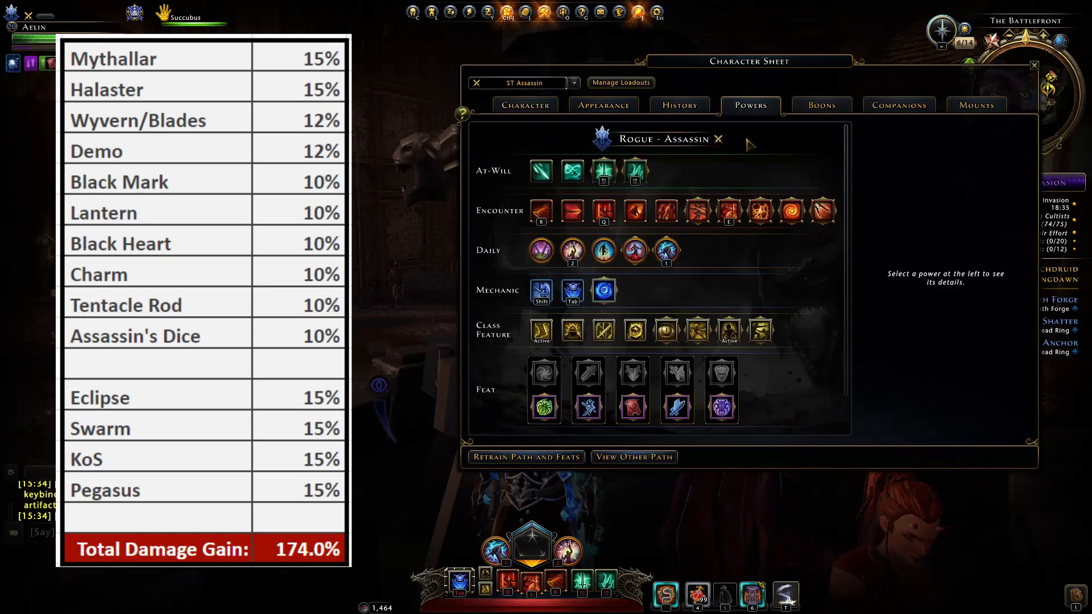
pyautogui.click(666, 251)
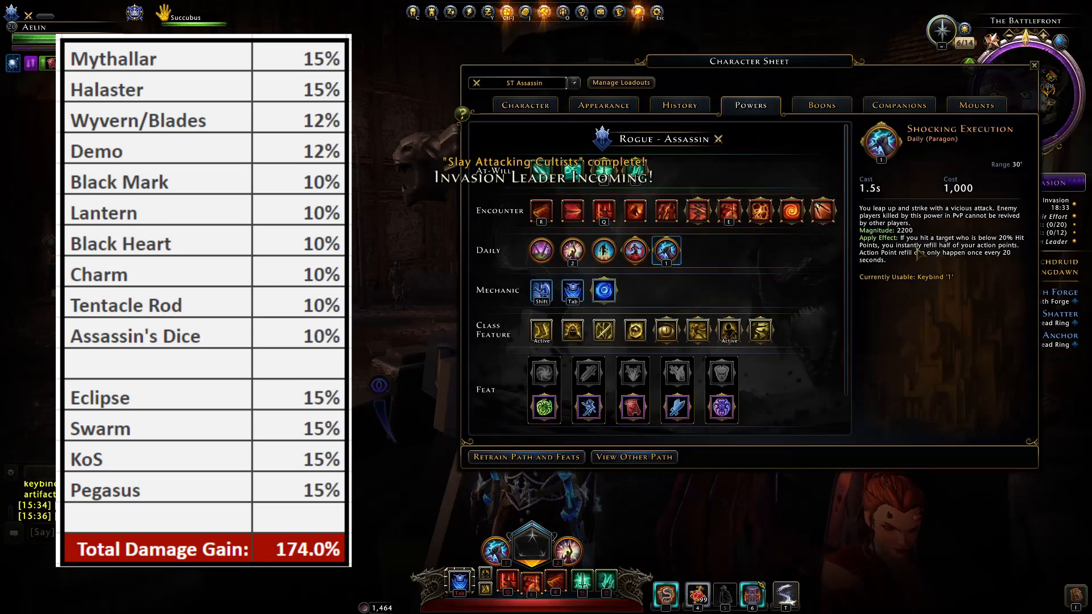
pyautogui.click(976, 104)
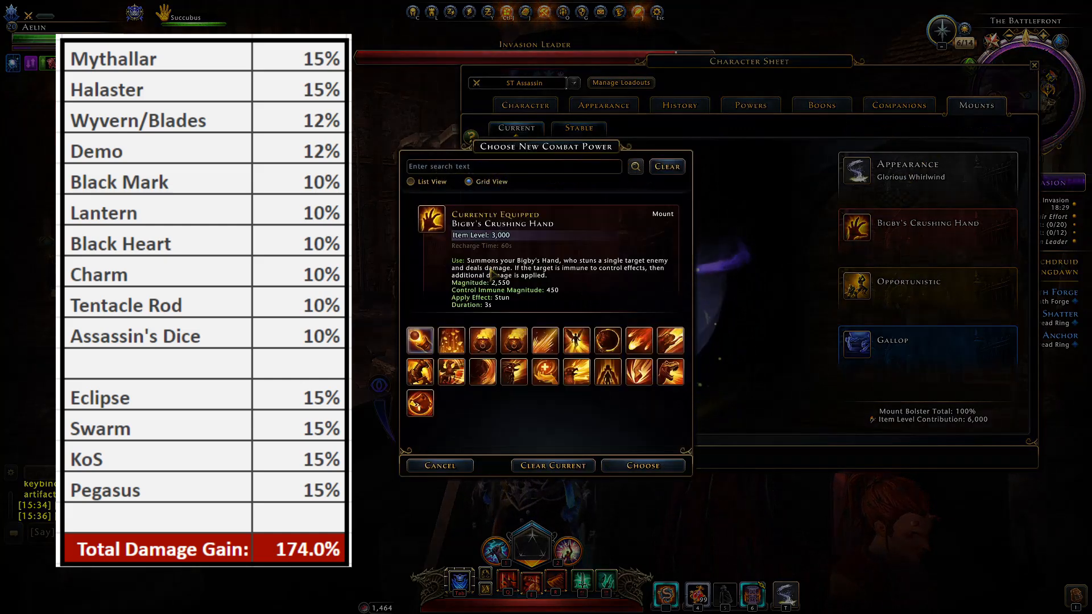
pyautogui.click(440, 465)
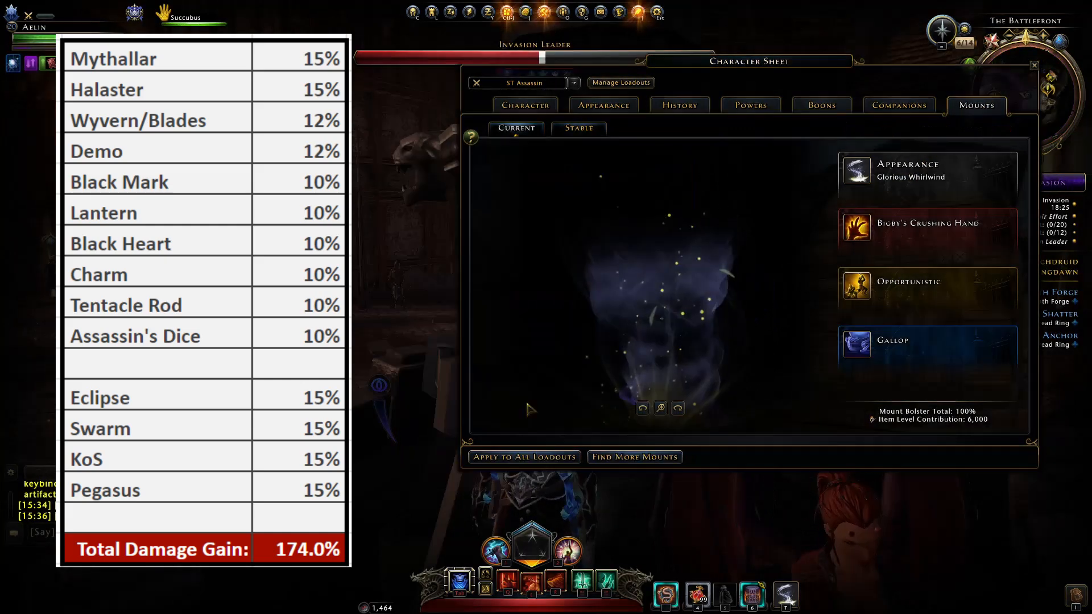
pyautogui.click(750, 105)
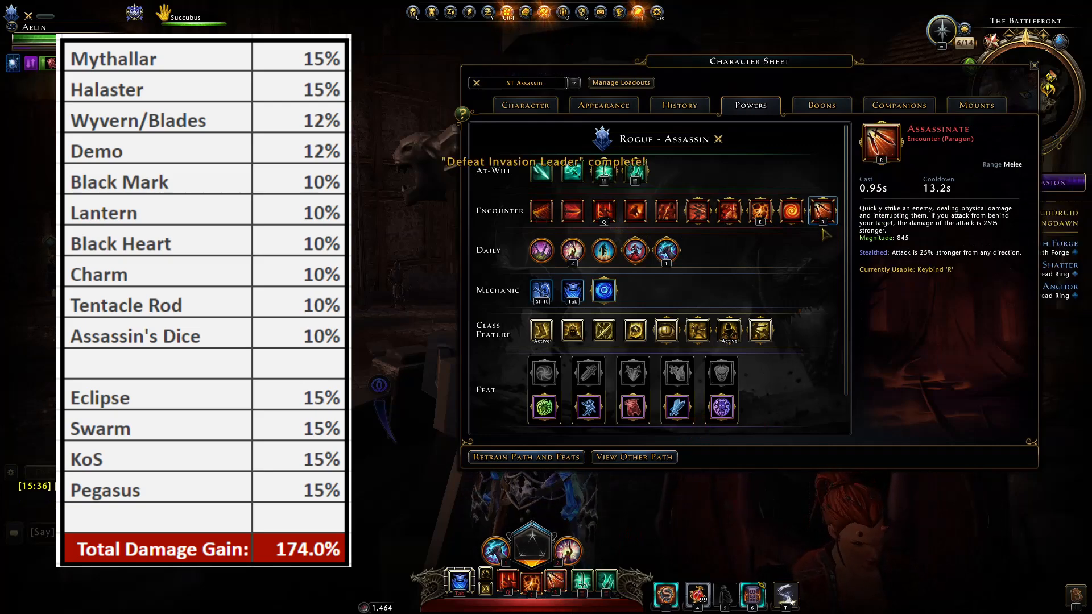
pyautogui.click(525, 105)
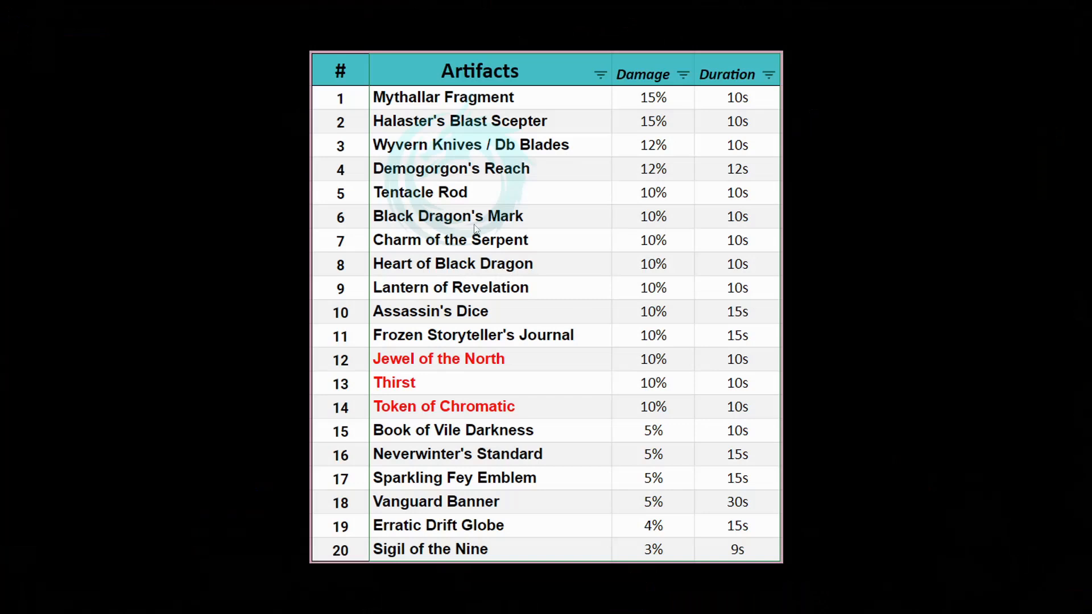
pyautogui.moveTo(322, 99)
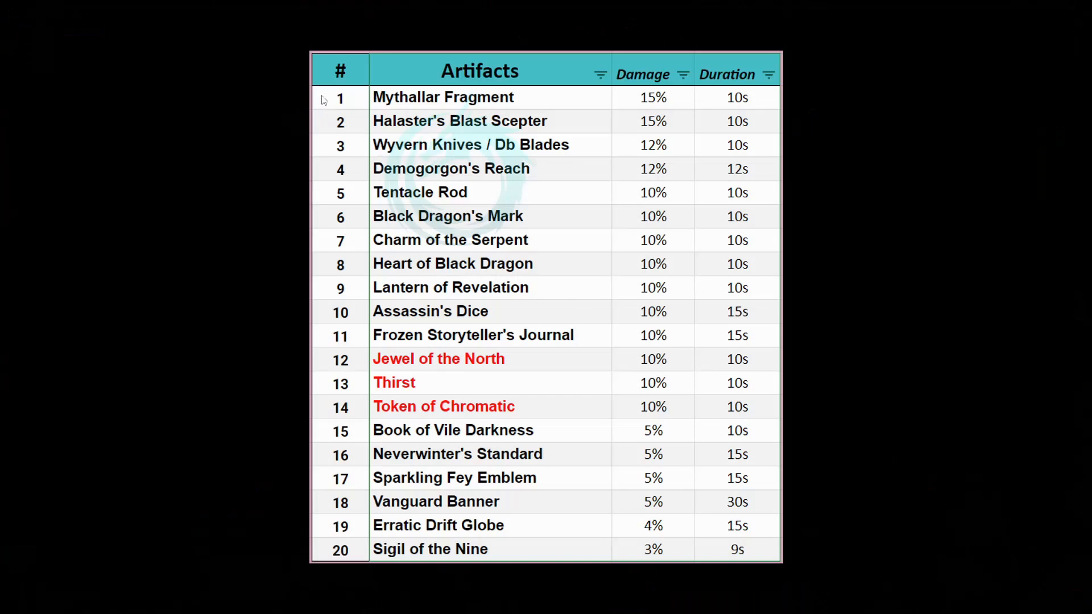
pyautogui.moveTo(335, 343)
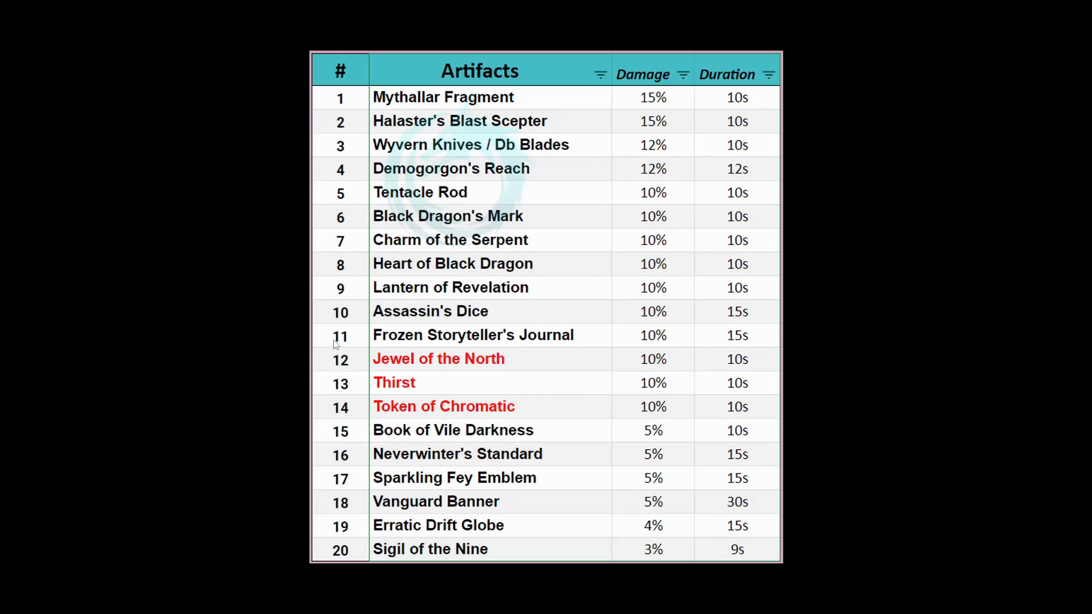
pyautogui.moveTo(778, 214)
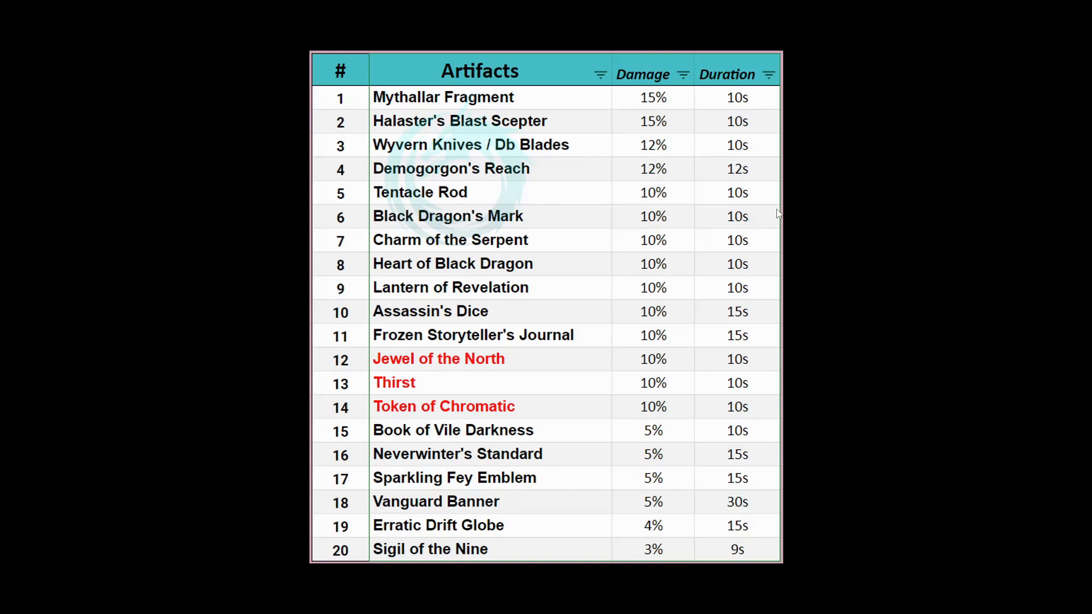
pyautogui.moveTo(346, 157)
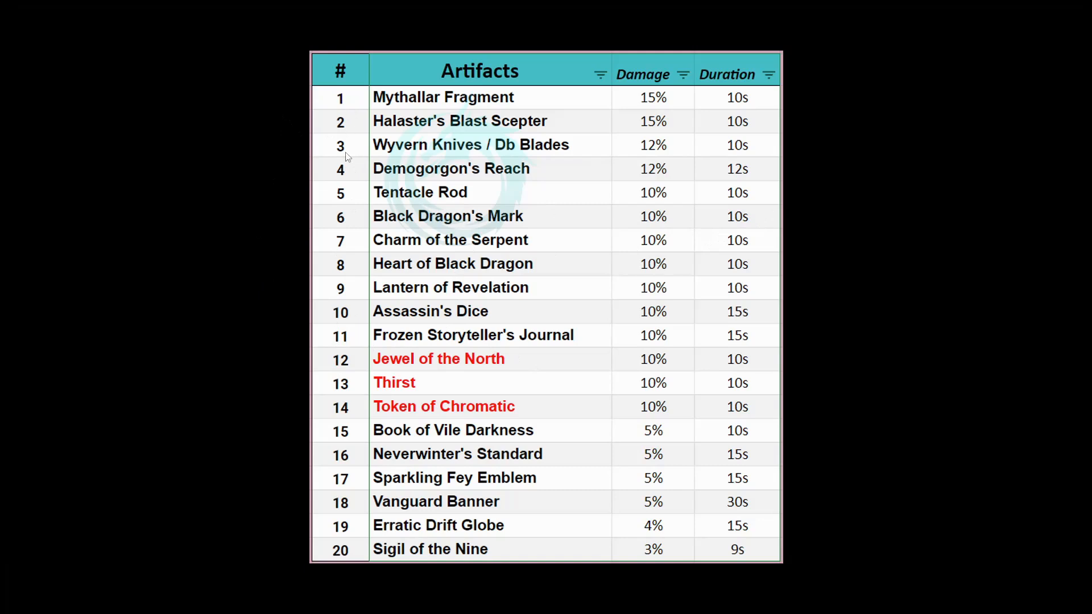
pyautogui.moveTo(332, 439)
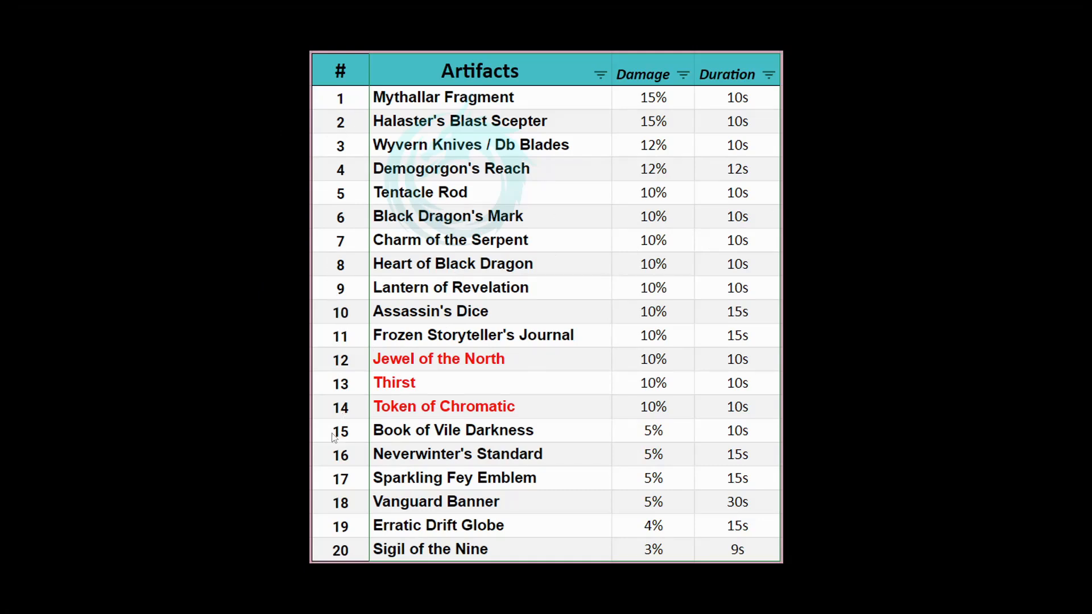
pyautogui.moveTo(393, 508)
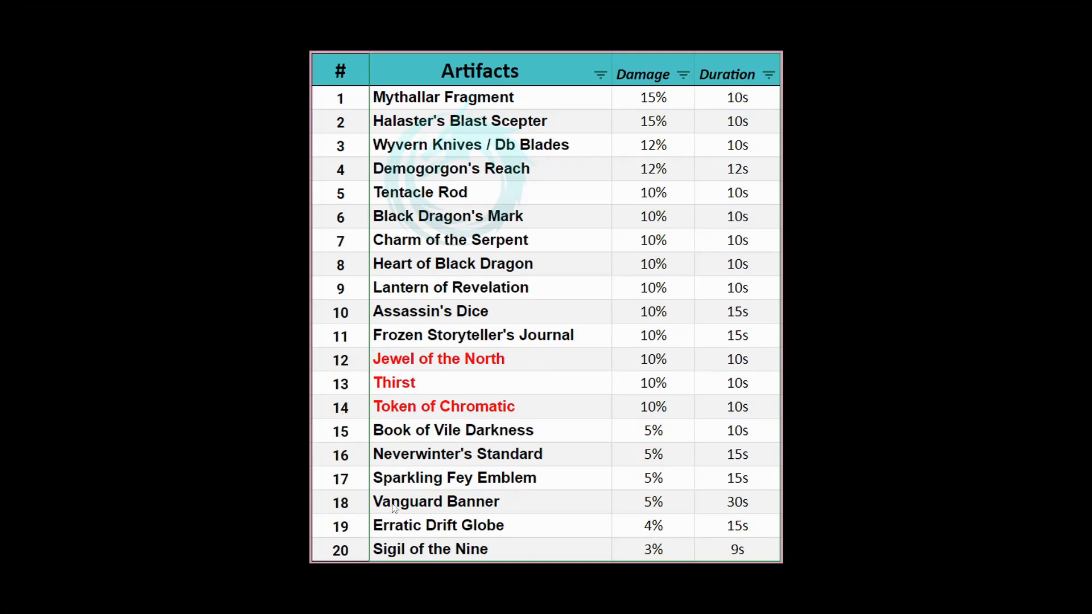
pyautogui.moveTo(571, 377)
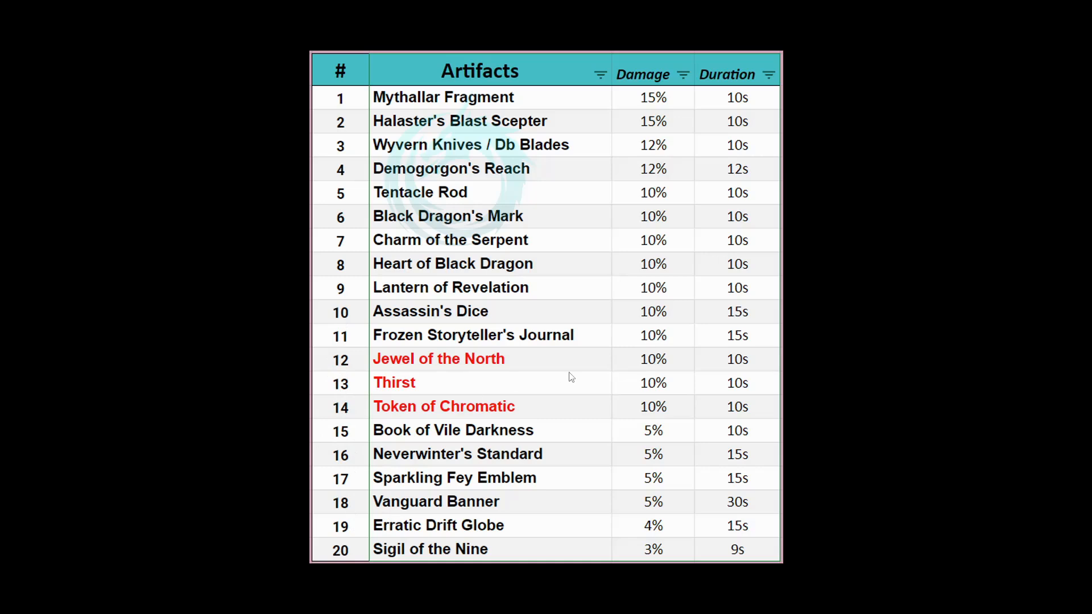
pyautogui.moveTo(578, 412)
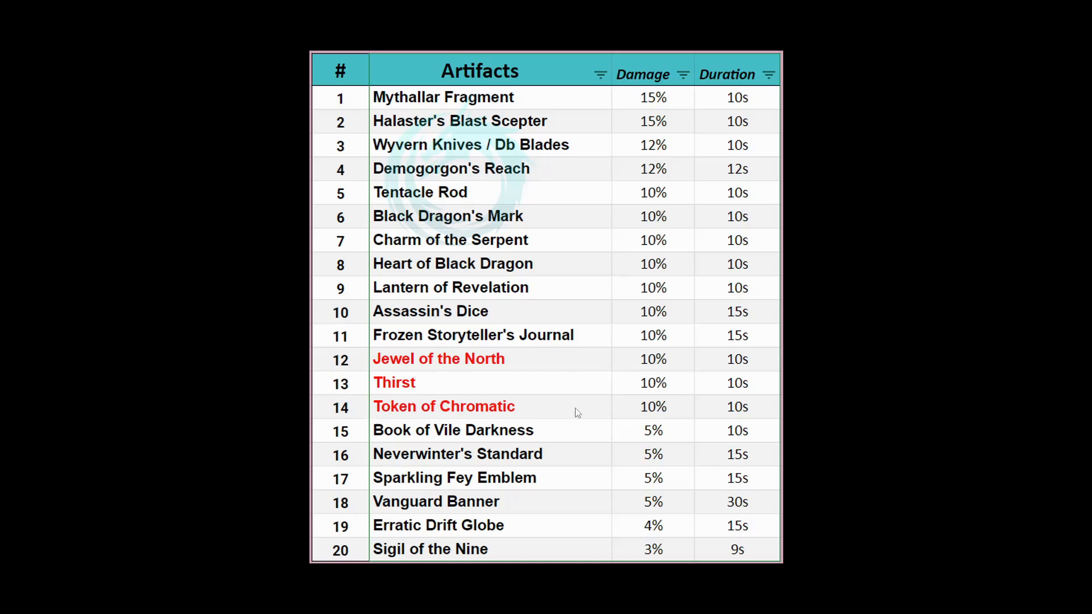
pyautogui.moveTo(545, 385)
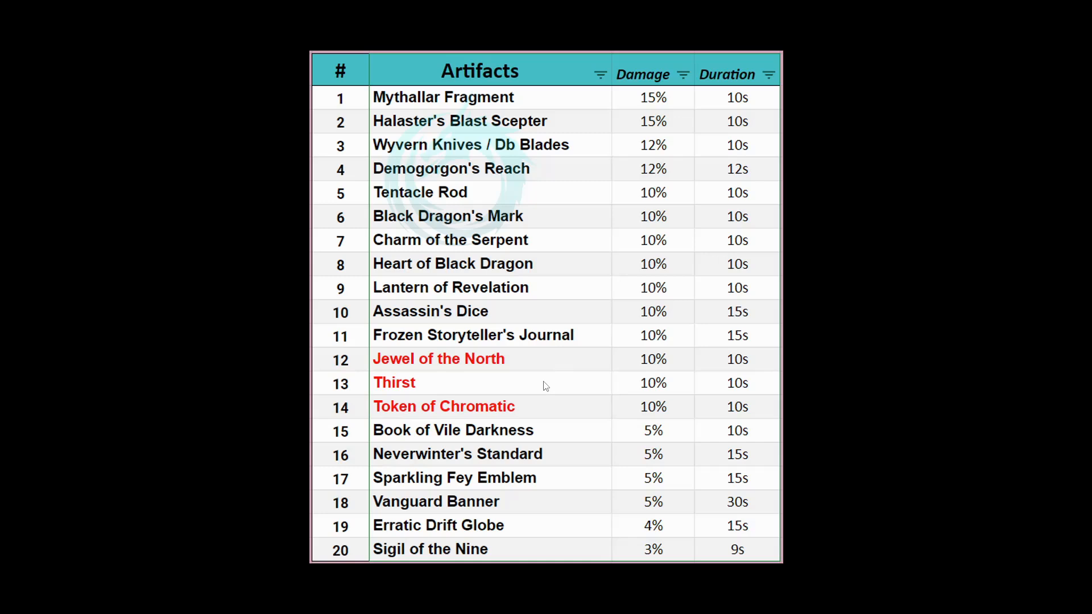
pyautogui.moveTo(341, 99)
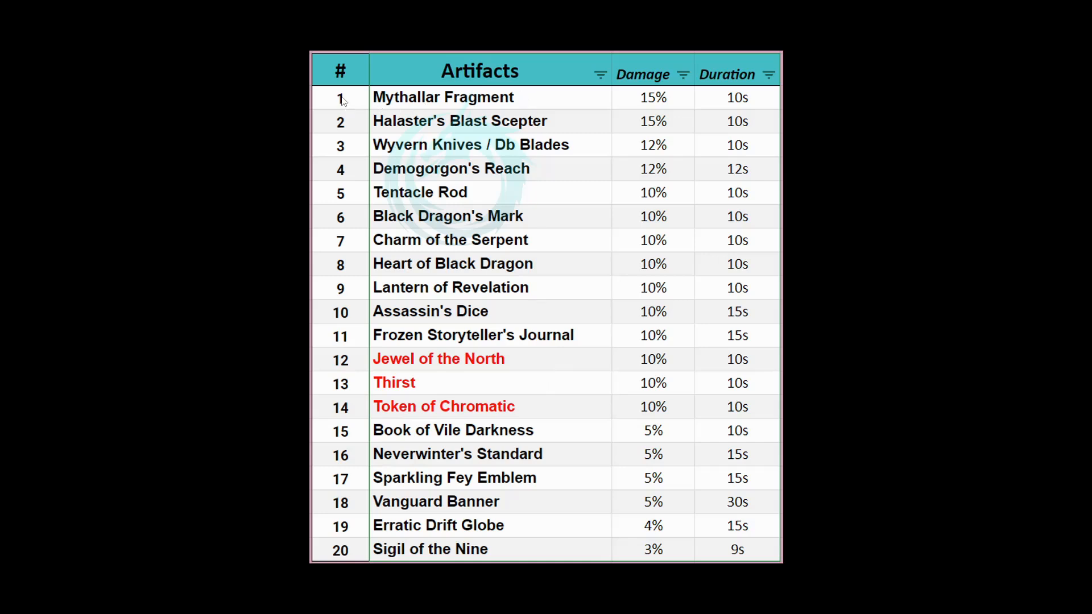
pyautogui.moveTo(377, 79)
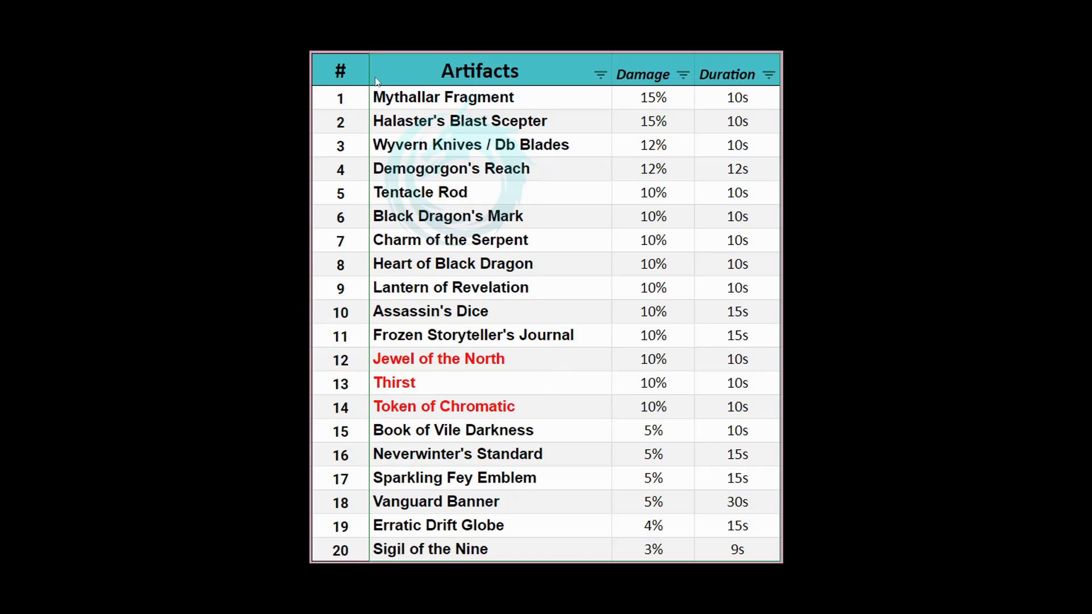
pyautogui.moveTo(1084, 375)
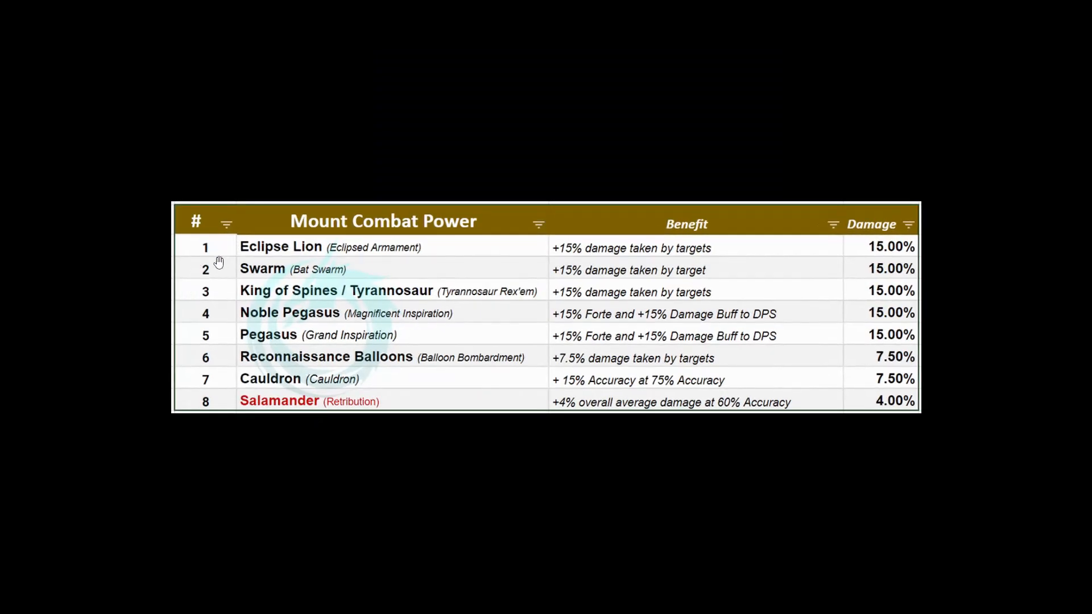
pyautogui.moveTo(204, 309)
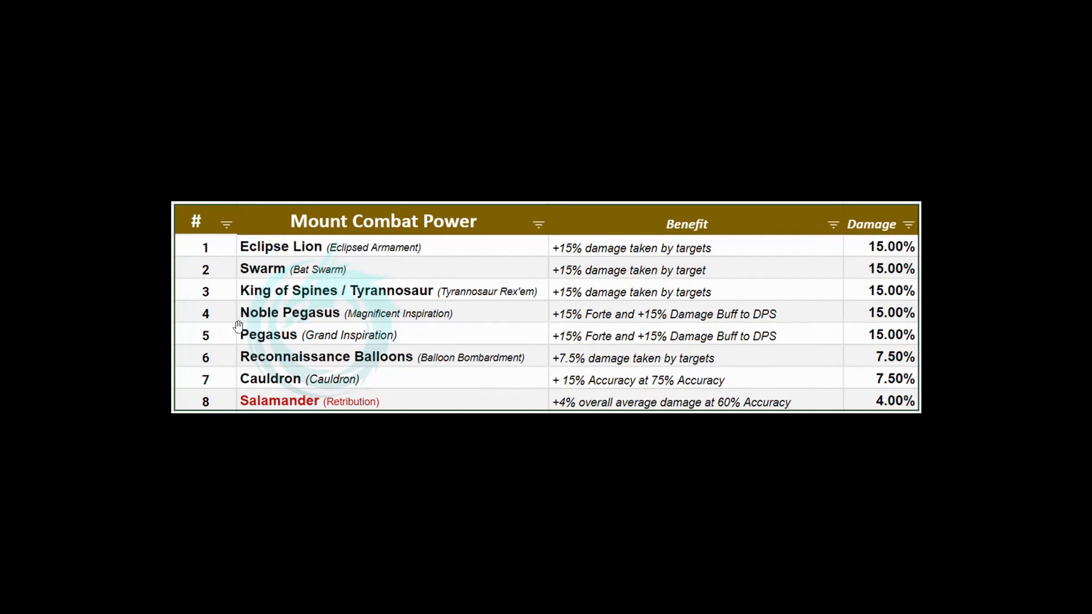
pyautogui.moveTo(515, 290)
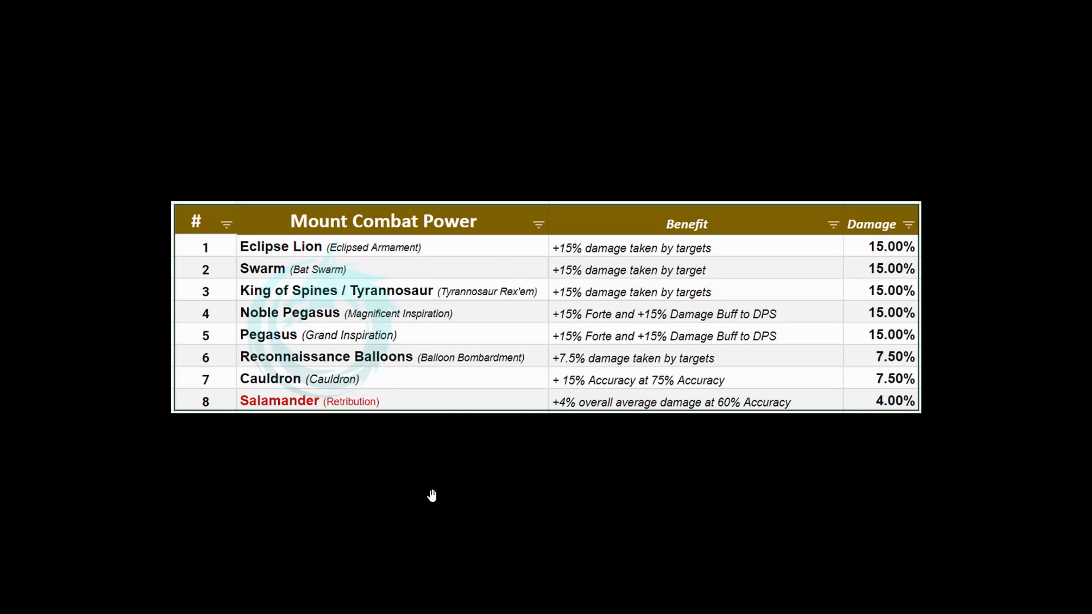
pyautogui.moveTo(1080, 308)
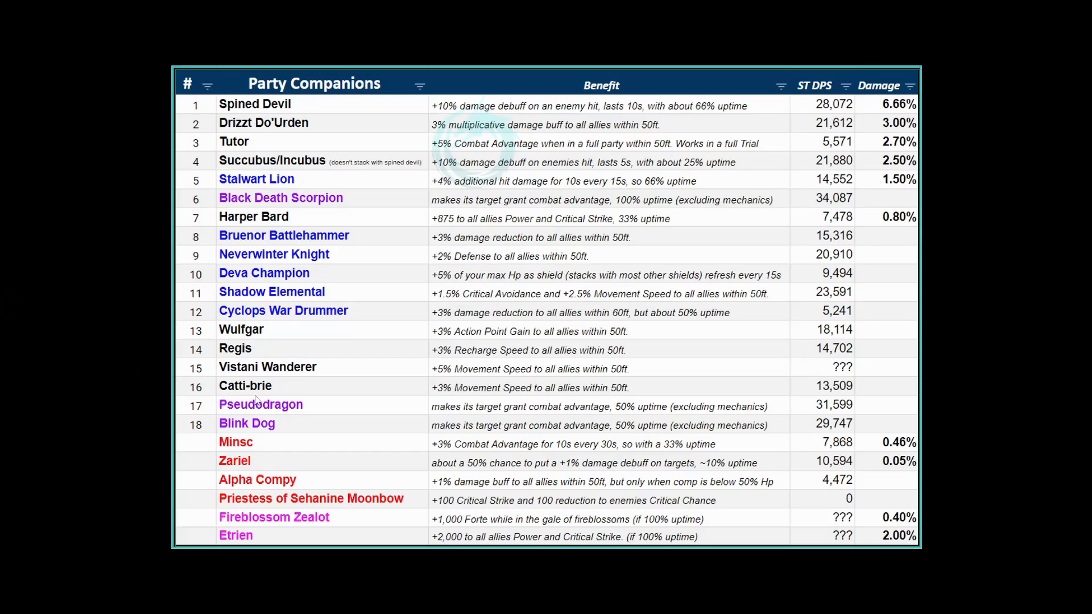
pyautogui.moveTo(342, 130)
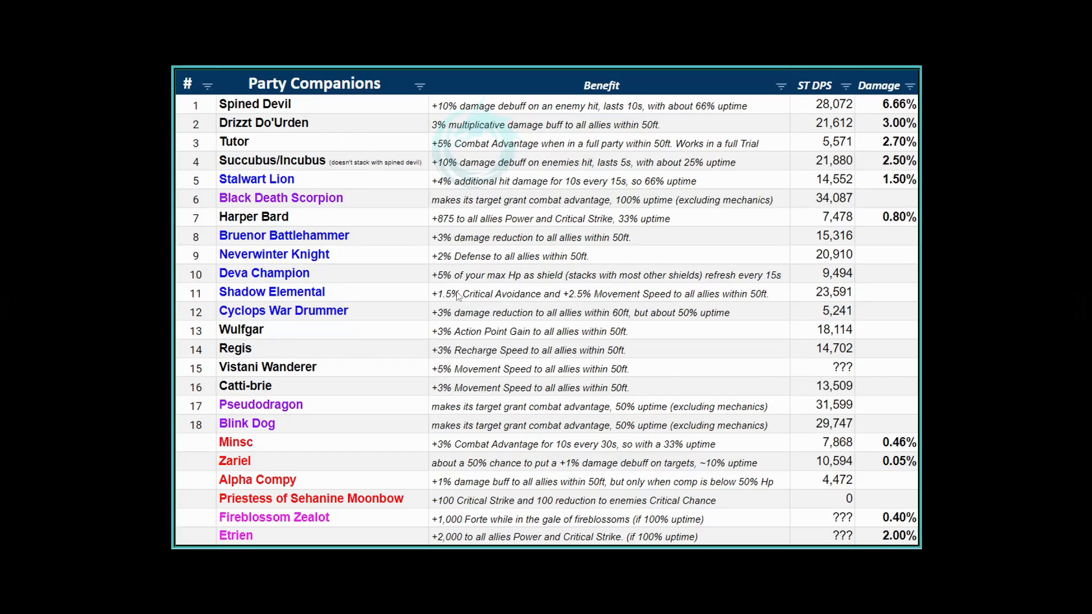
pyautogui.moveTo(212, 149)
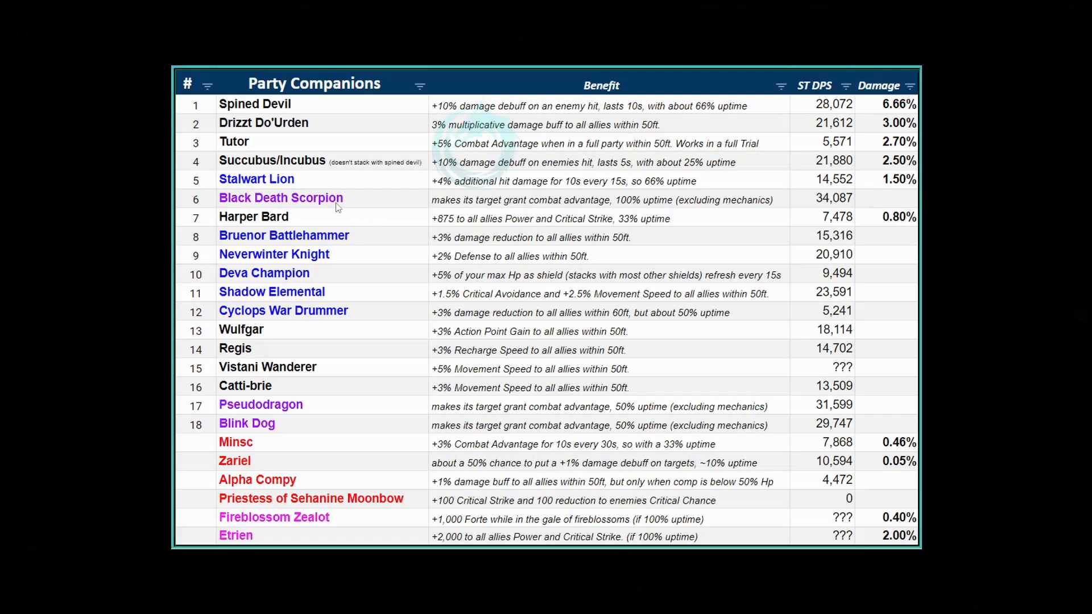
pyautogui.moveTo(261, 200)
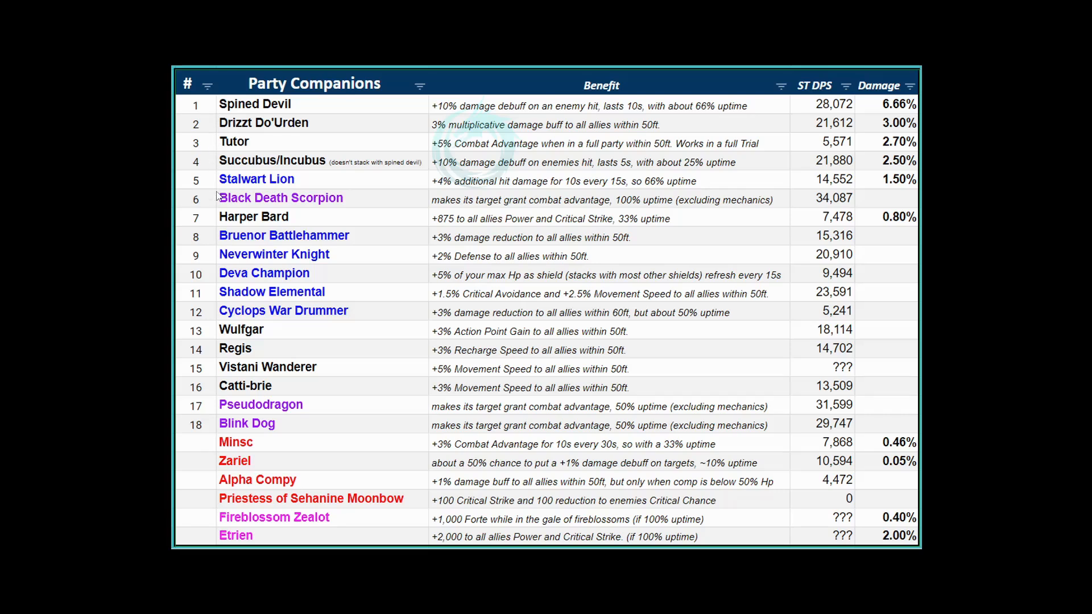
pyautogui.moveTo(216, 188)
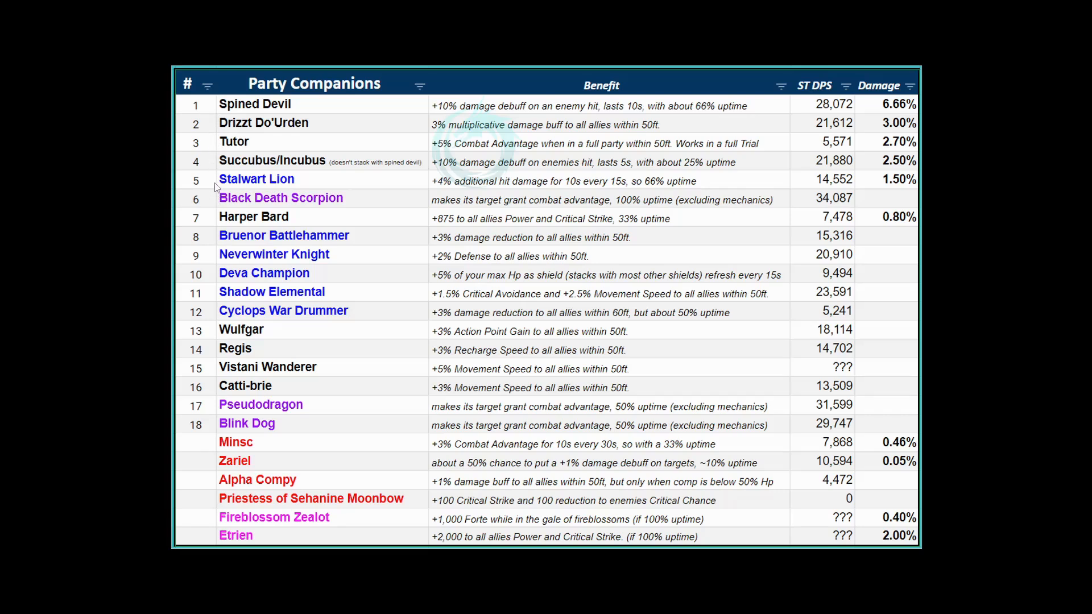
pyautogui.moveTo(976, 377)
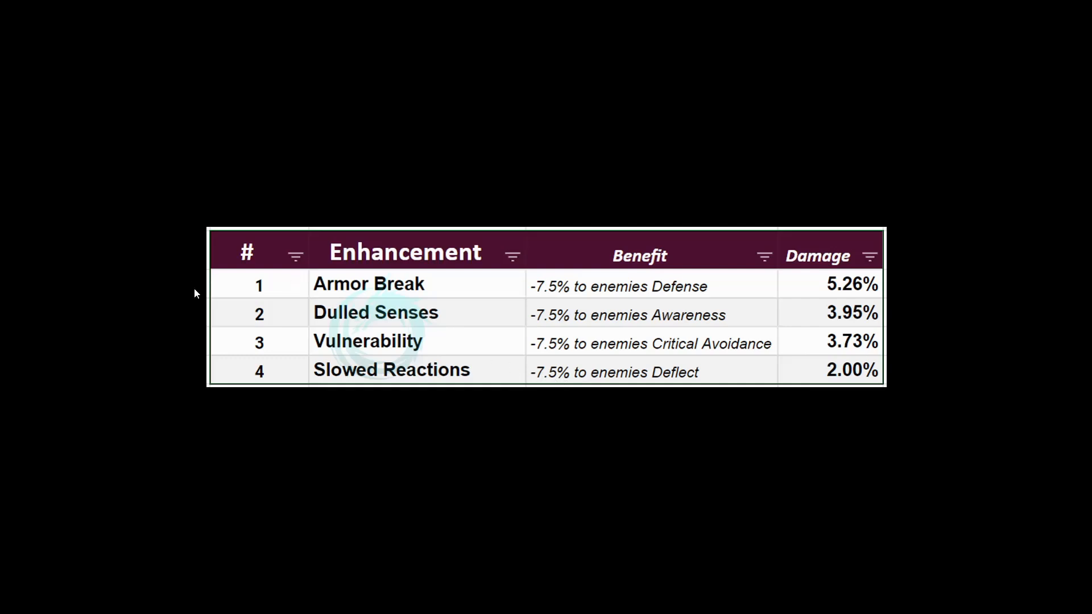
pyautogui.moveTo(270, 279)
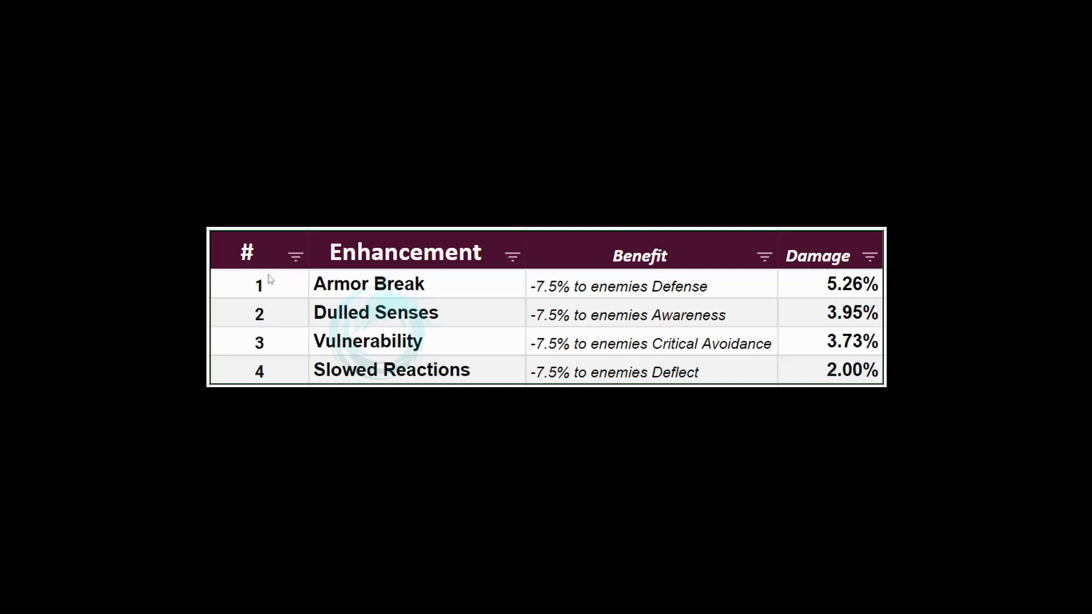
pyautogui.moveTo(286, 396)
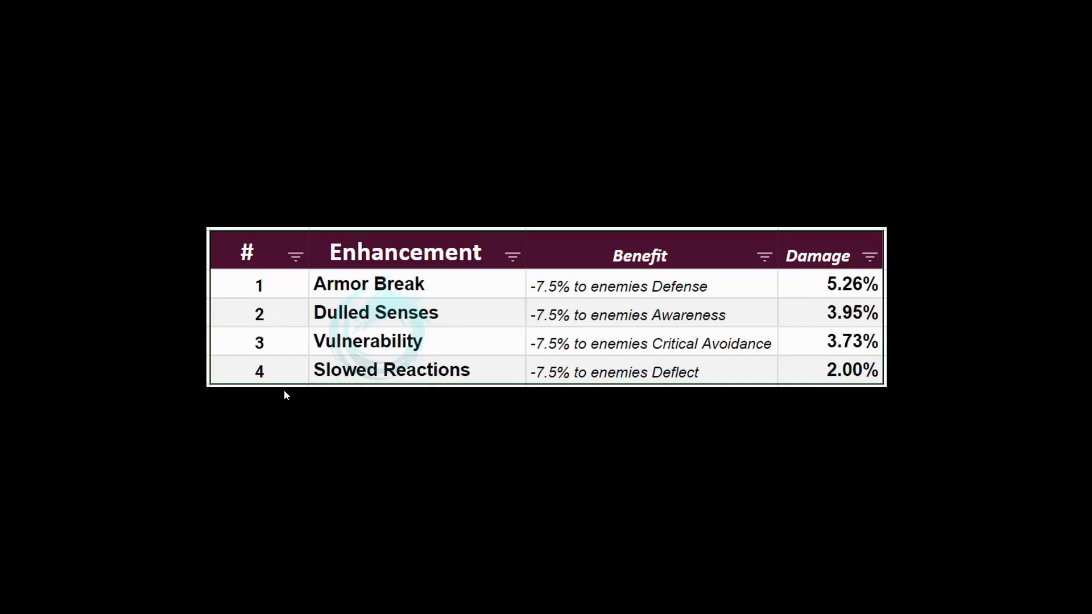
pyautogui.moveTo(287, 303)
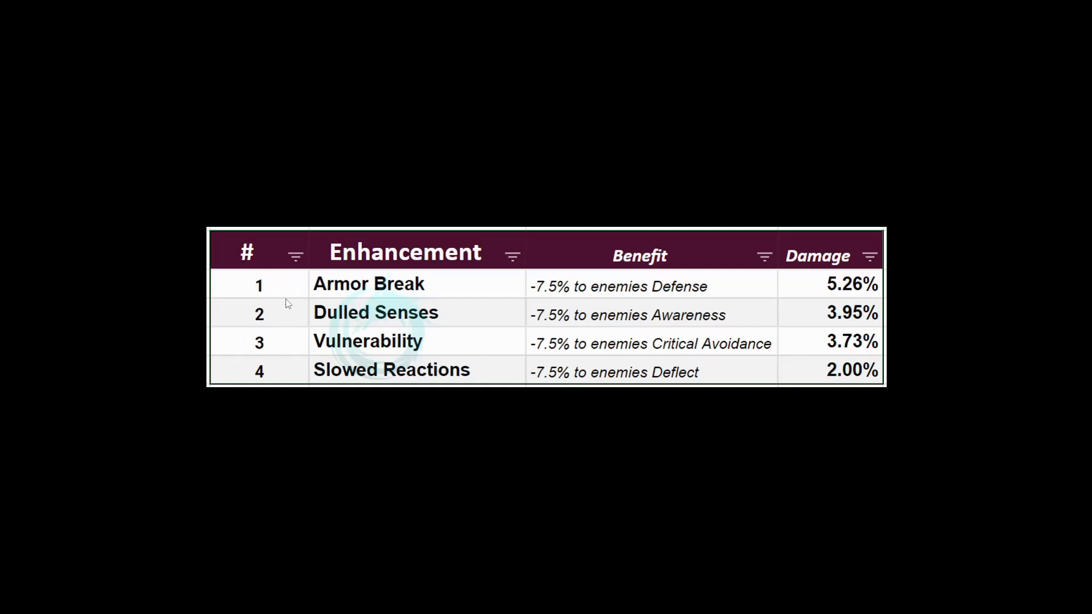
pyautogui.moveTo(296, 346)
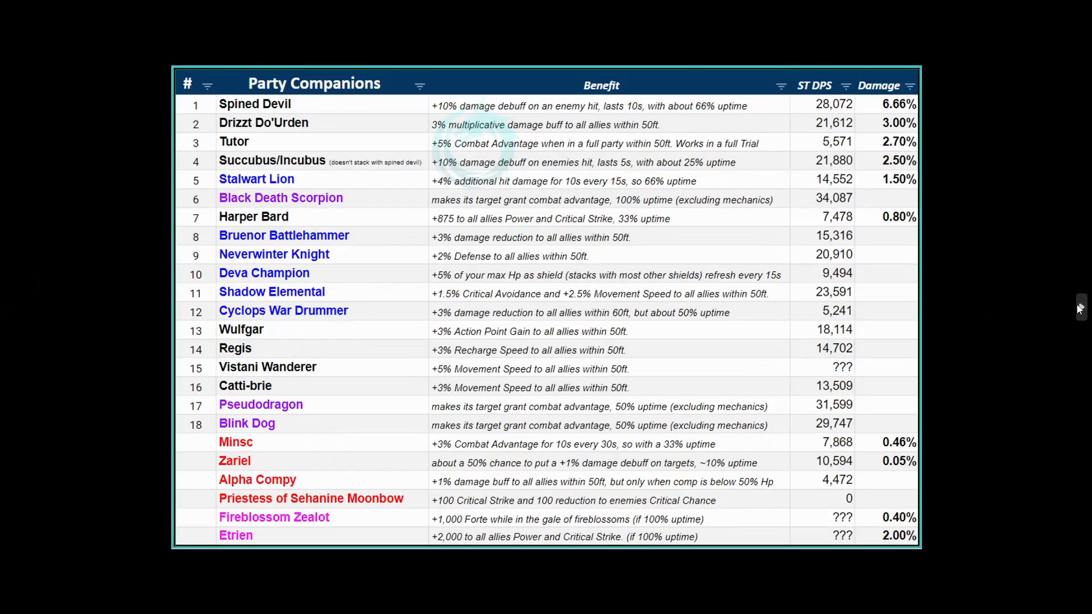
pyautogui.scroll(-3)
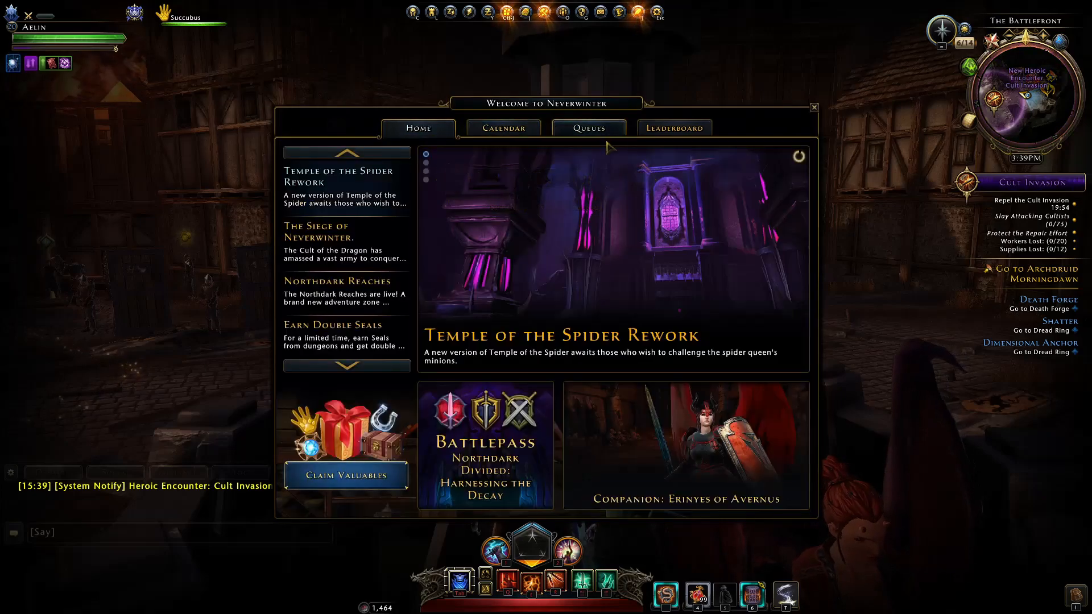
# Bring up the Welcome window's queue list and select Zariel's Challenge (Master).
pyautogui.click(814, 108)
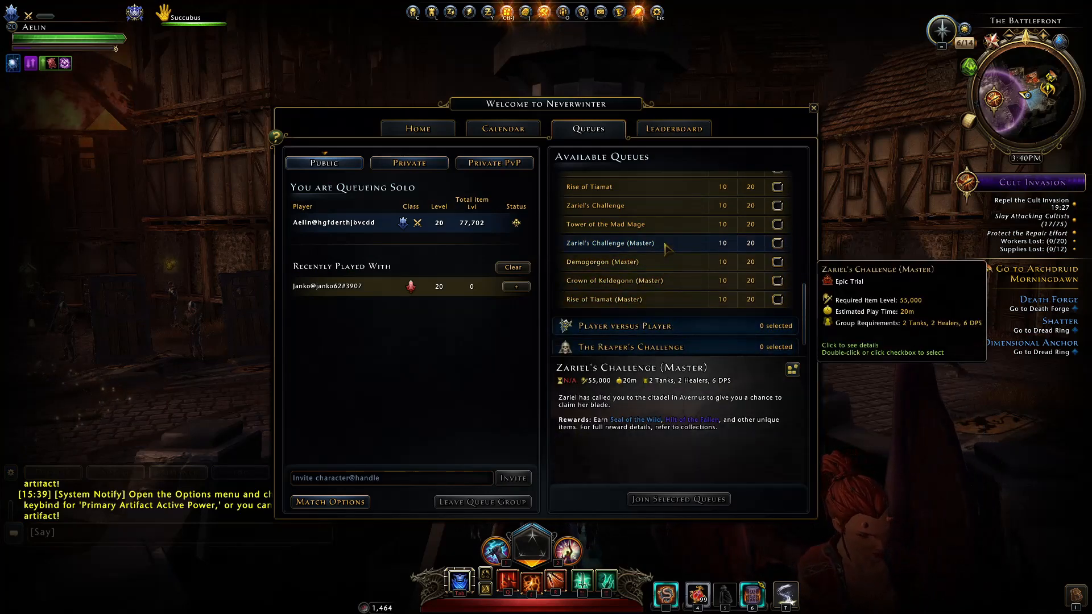
pyautogui.click(814, 108)
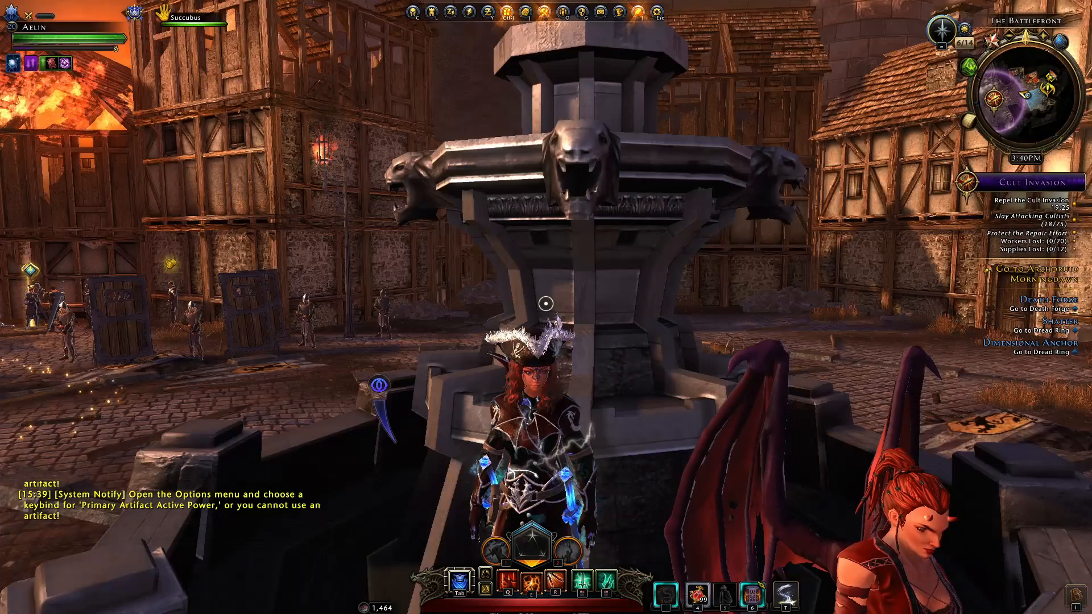
pyautogui.press('n')
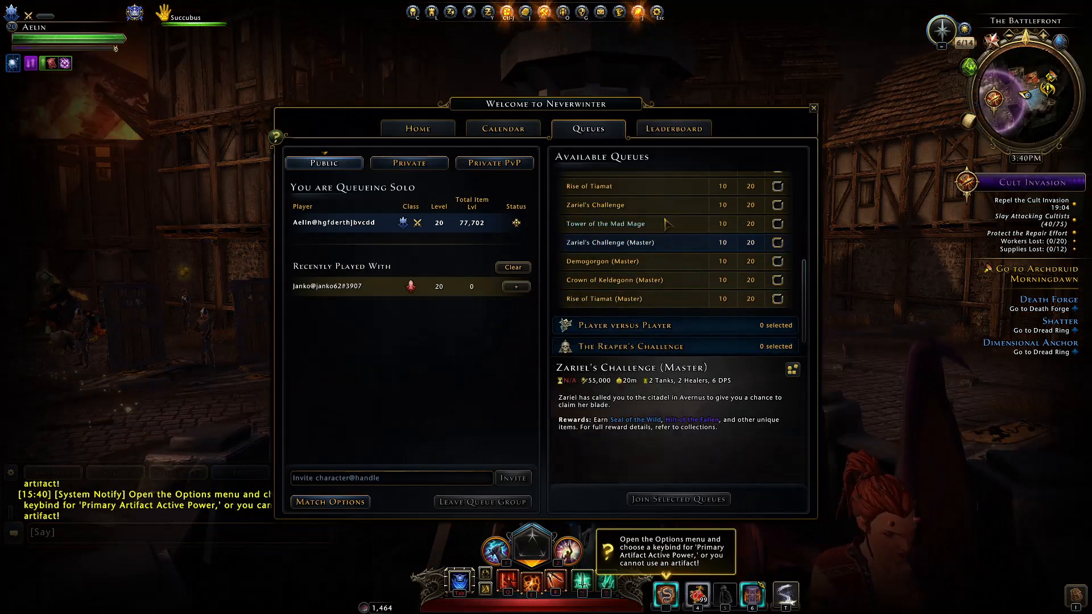
pyautogui.click(627, 224)
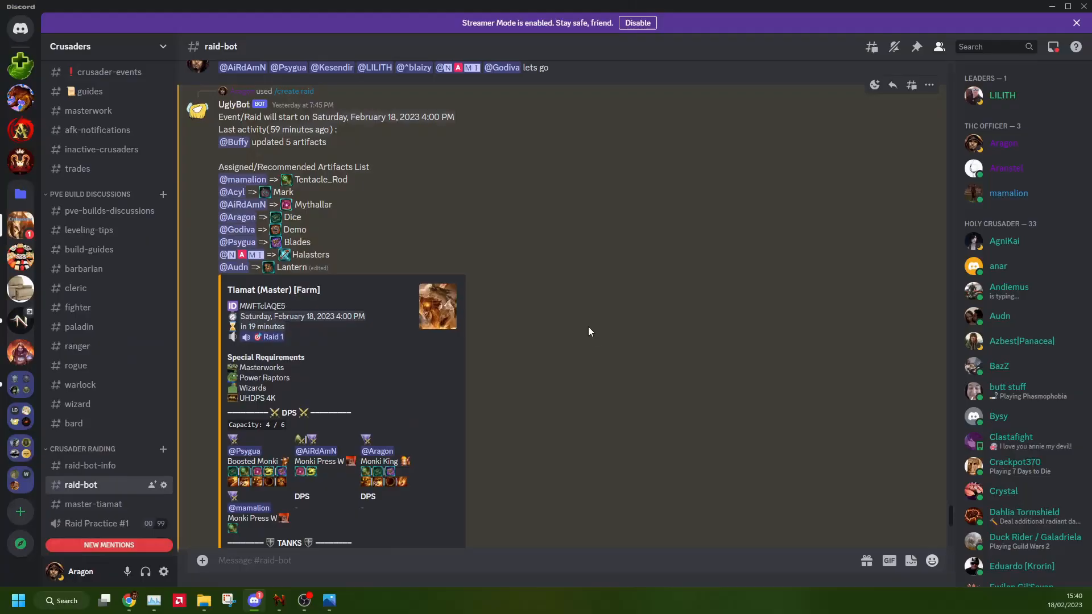
pyautogui.moveTo(163, 47)
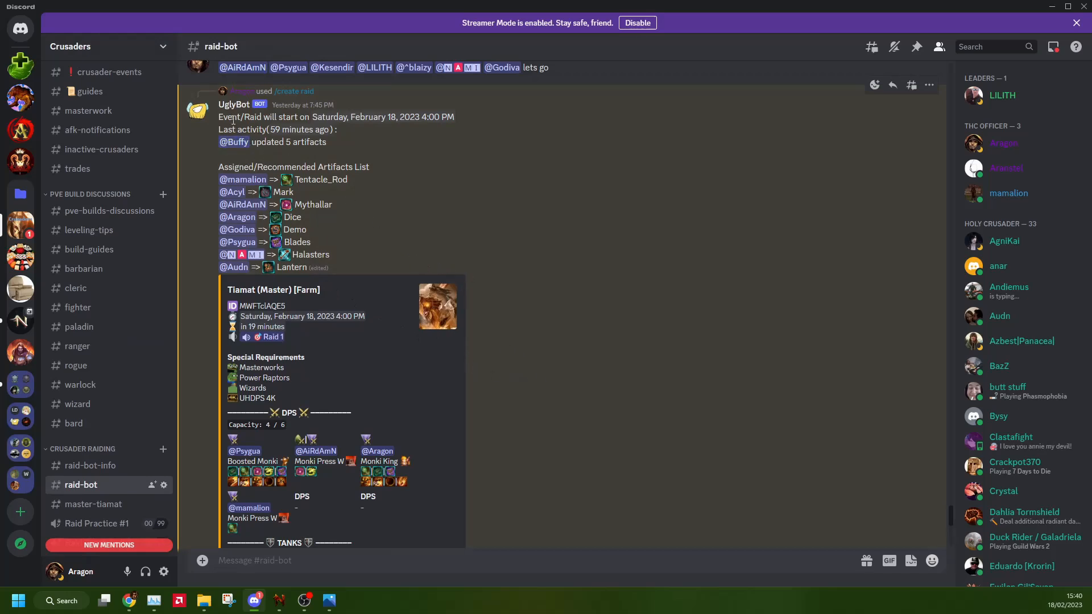
pyautogui.moveTo(398, 264)
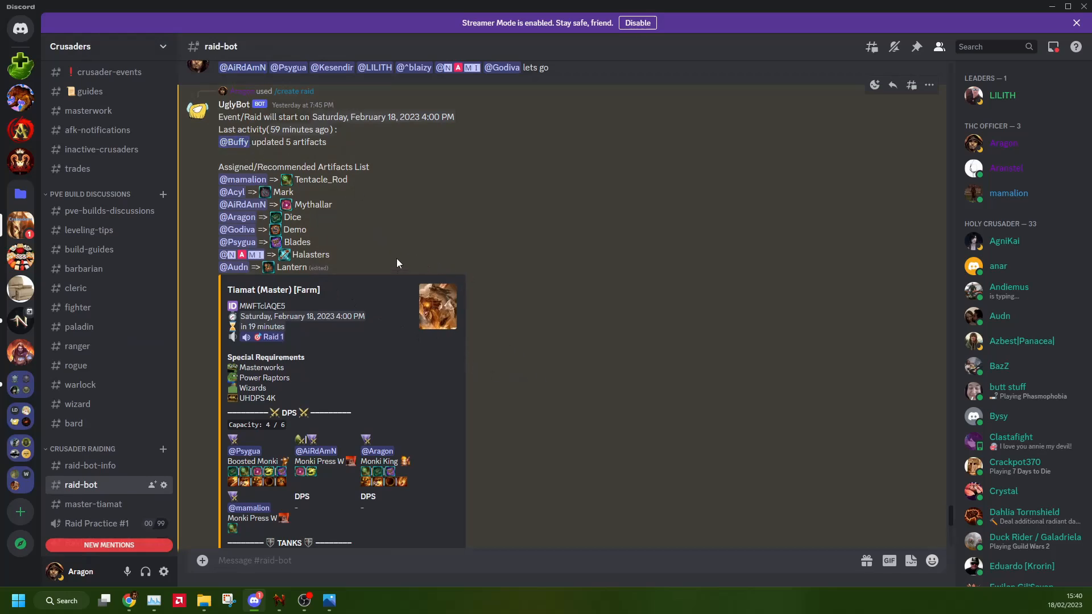
# Scroll through the Tiamat (Master) [Farm] signup post in #raid-bot.
pyautogui.scroll(-3)
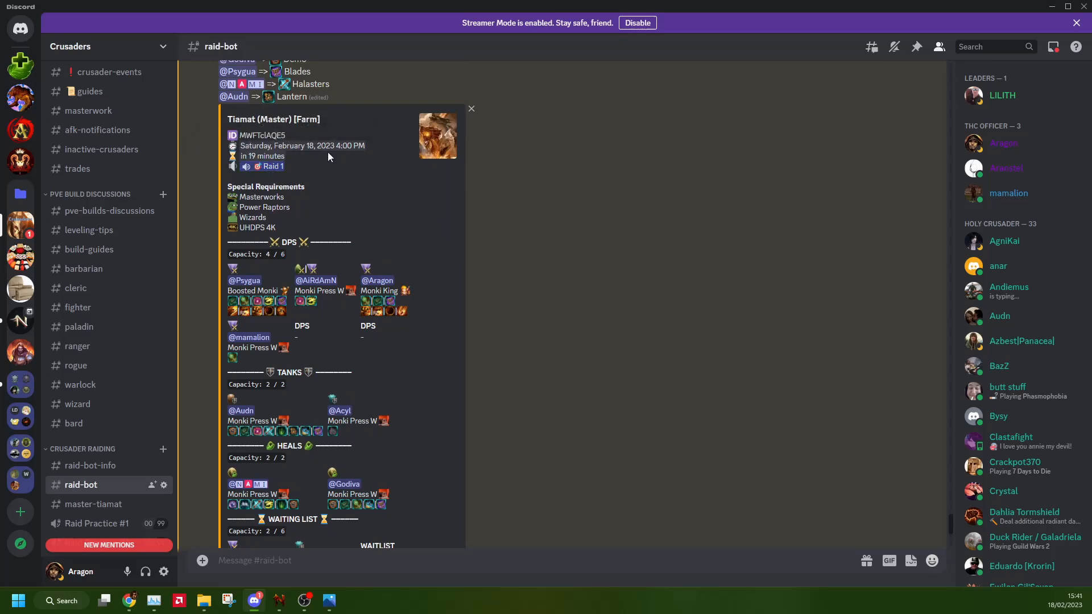
pyautogui.scroll(-3)
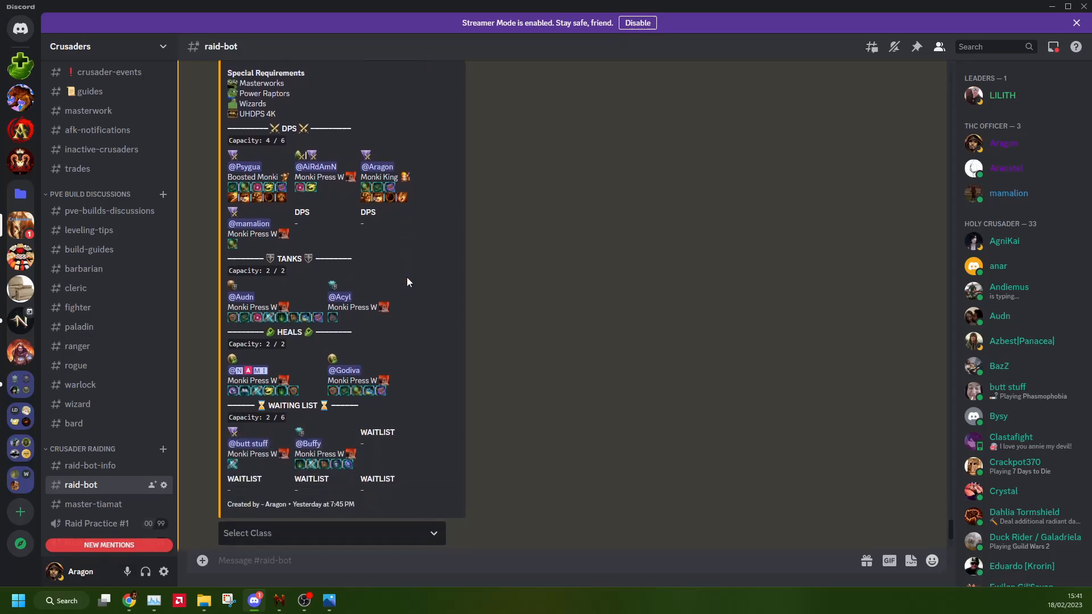
pyautogui.scroll(-3)
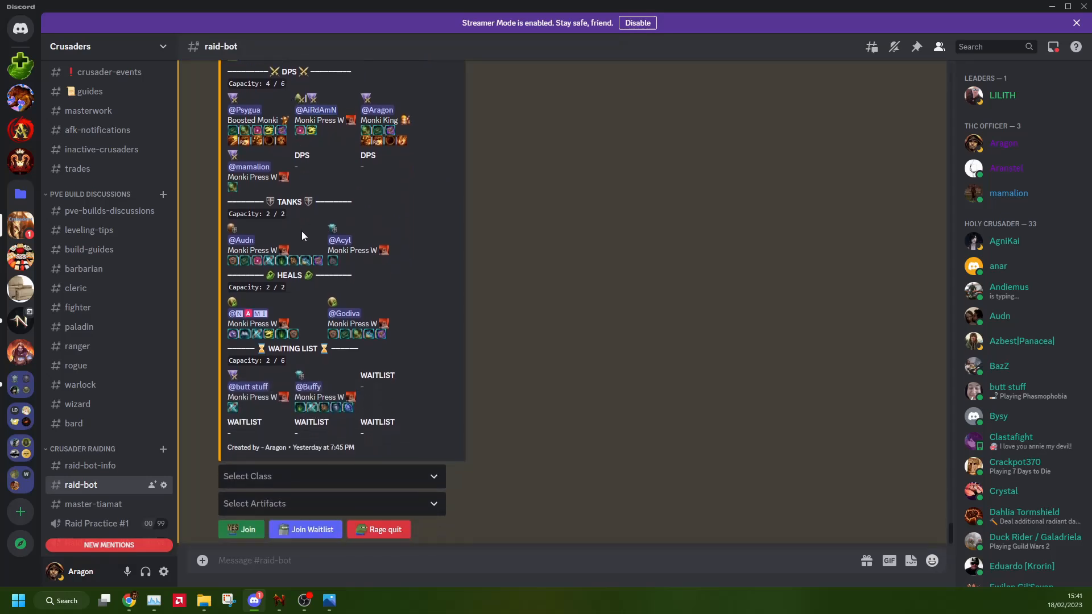
pyautogui.moveTo(296, 290)
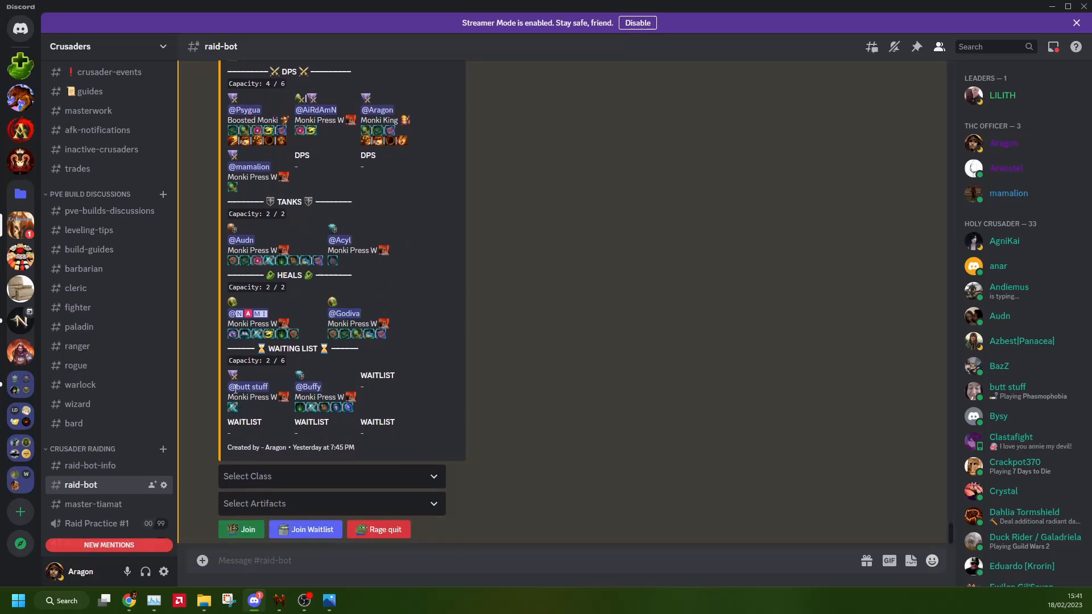
pyautogui.moveTo(277, 408)
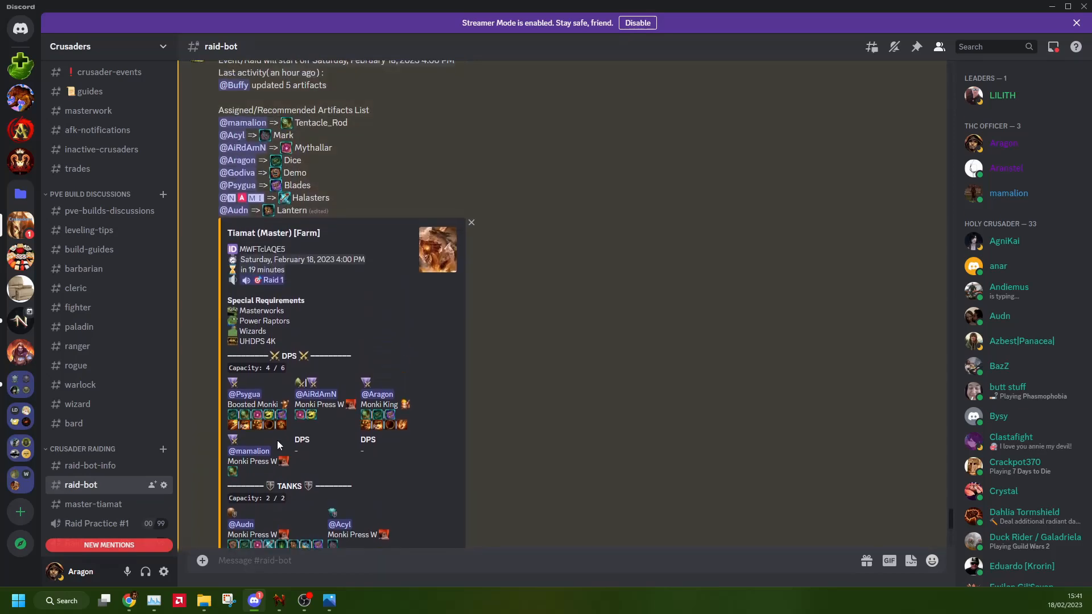
pyautogui.scroll(-3)
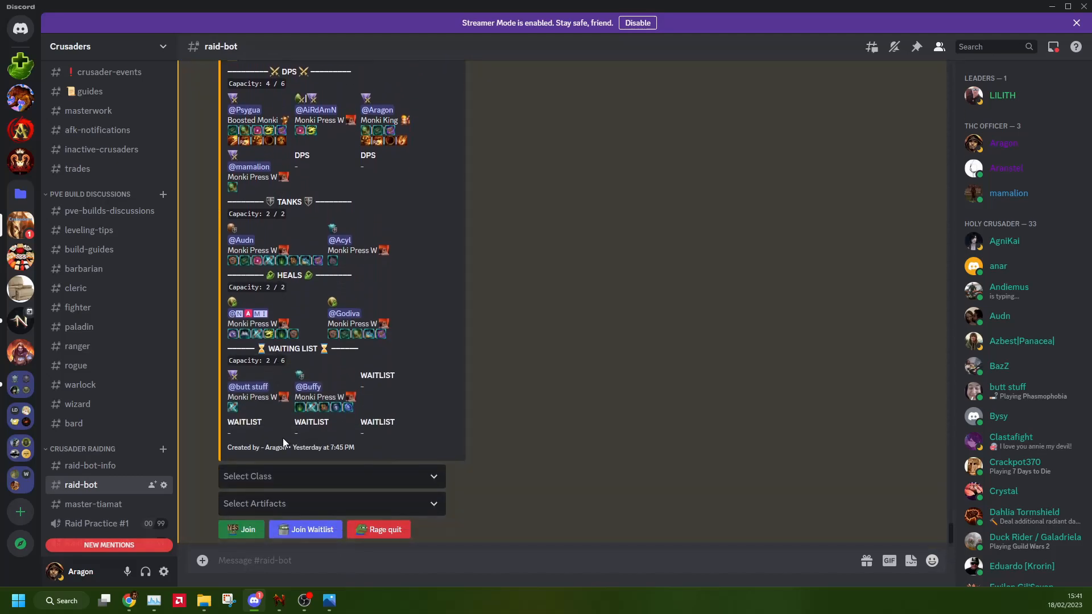
pyautogui.scroll(-3)
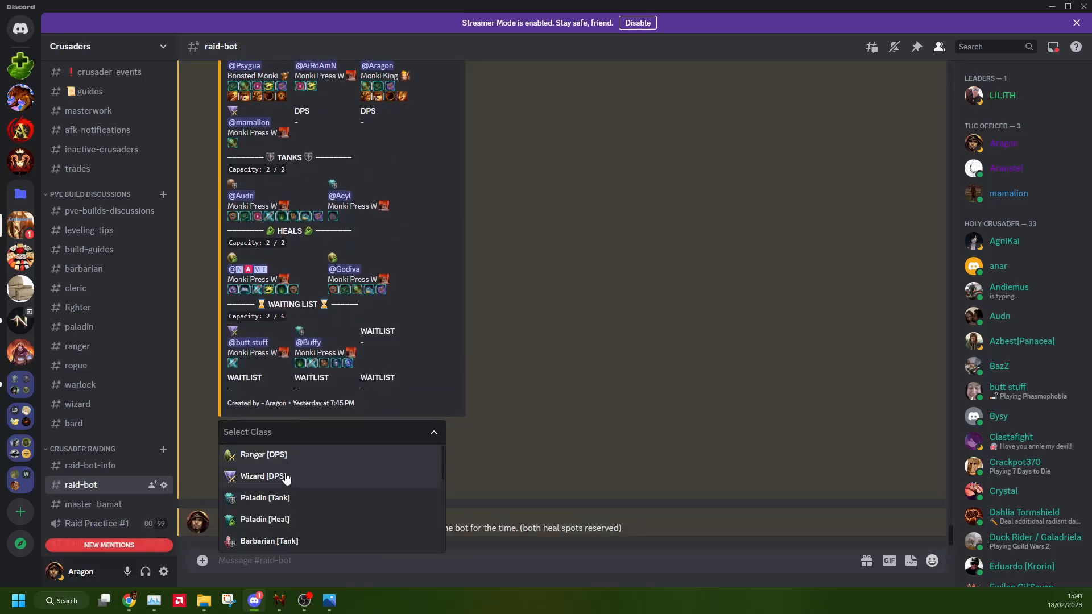
pyautogui.moveTo(287, 502)
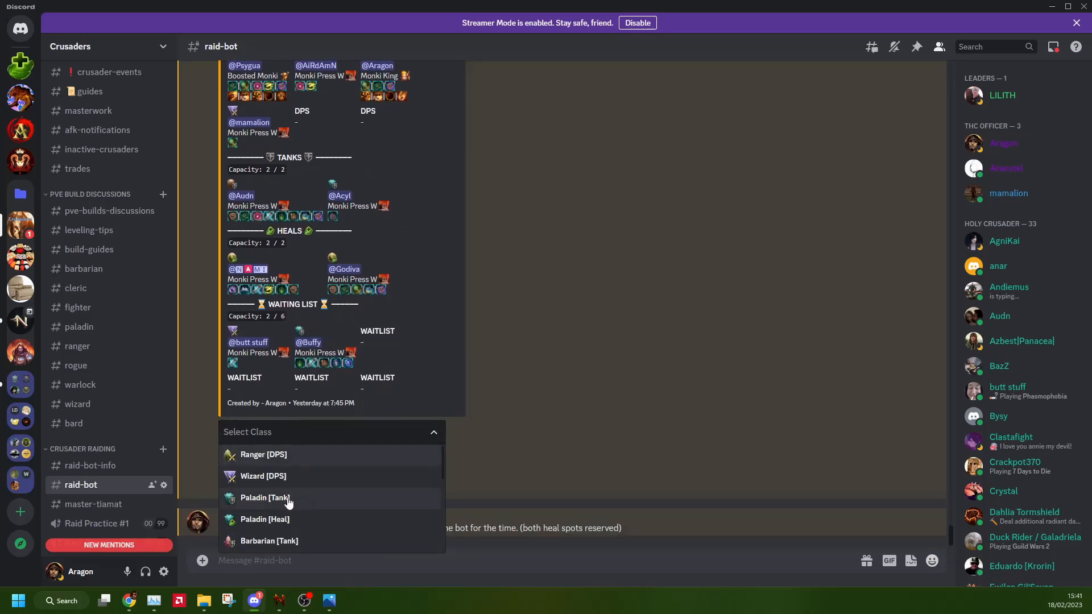
# Sign up for the Tiamat raid as Wizard DPS, adding the Mythallar Fragment artifact.
pyautogui.click(264, 497)
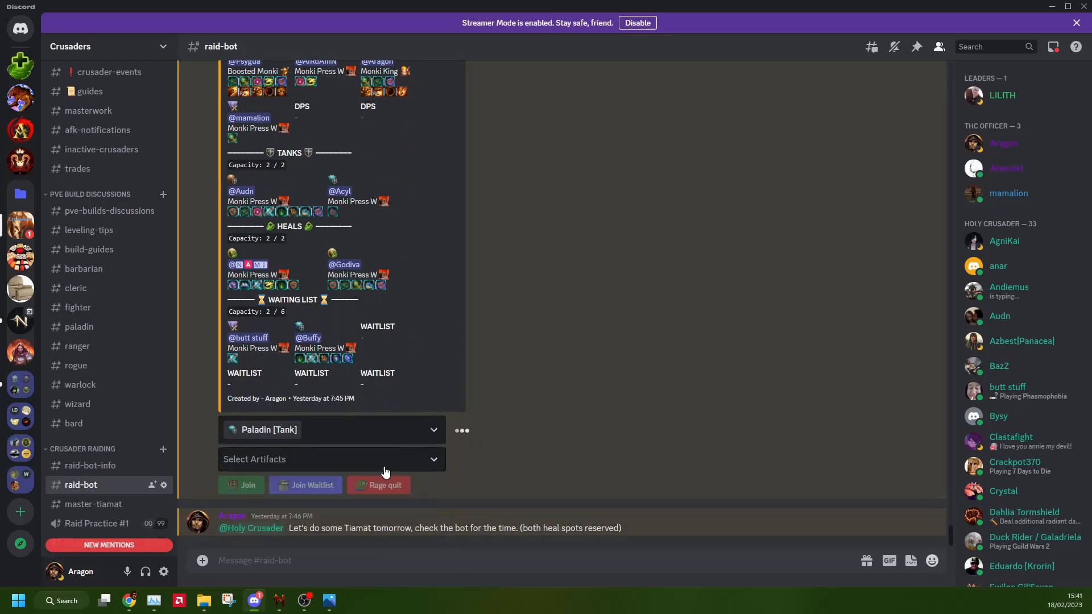
pyautogui.click(331, 459)
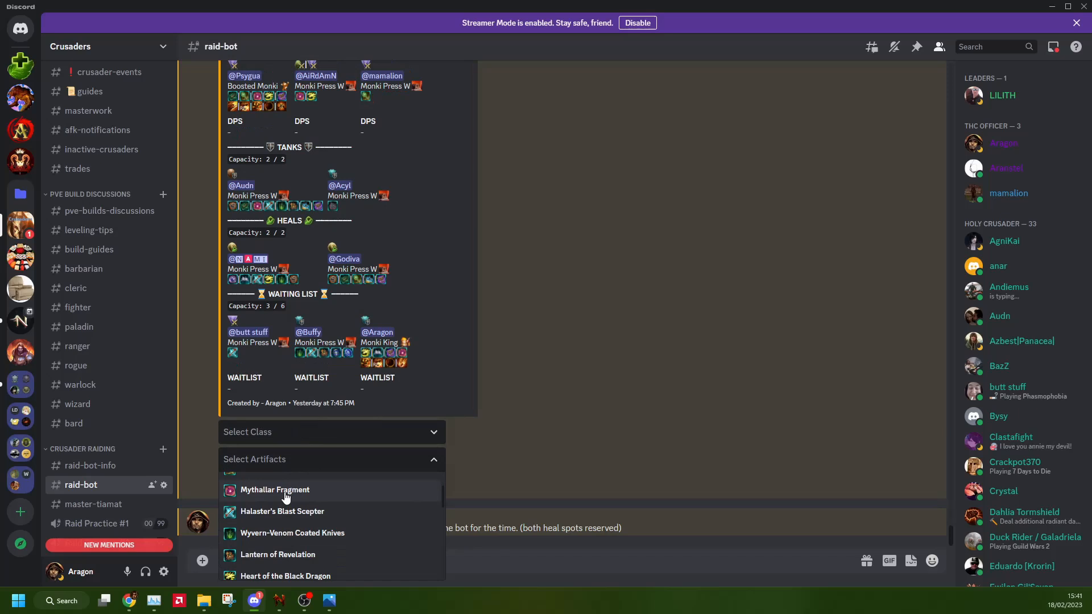
pyautogui.click(274, 489)
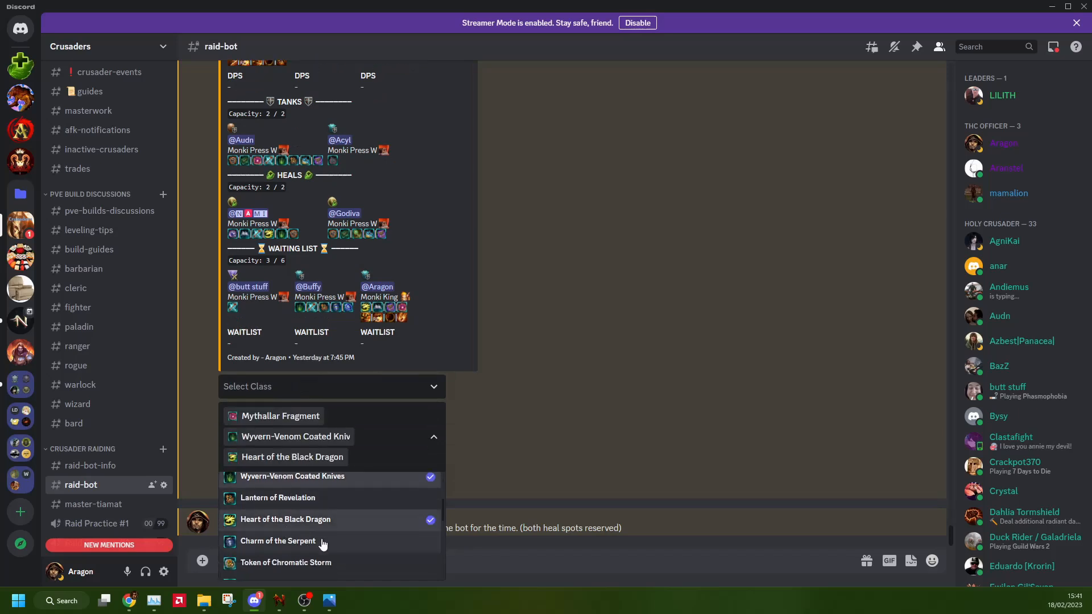
pyautogui.scroll(-3)
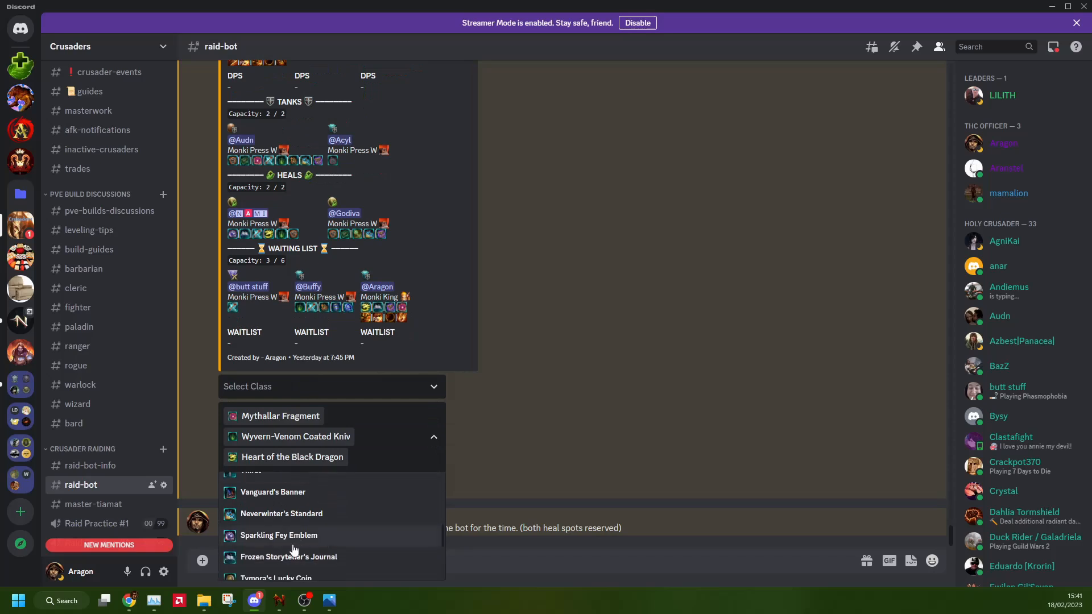
pyautogui.click(289, 556)
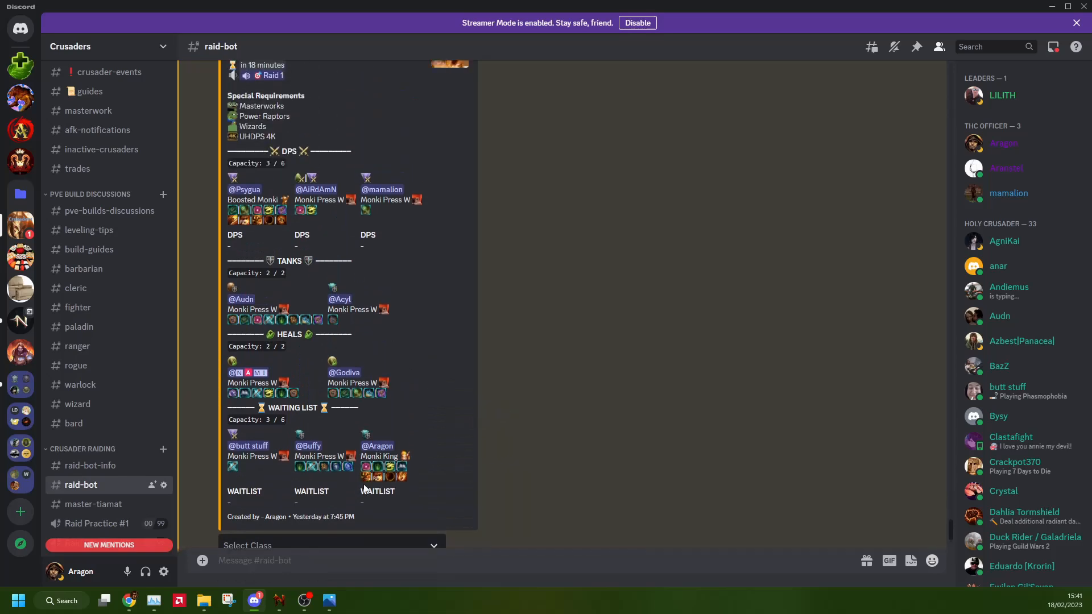
pyautogui.moveTo(378, 475)
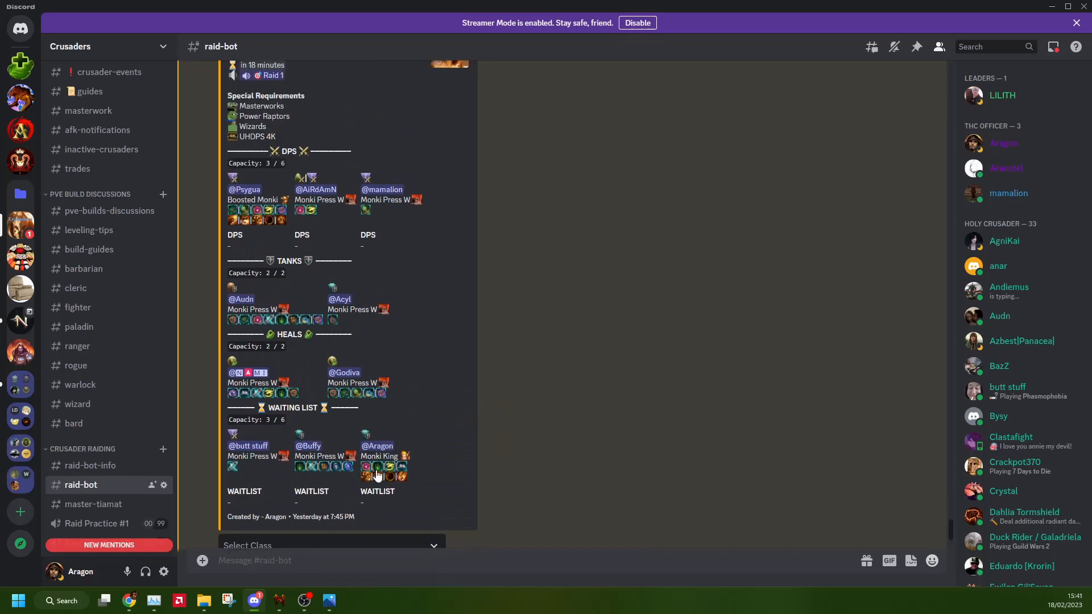
pyautogui.moveTo(389, 472)
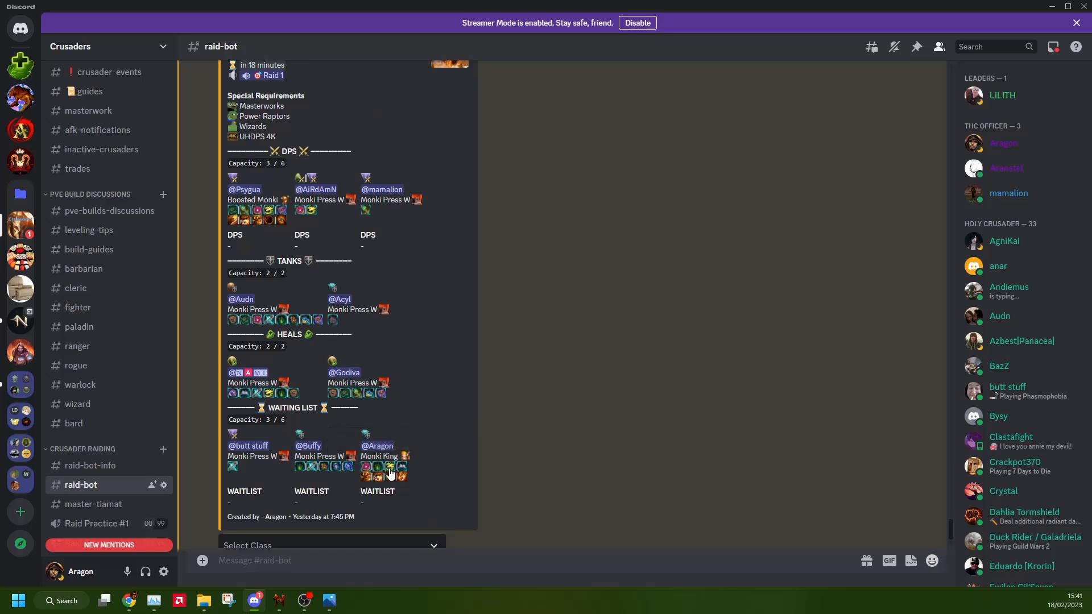
pyautogui.scroll(-3)
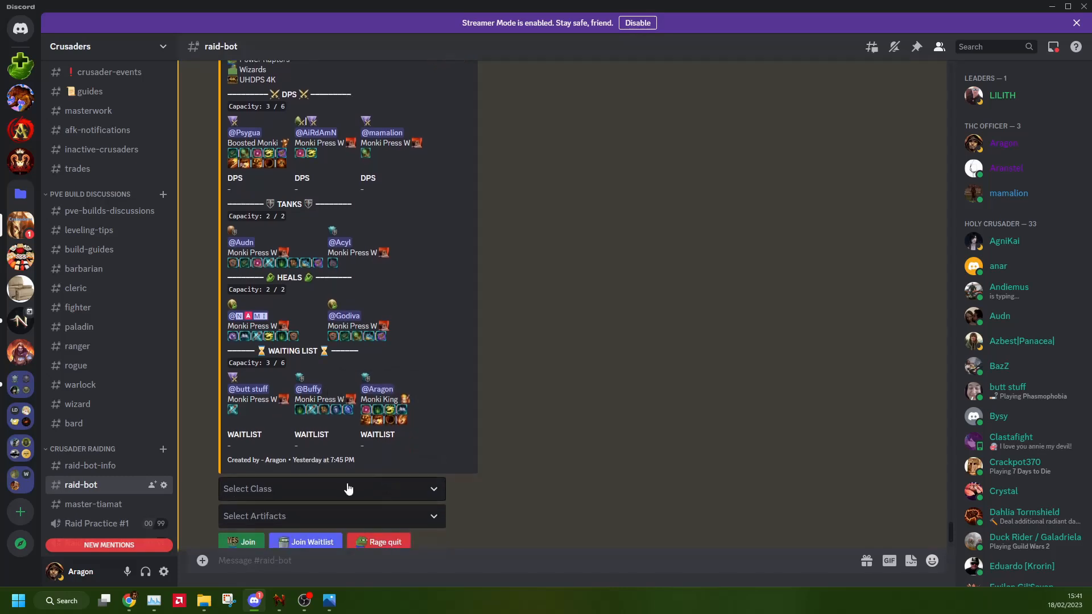
pyautogui.click(333, 489)
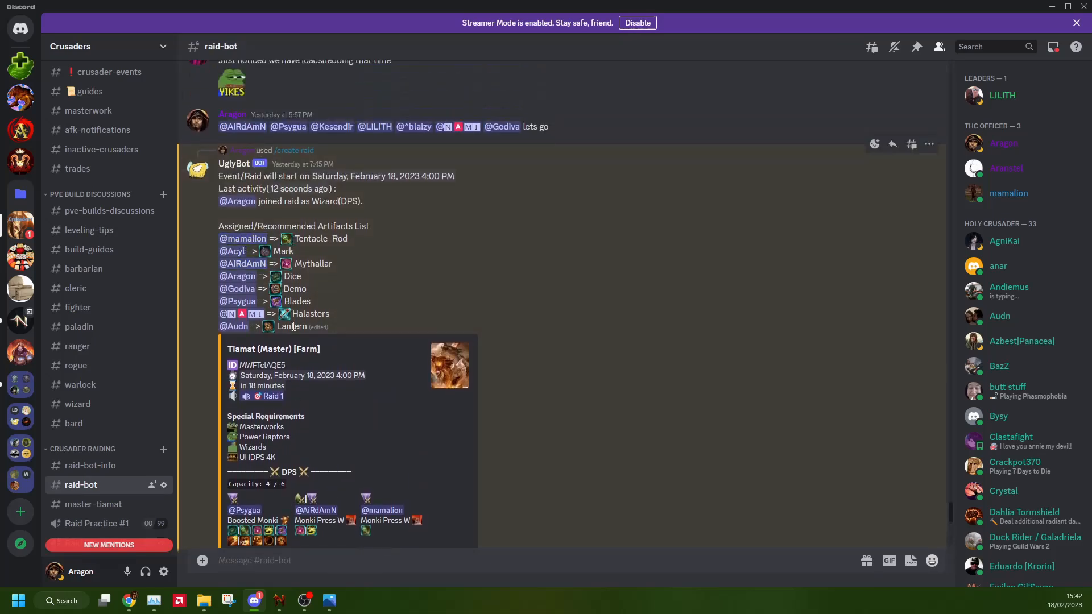
pyautogui.moveTo(848, 437)
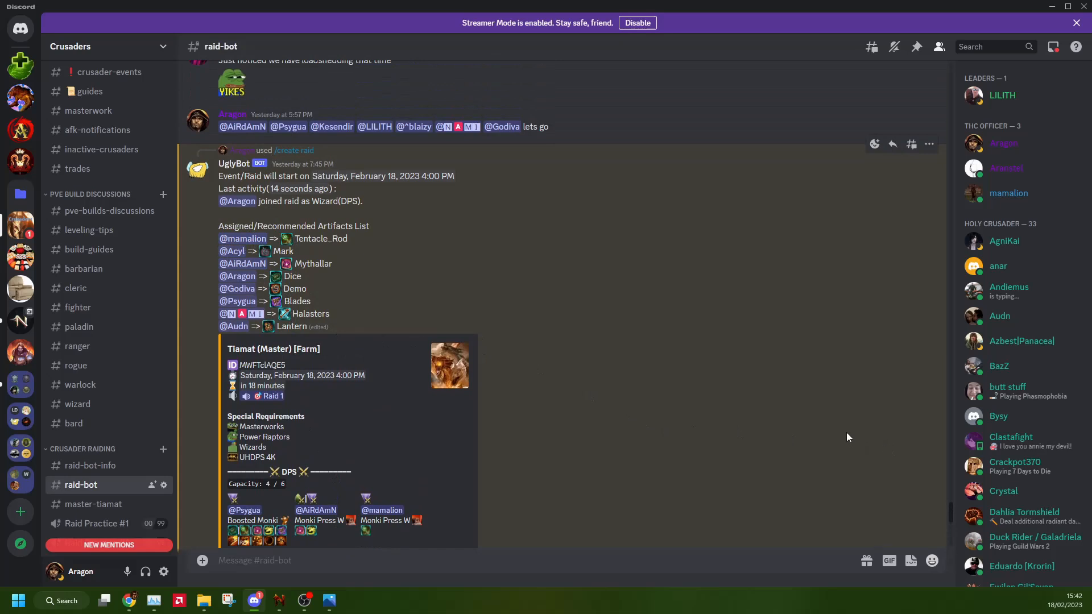
pyautogui.moveTo(646, 377)
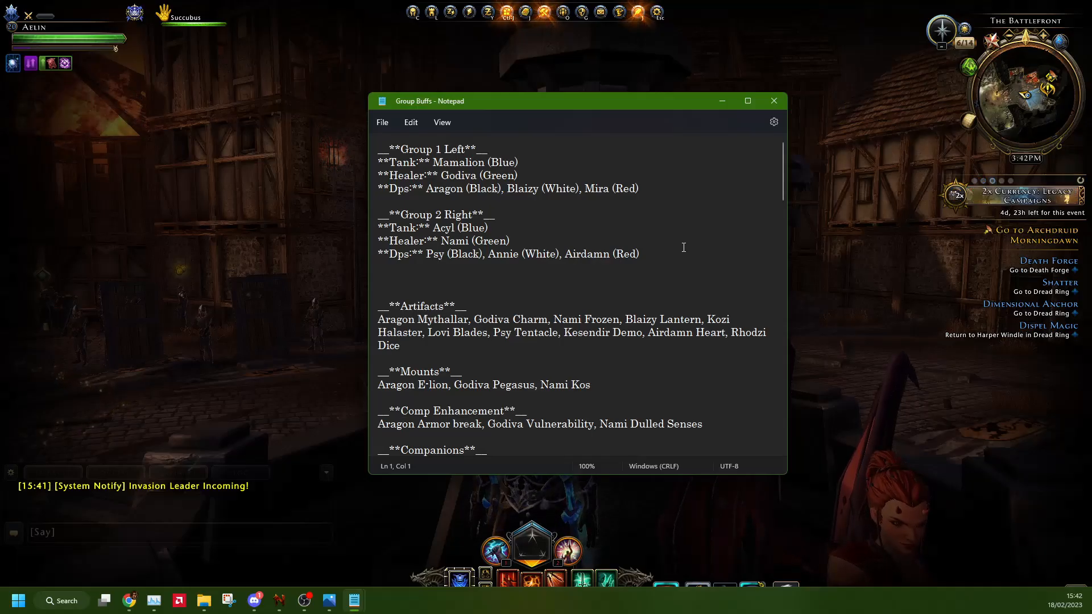
pyautogui.click(487, 227)
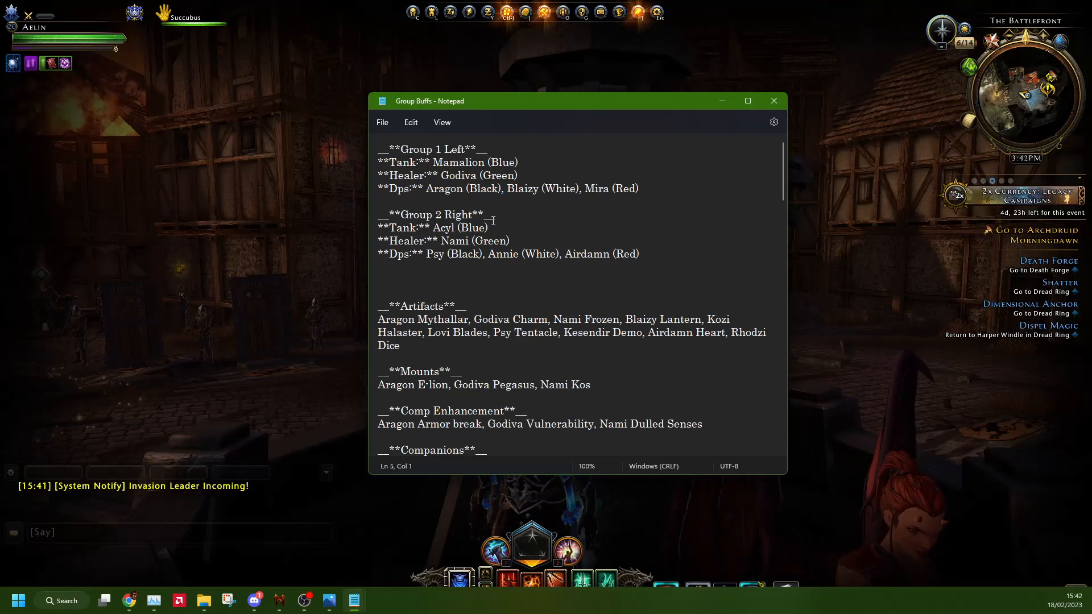
pyautogui.doubleClick(477, 214)
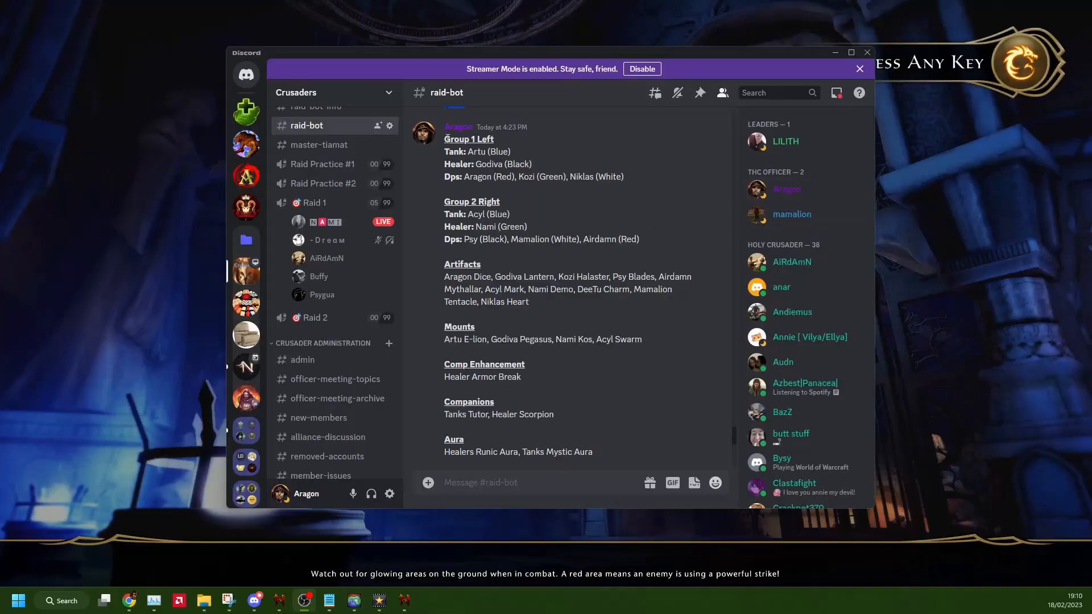
pyautogui.moveTo(443, 139); pyautogui.dragTo(593, 452)
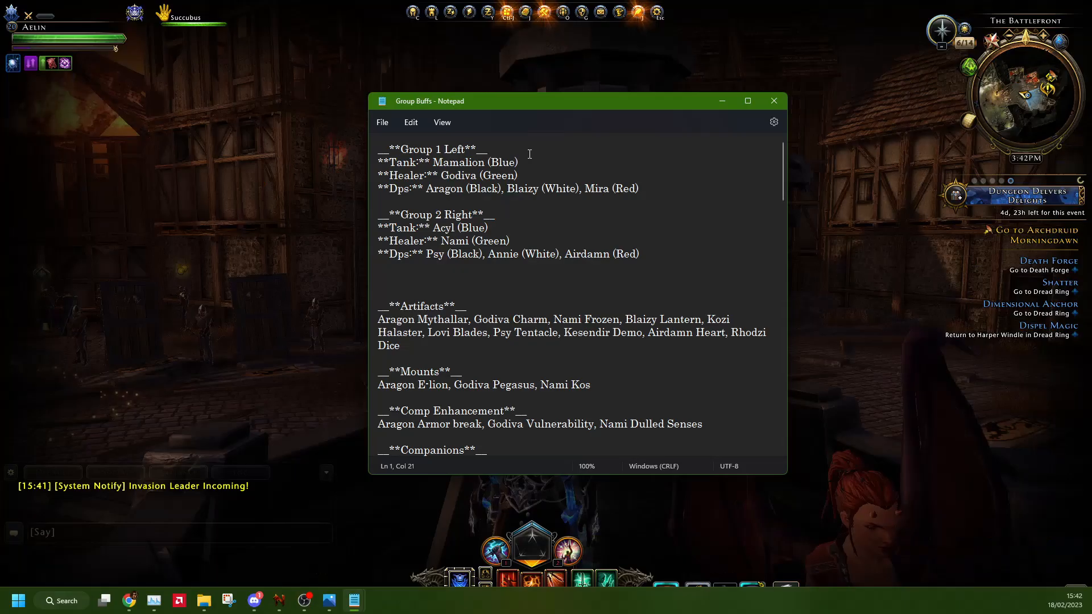
pyautogui.click(774, 100)
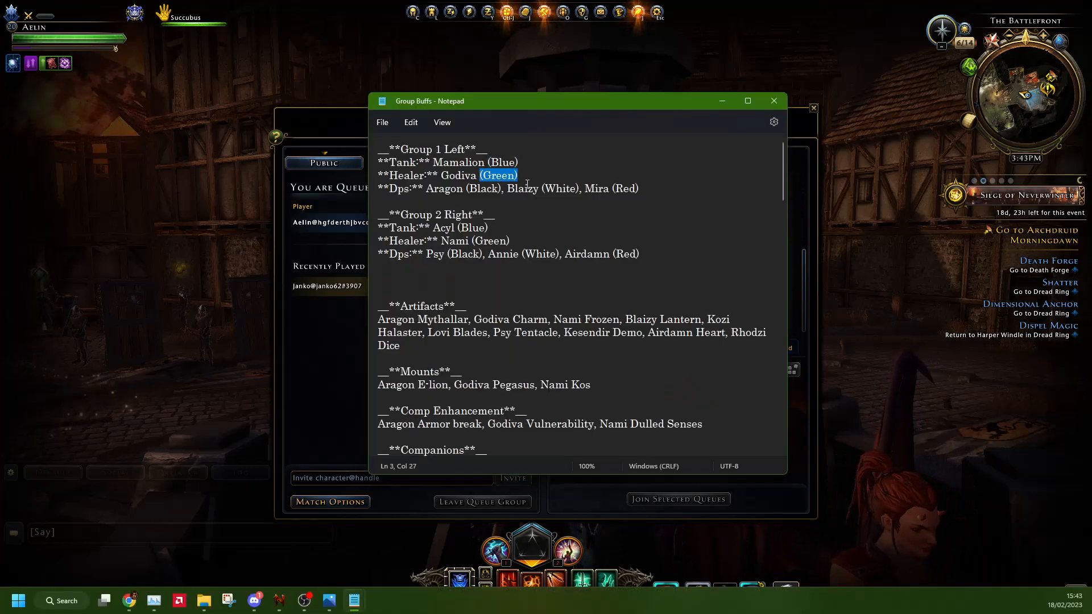
pyautogui.doubleClick(560, 189)
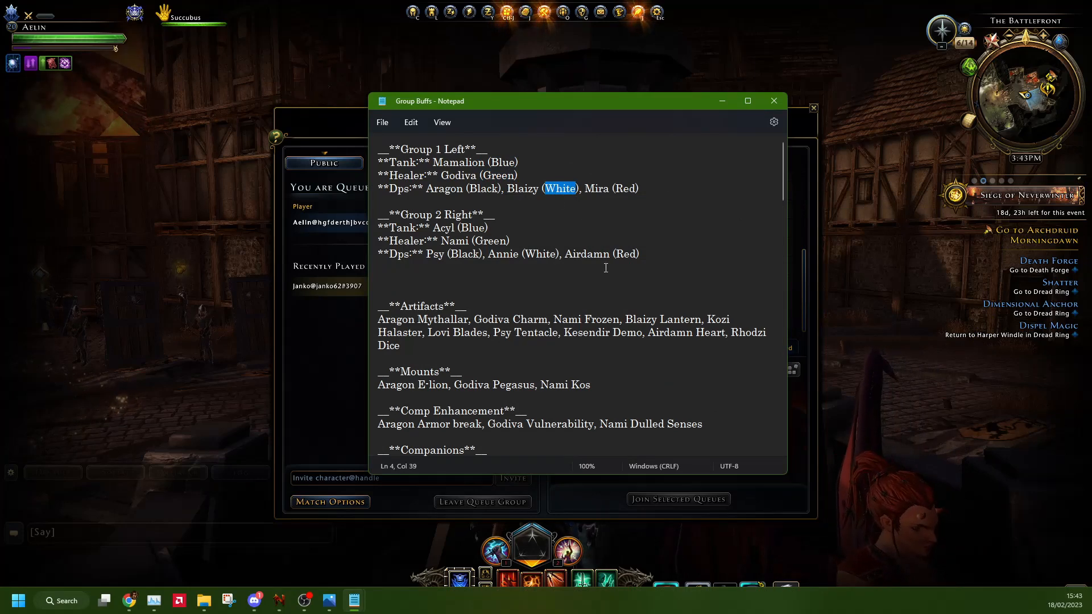
pyautogui.click(455, 227)
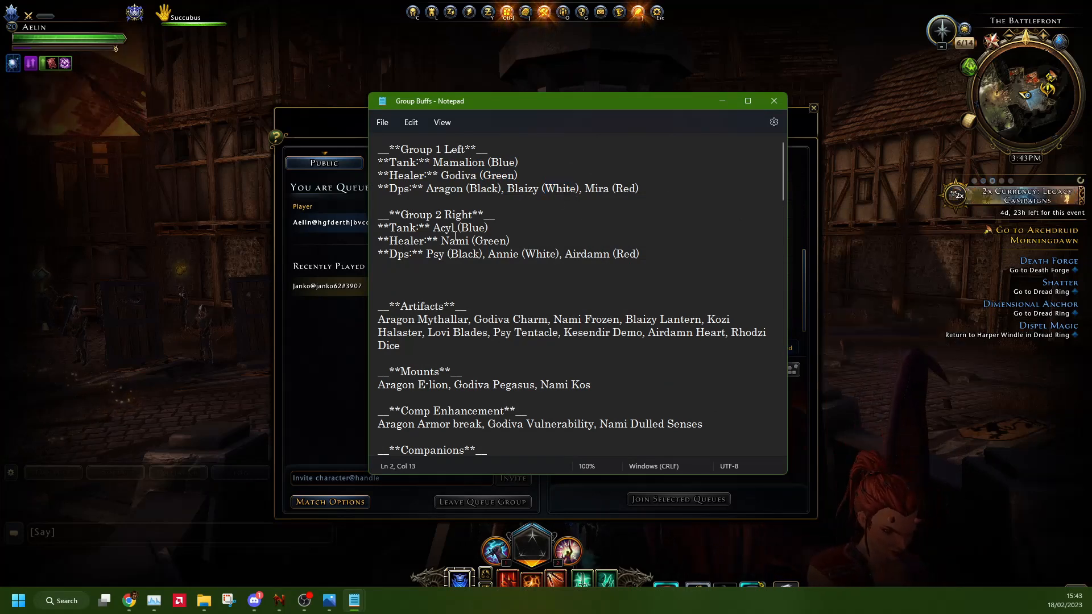
pyautogui.click(463, 254)
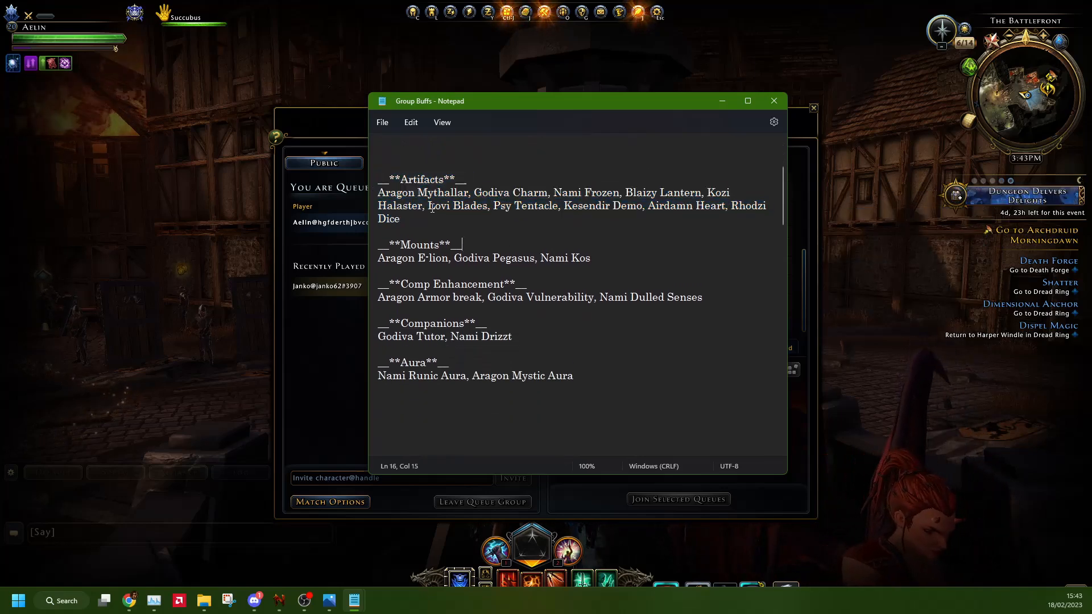
pyautogui.doubleClick(527, 192)
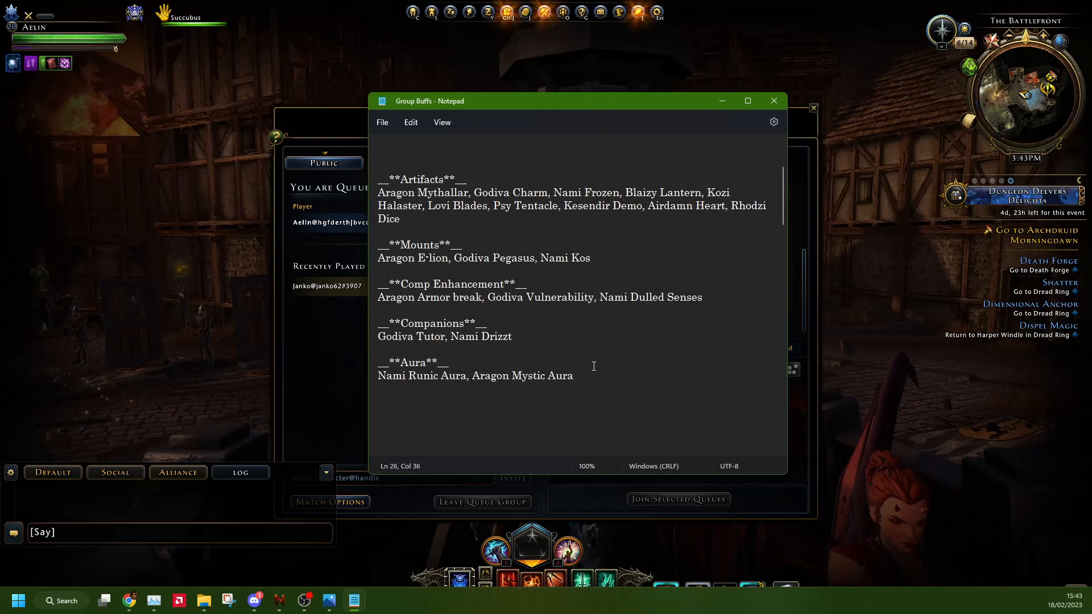
pyautogui.moveTo(643, 135)
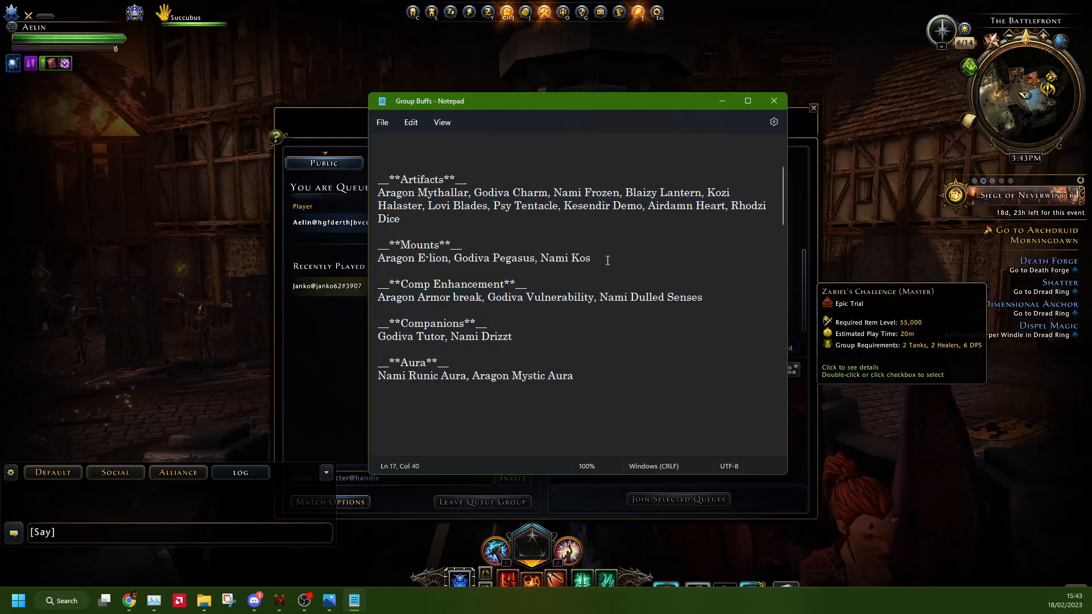
# Add Acyl Swarm under Mounts and set Comp Enhancement to Healer Armor Break.
pyautogui.write(', Ac')
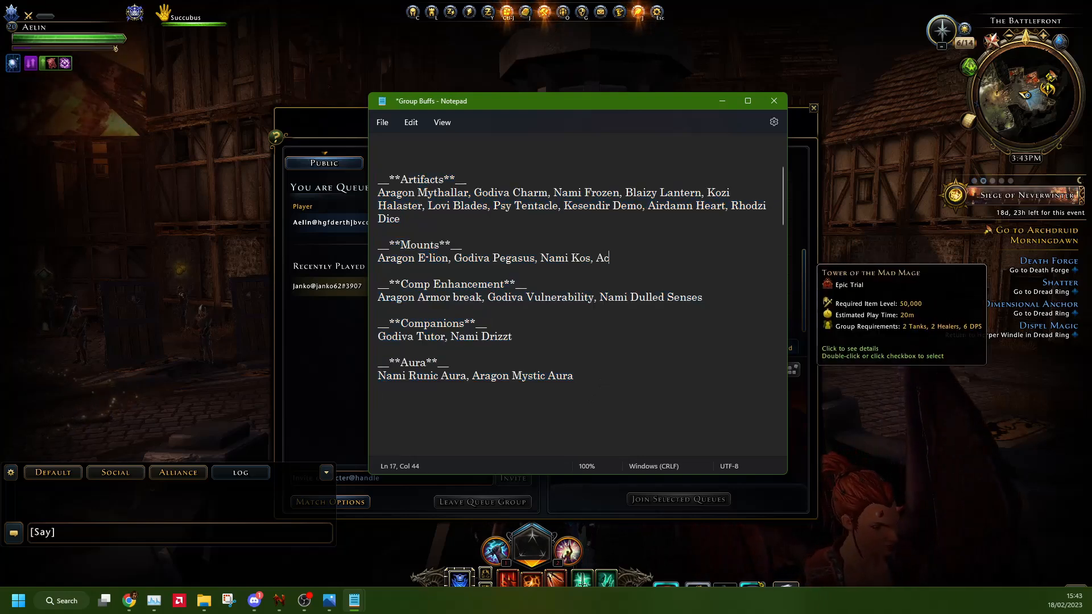
pyautogui.write('yl')
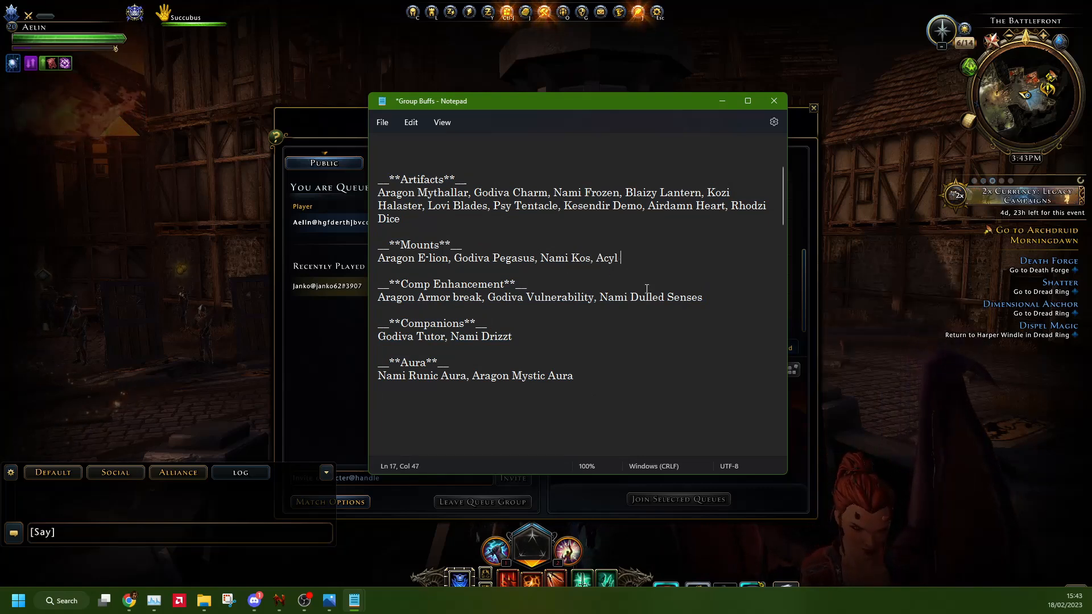
pyautogui.write('Swarm')
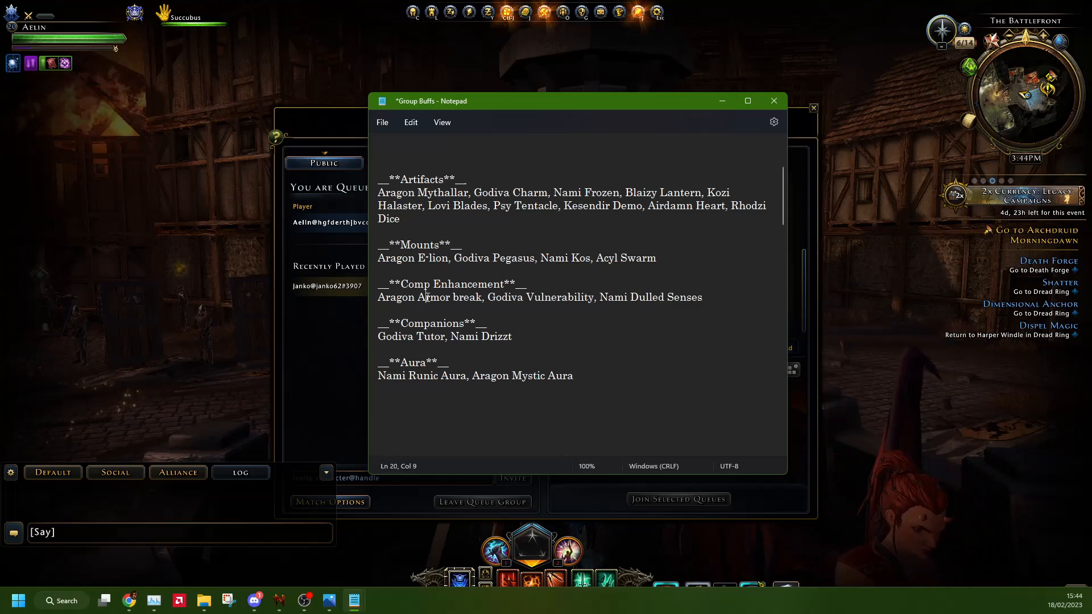
pyautogui.click(649, 297)
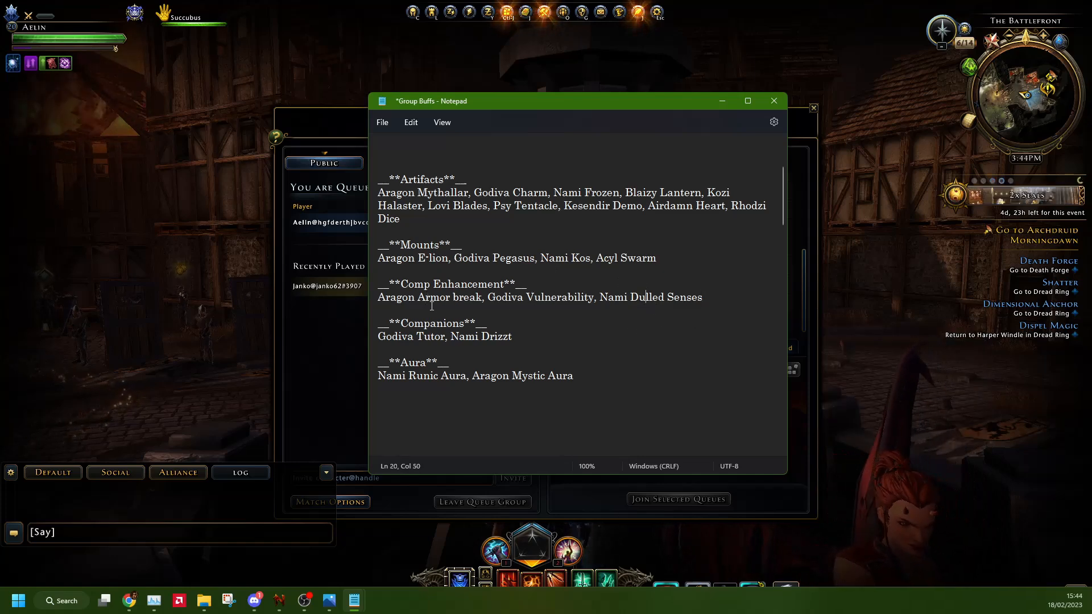
pyautogui.doubleClick(445, 296)
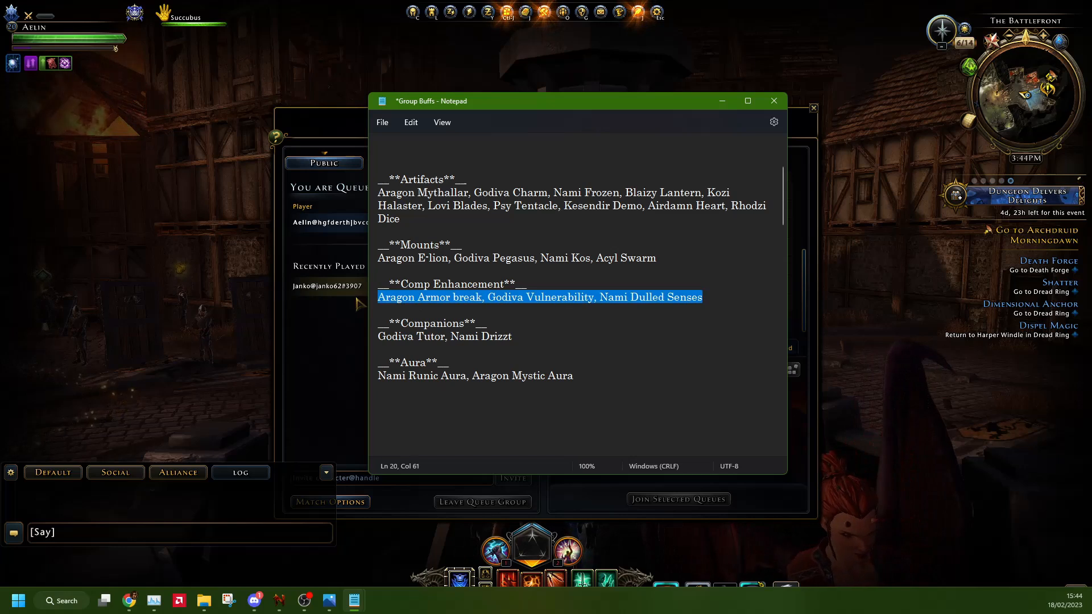
pyautogui.write('Healer Armor')
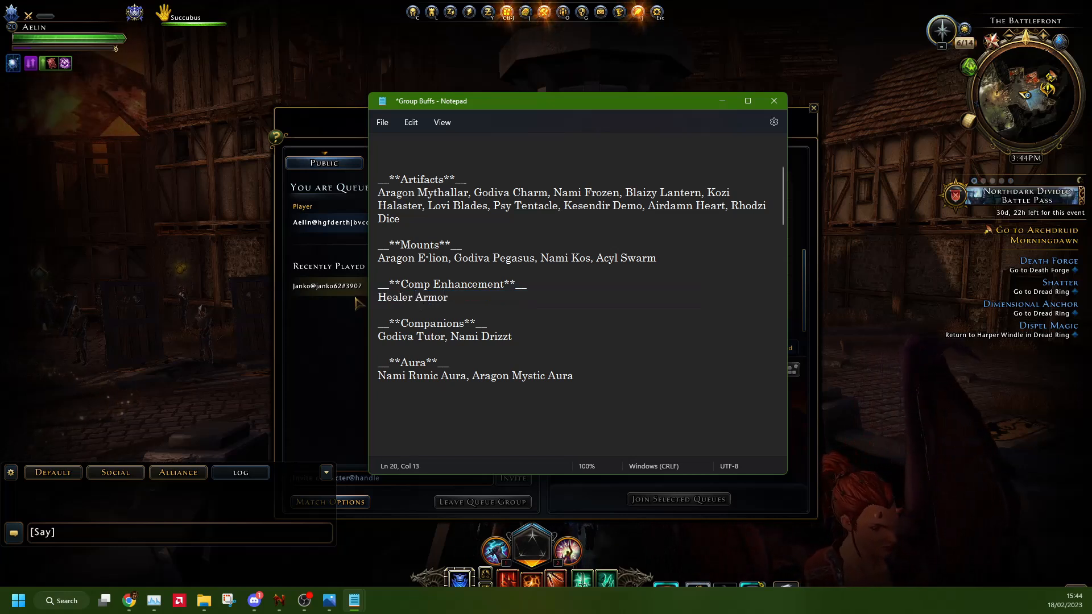
pyautogui.write('Break')
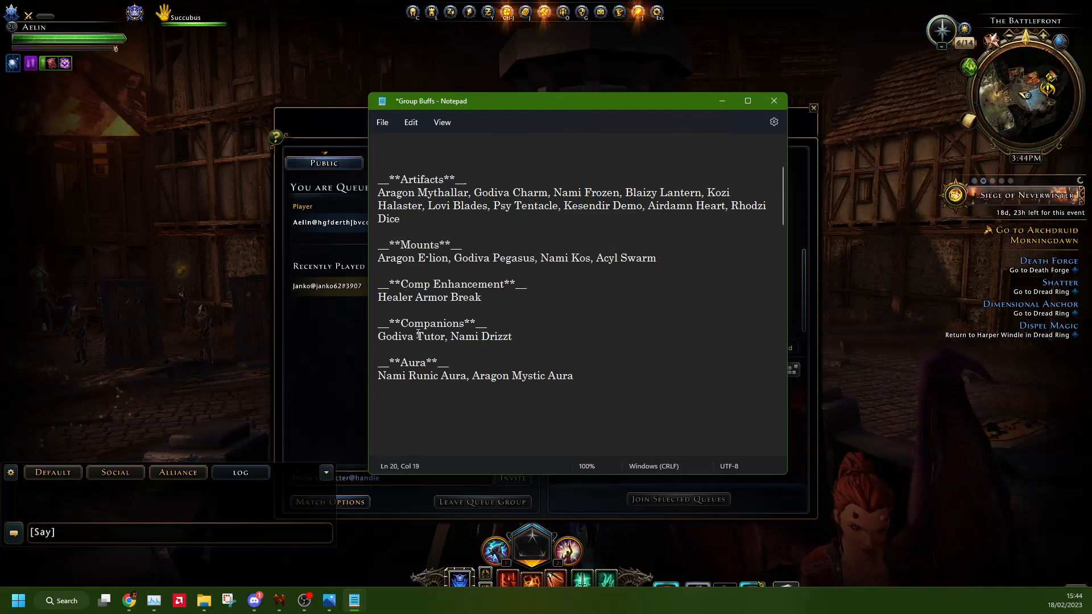
# Assign companions as Tanks Tutor and Healer Scorpion, and the second aura to Tanks.
pyautogui.doubleClick(396, 336)
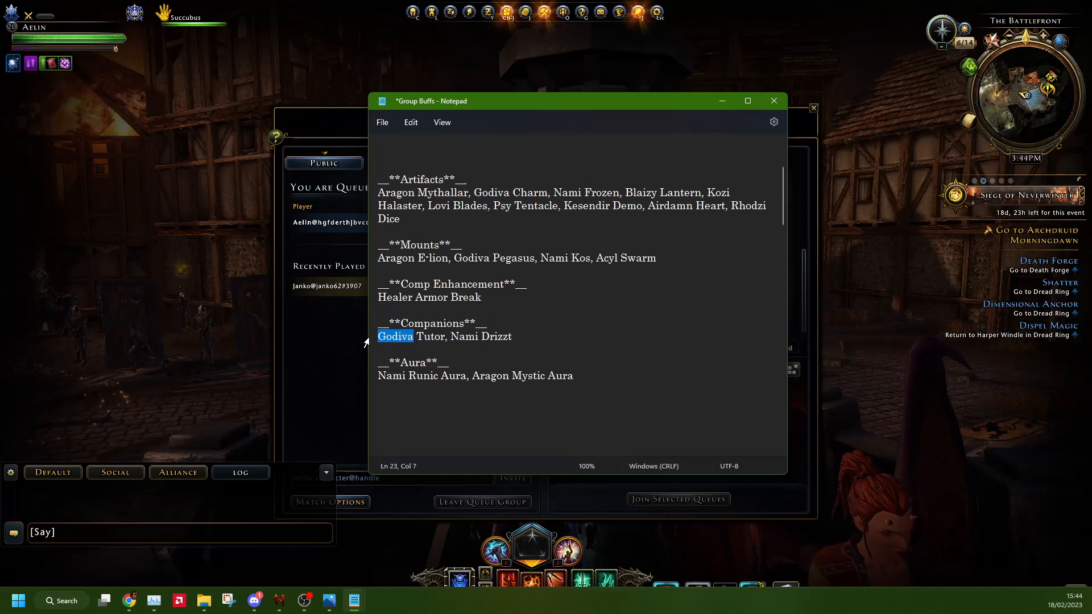
pyautogui.write('Tanks')
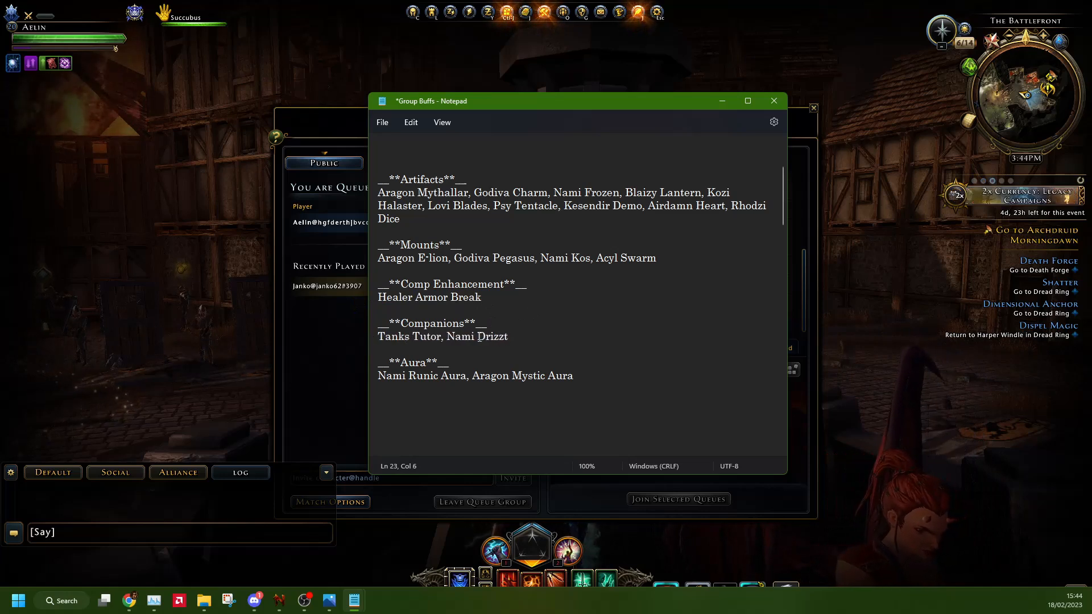
pyautogui.write('H')
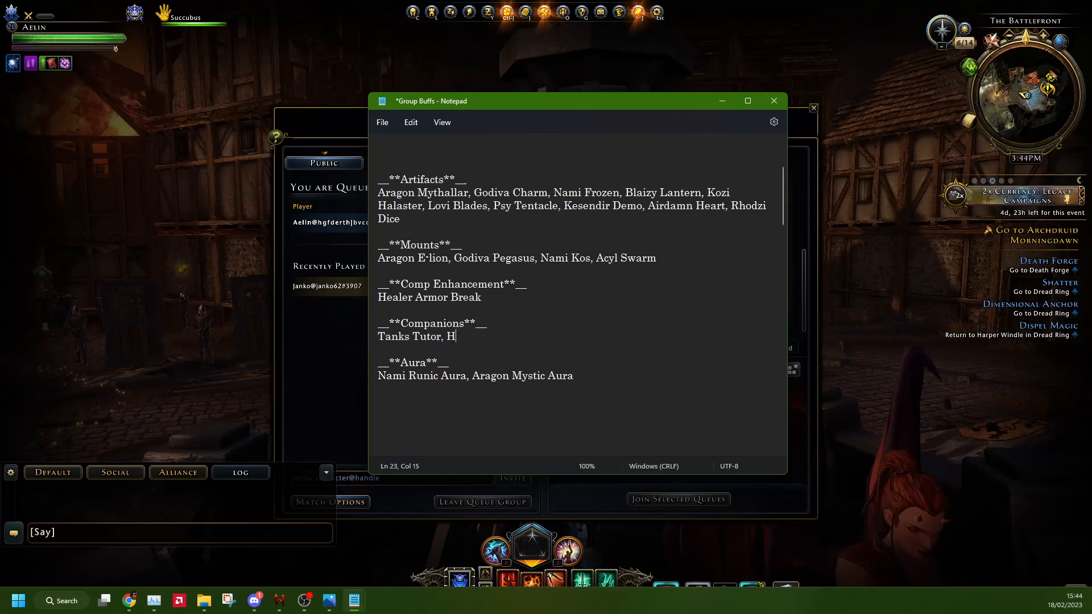
pyautogui.write('ealer S')
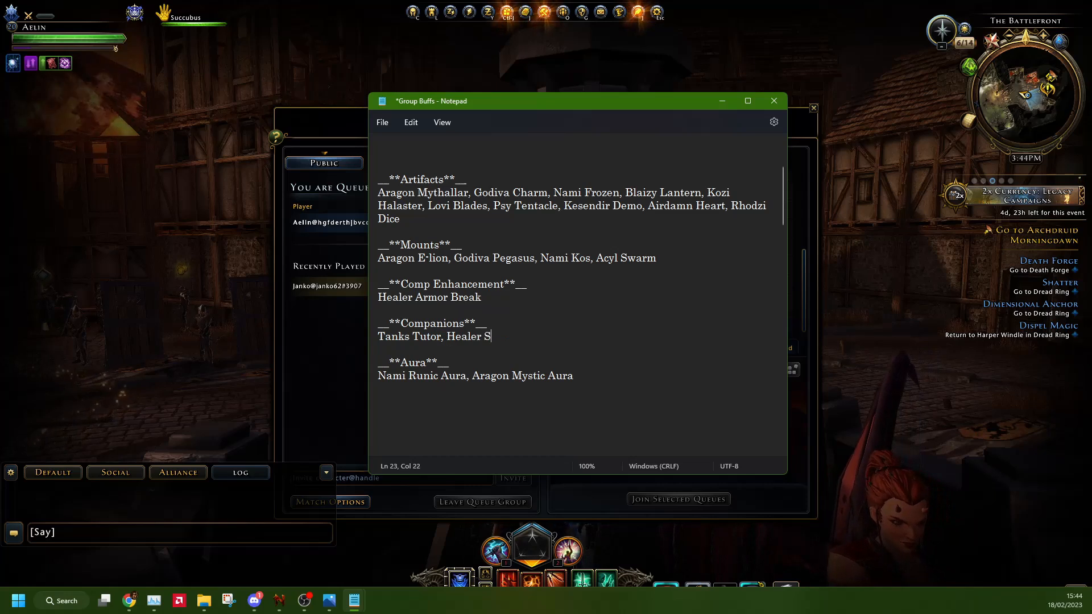
pyautogui.write('corpionm')
pyautogui.click(476, 376)
pyautogui.write('H')
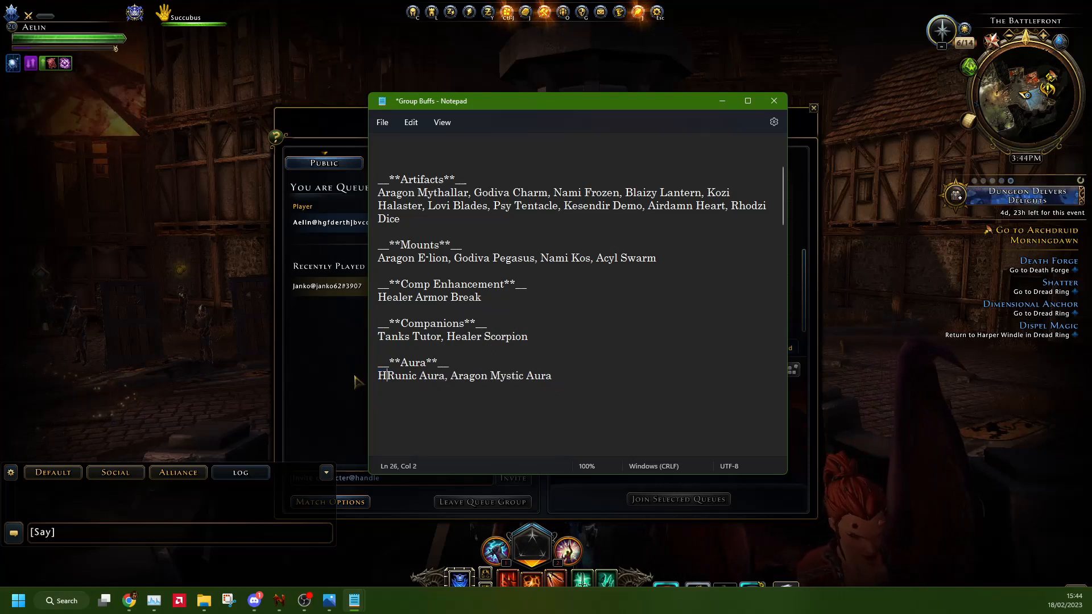
pyautogui.doubleClick(497, 376)
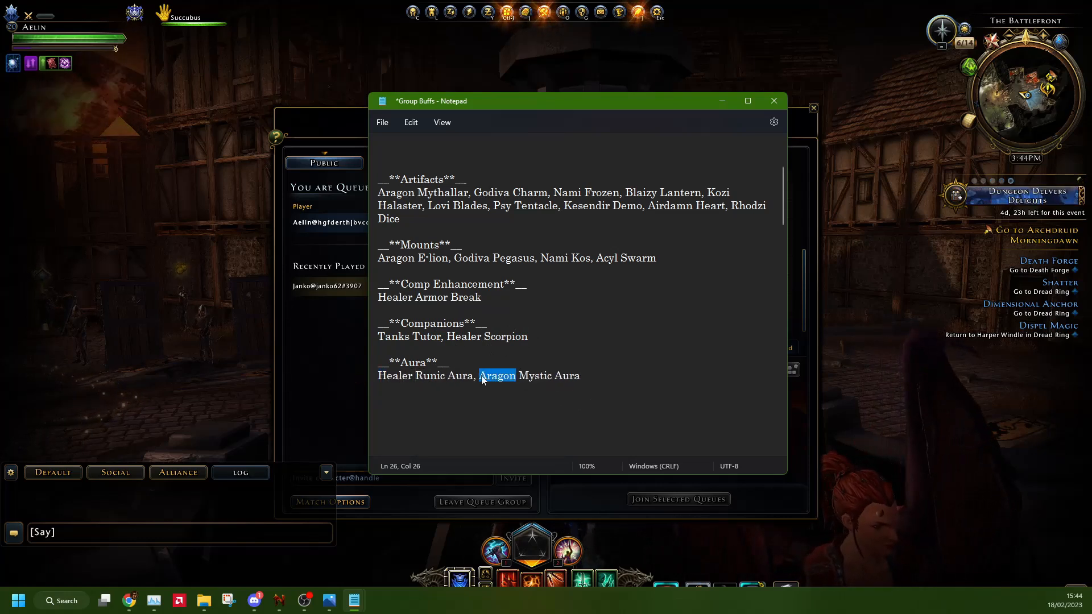
pyautogui.write('Ta')
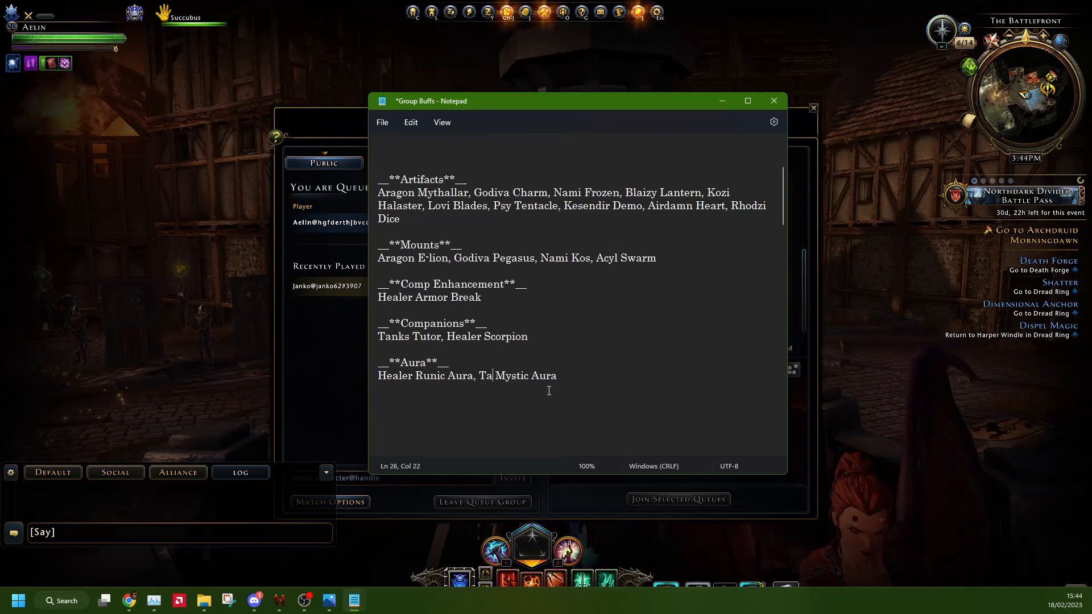
pyautogui.write('nks')
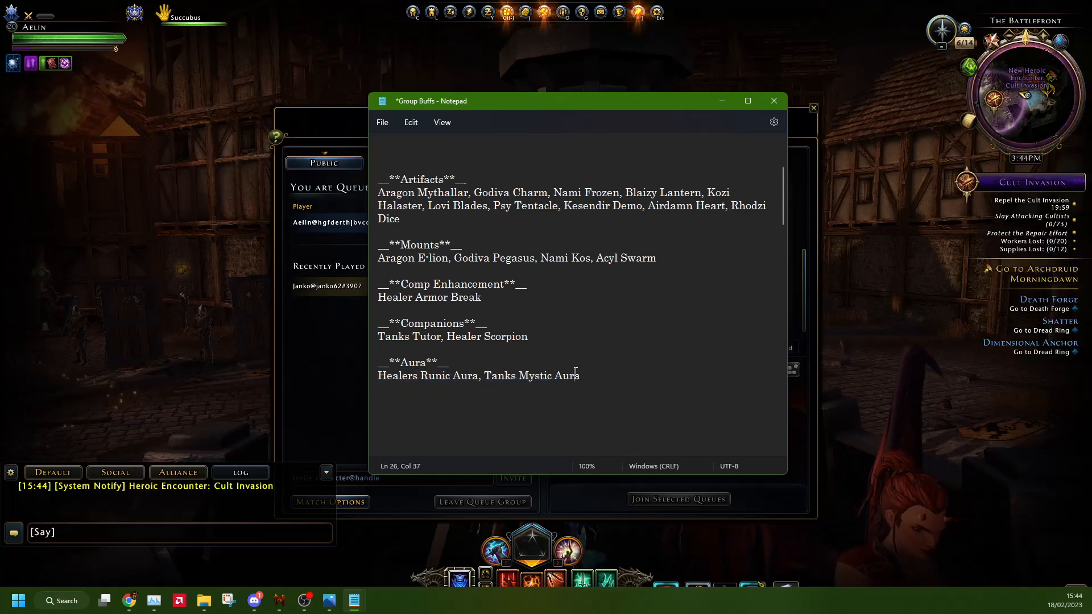
pyautogui.click(420, 337)
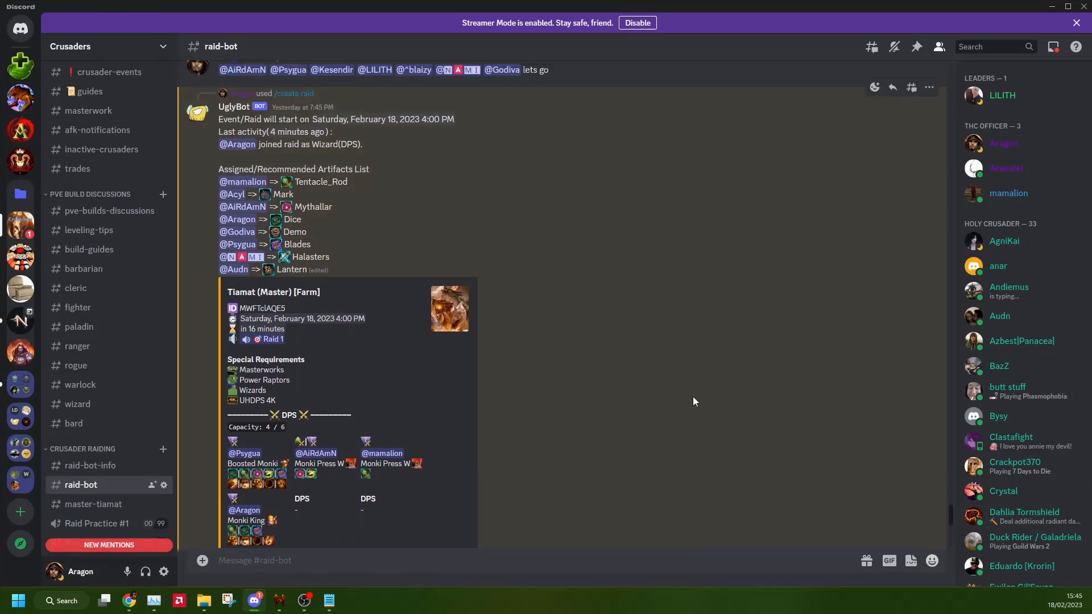
# Scroll the Discord raid roster and bring up the Group Buffs Notepad file.
pyautogui.scroll(-3)
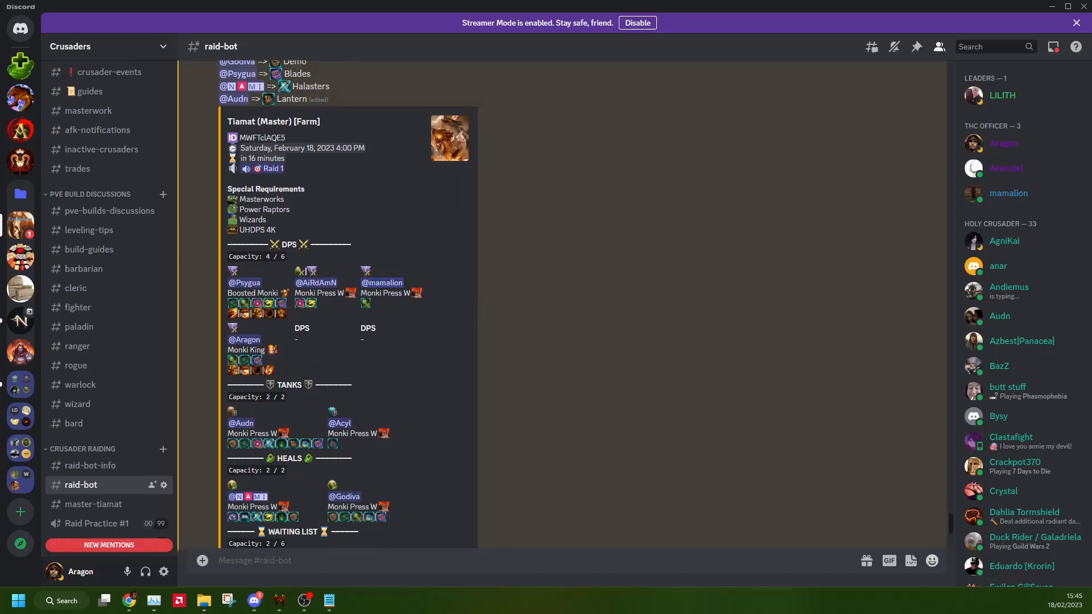
pyautogui.click(329, 600)
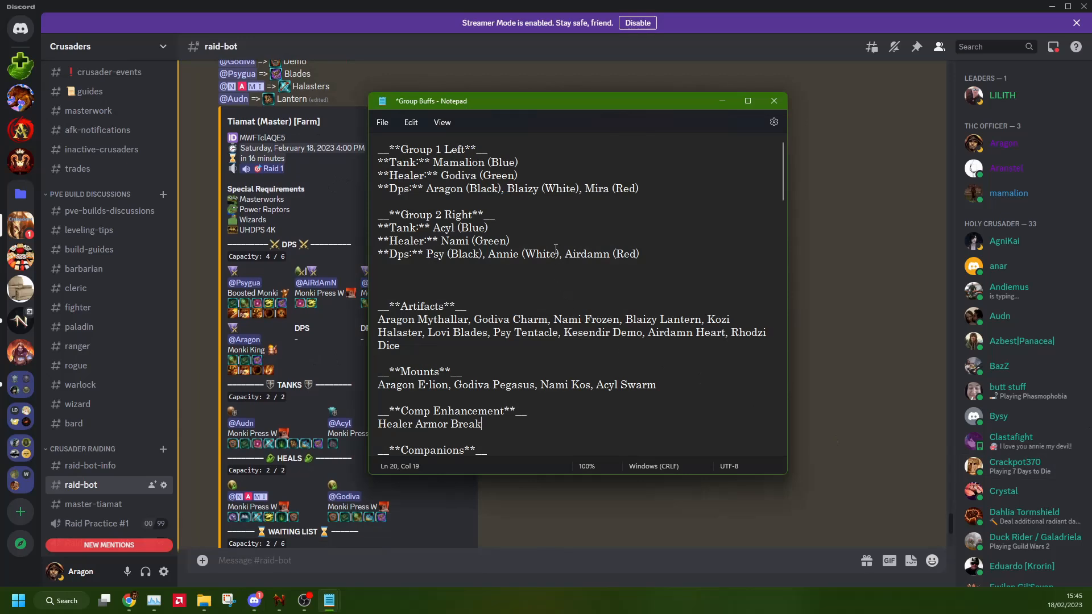
pyautogui.moveTo(561, 209)
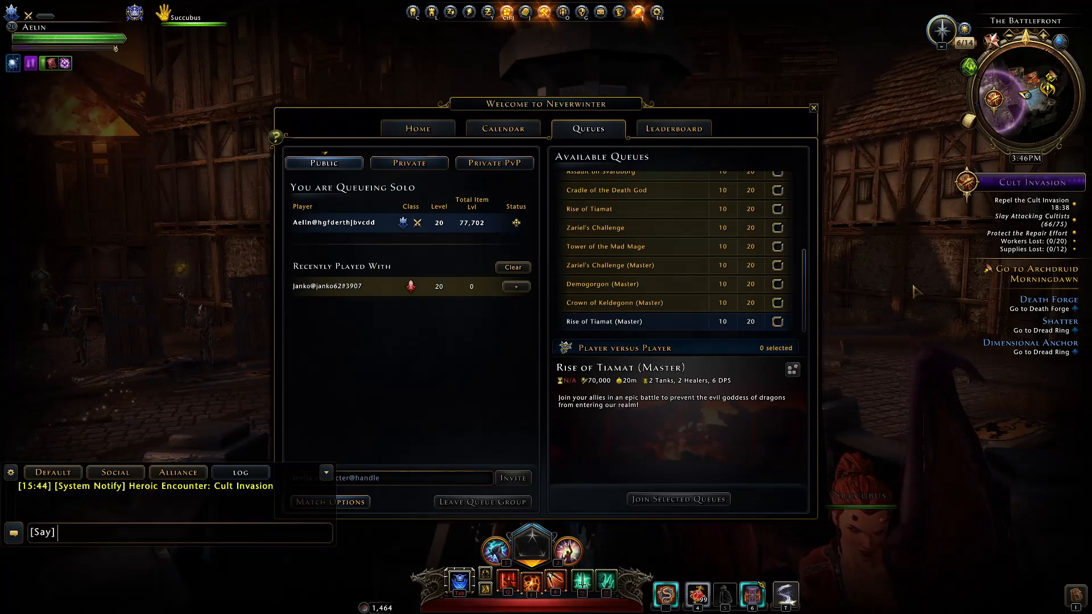
pyautogui.click(814, 107)
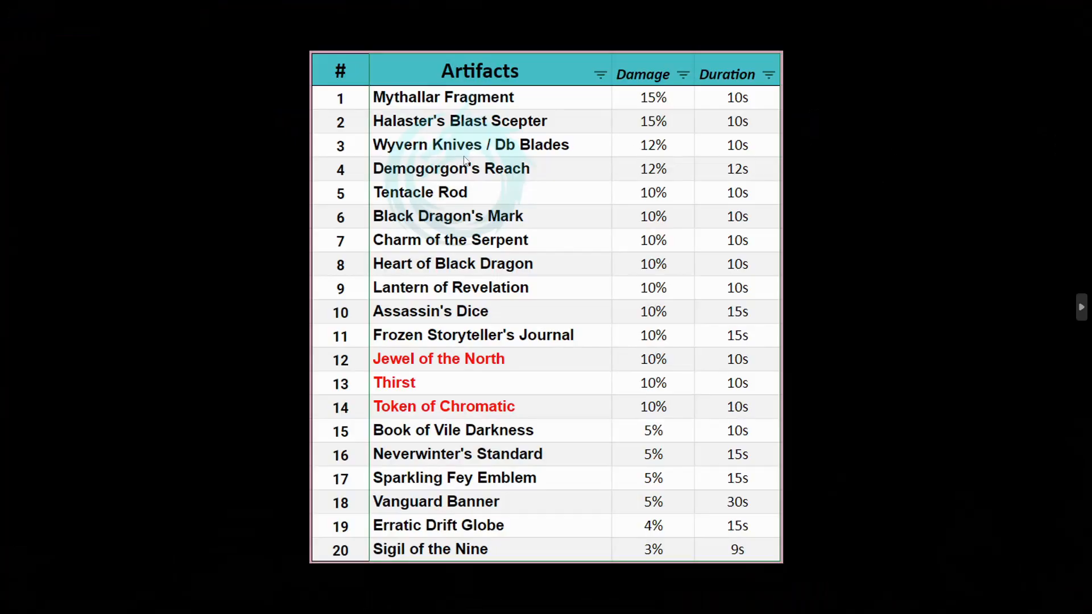
pyautogui.moveTo(341, 101)
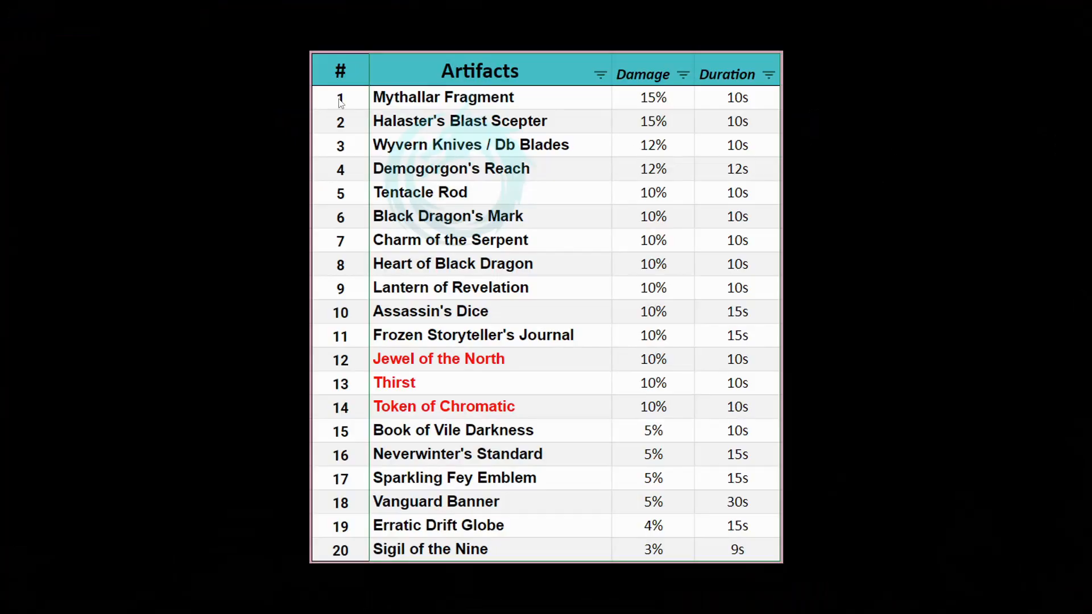
pyautogui.moveTo(334, 147)
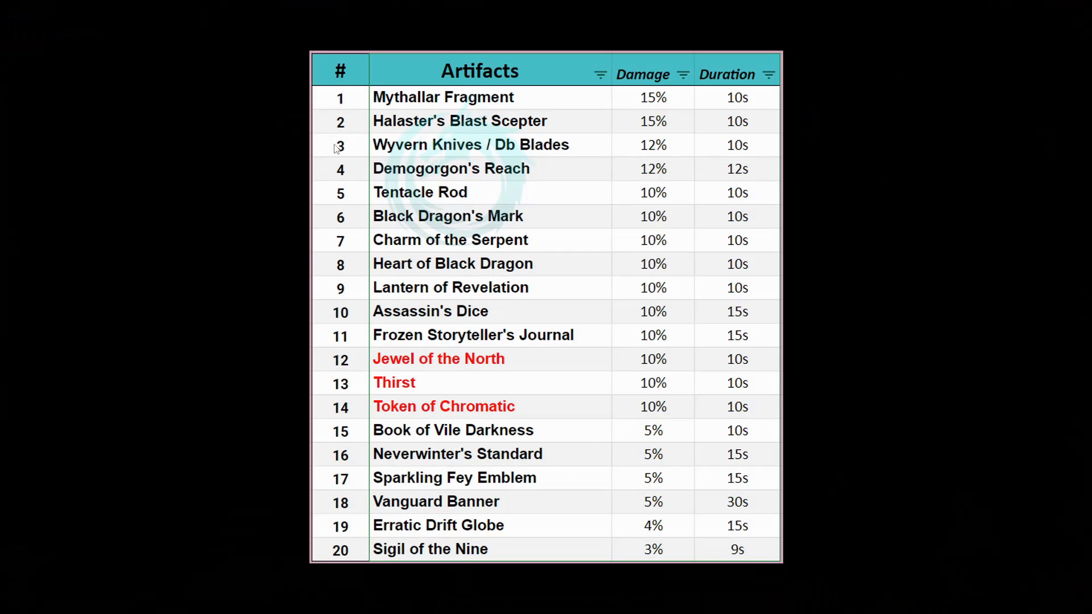
pyautogui.moveTo(389, 186)
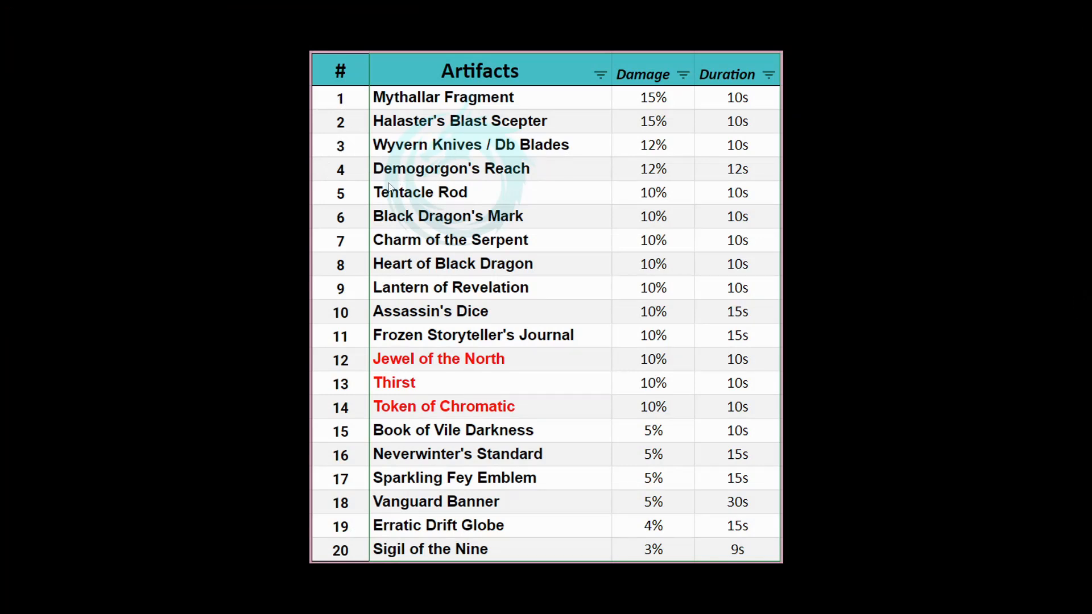
pyautogui.moveTo(372, 168)
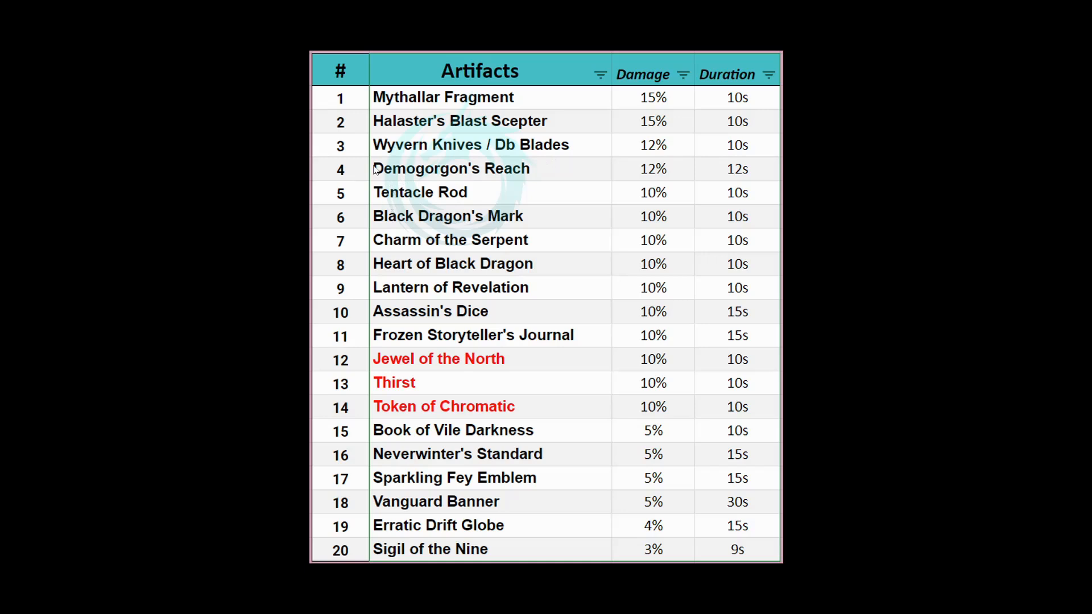
pyautogui.moveTo(390, 180)
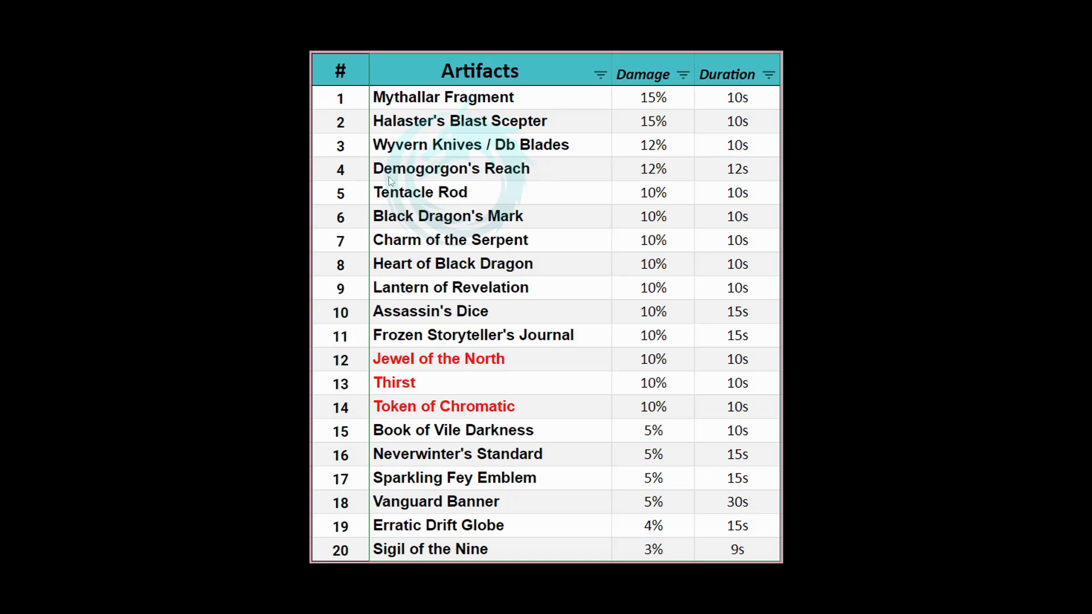
pyautogui.moveTo(316, 172)
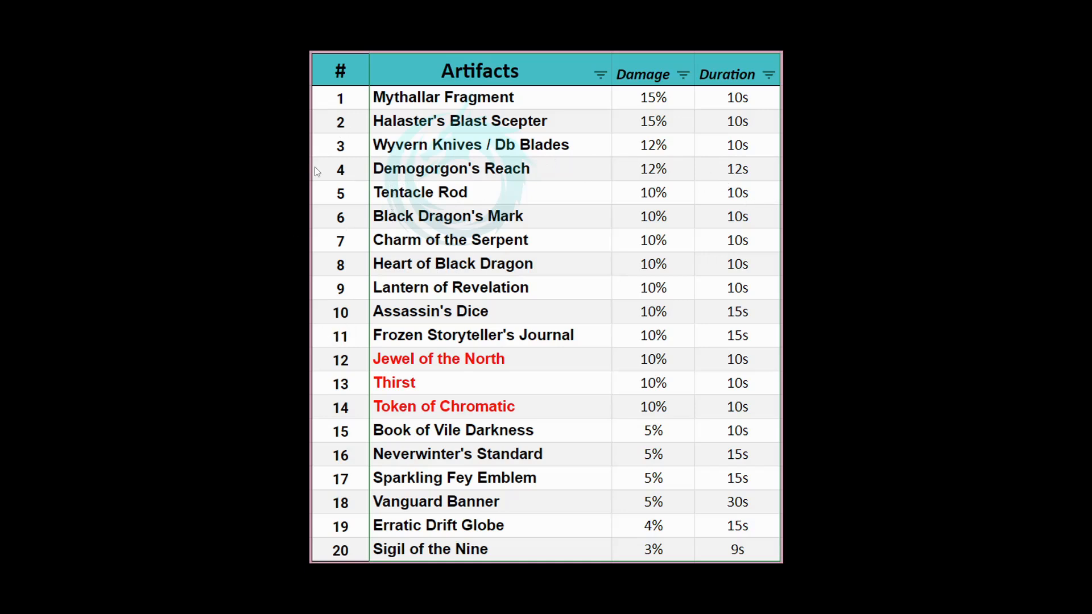
pyautogui.moveTo(338, 146)
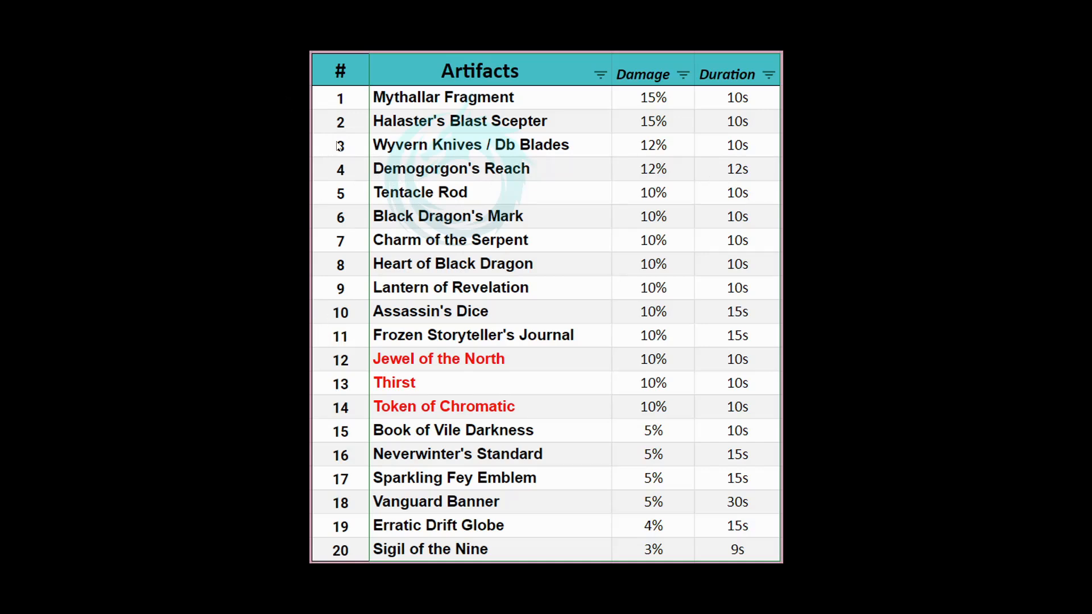
pyautogui.moveTo(1071, 297)
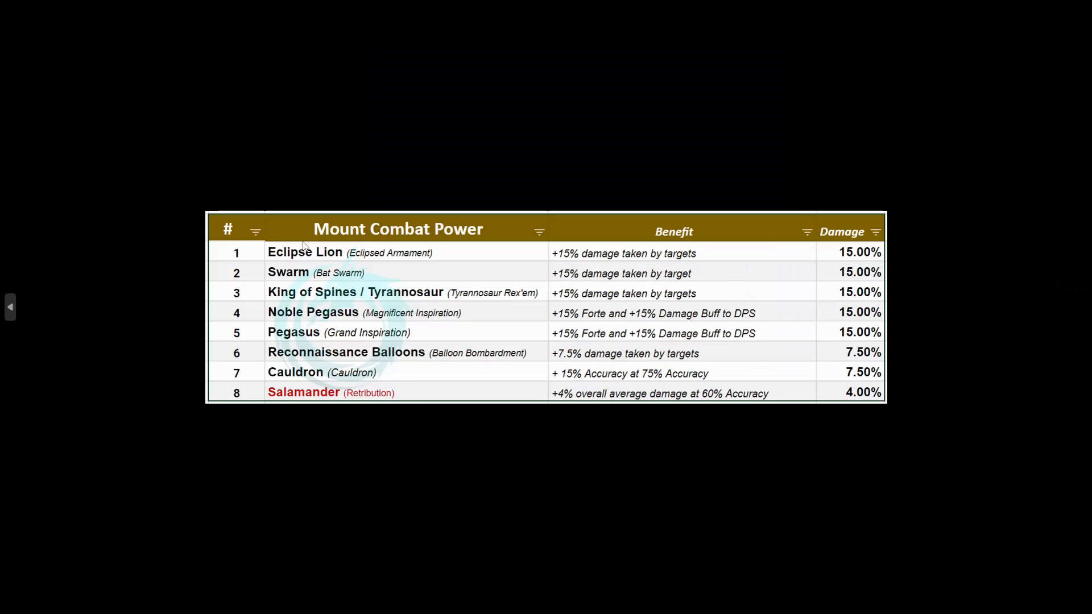
pyautogui.moveTo(256, 257)
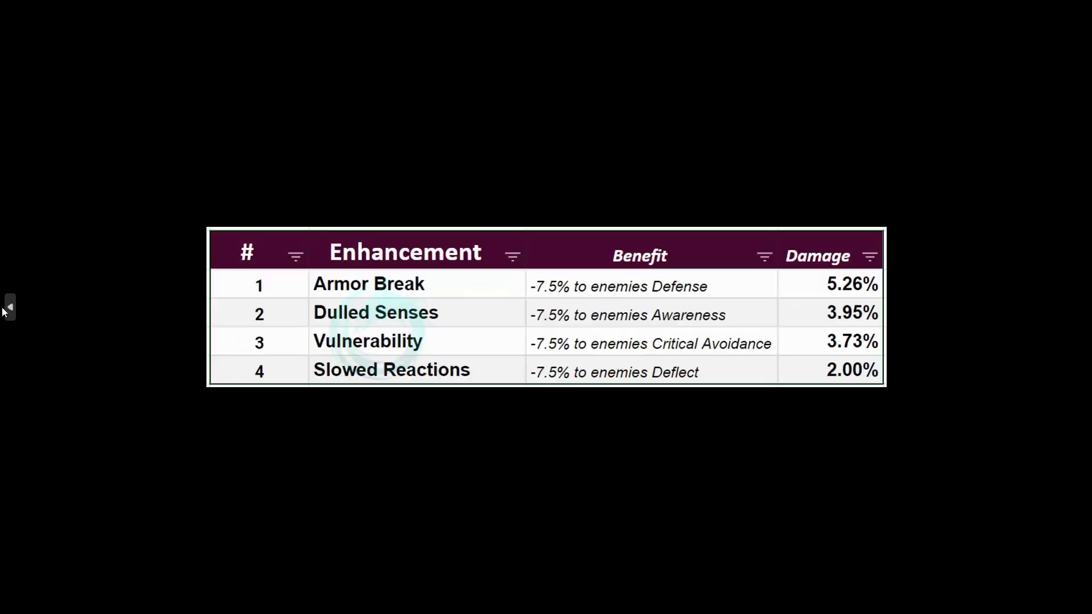
pyautogui.moveTo(265, 290)
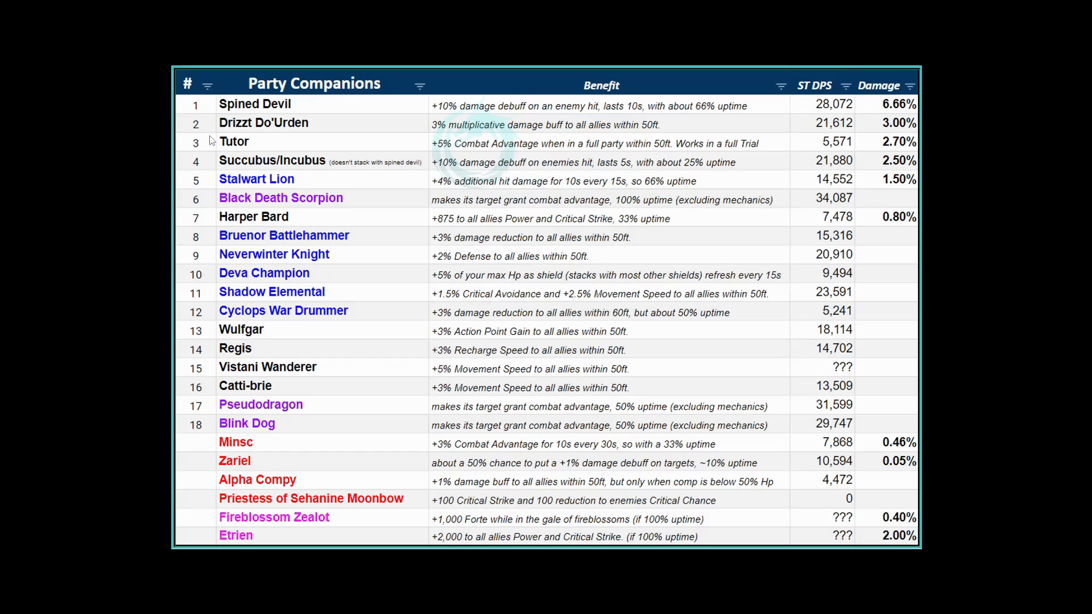
pyautogui.moveTo(282, 209)
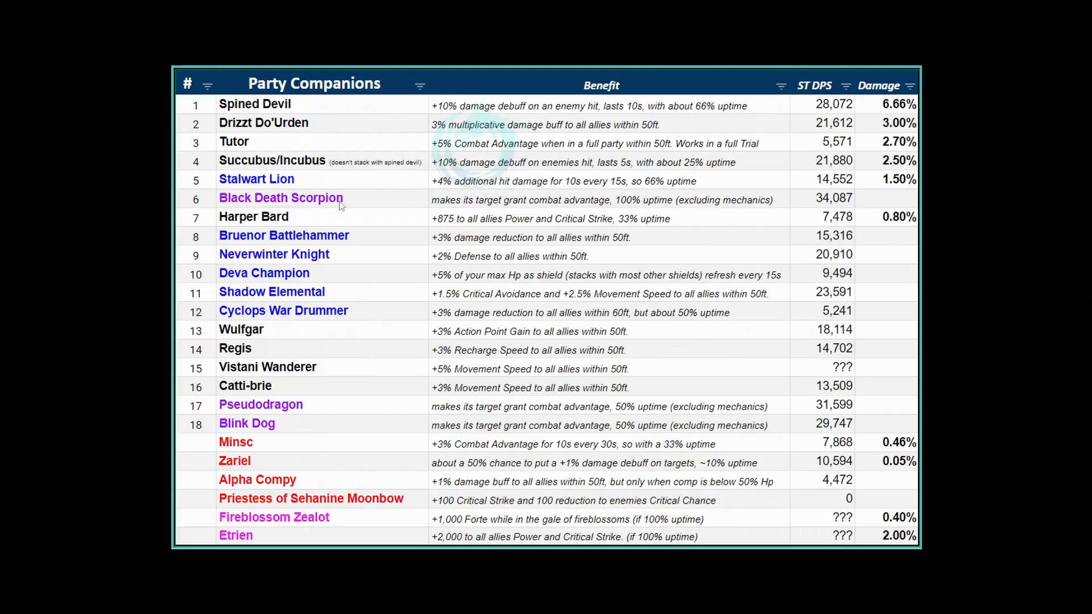
pyautogui.moveTo(242, 141)
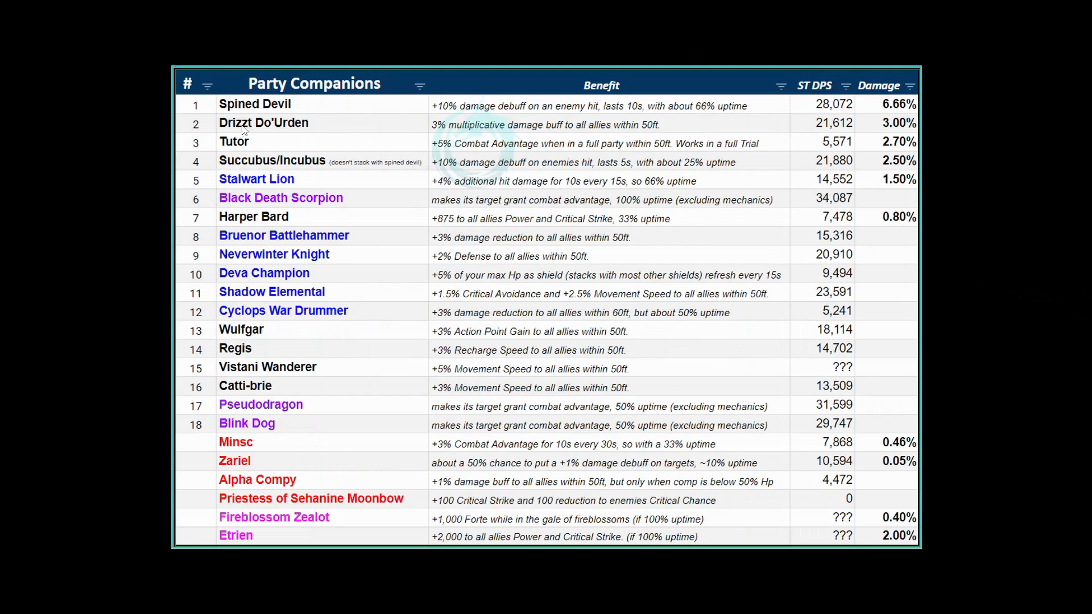
pyautogui.moveTo(303, 198)
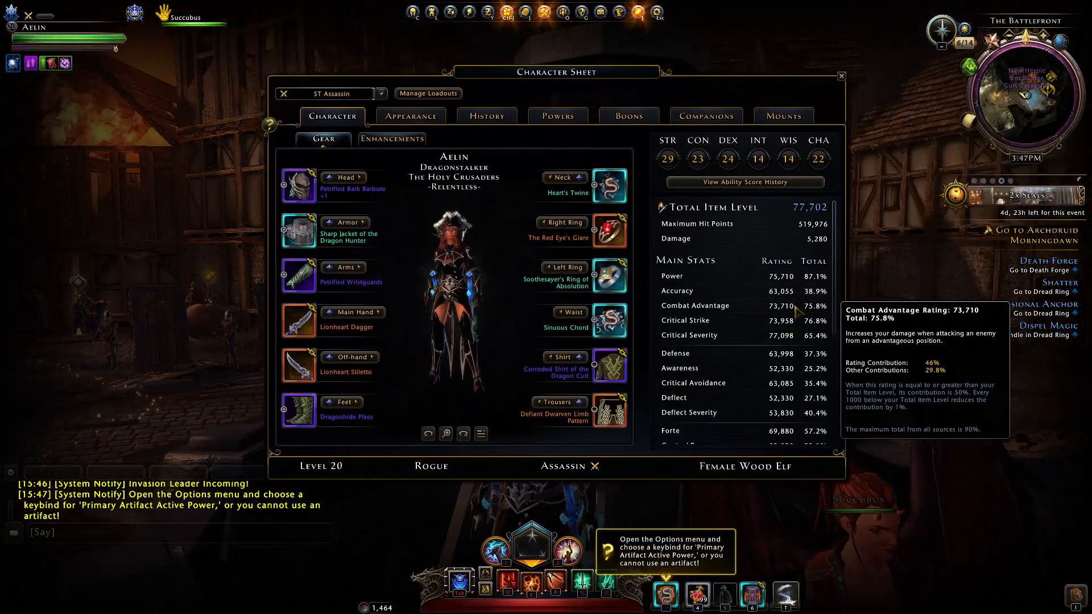
# Review the Succubus companion and Glorious Whirlwind mount powers, then return to Character.
pyautogui.click(707, 116)
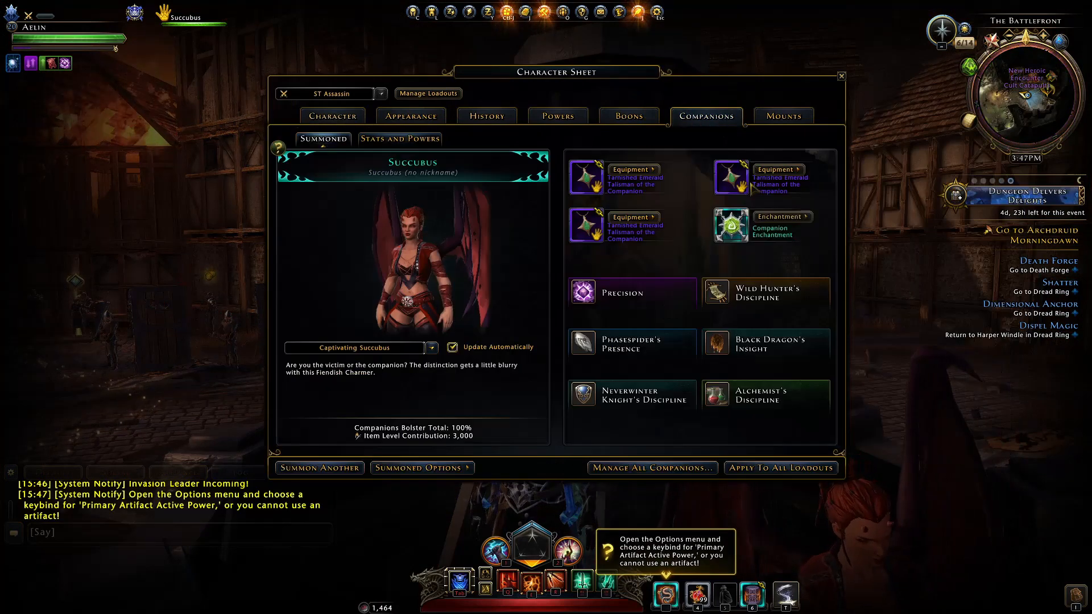
pyautogui.click(766, 344)
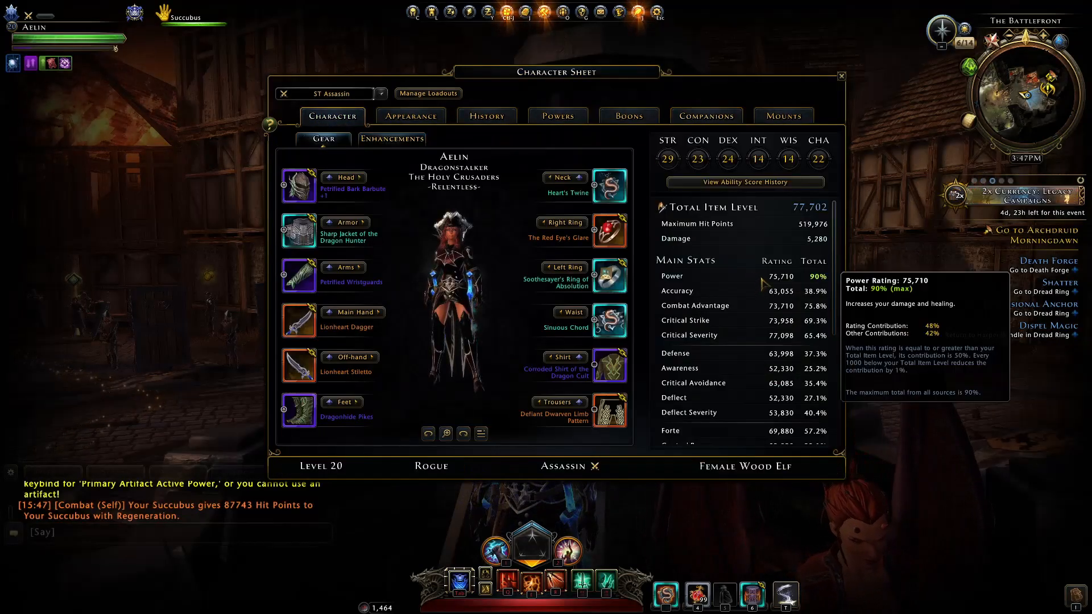
pyautogui.click(707, 116)
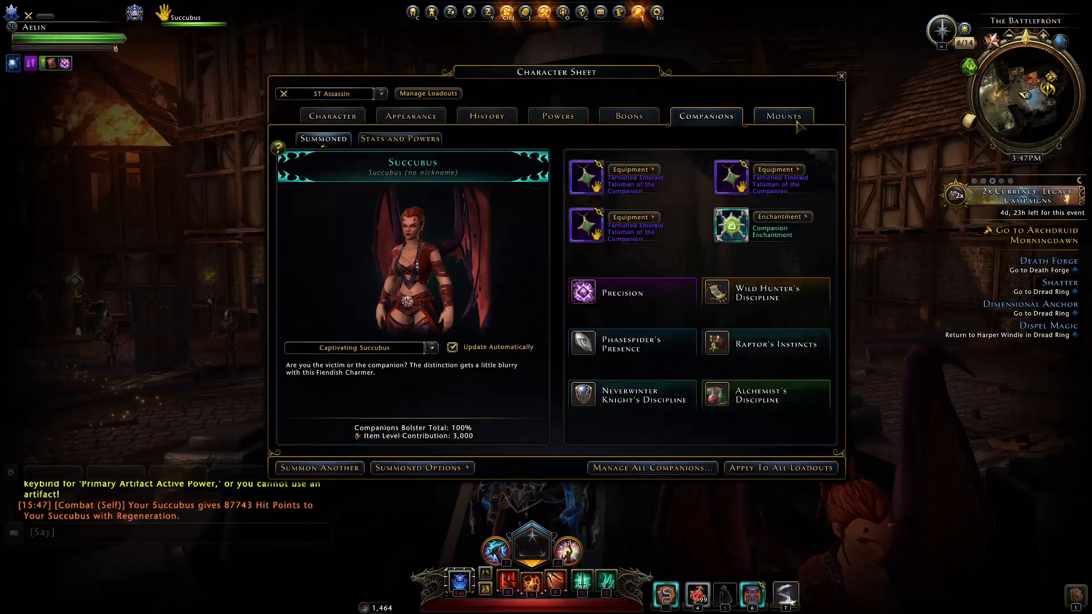
pyautogui.click(784, 116)
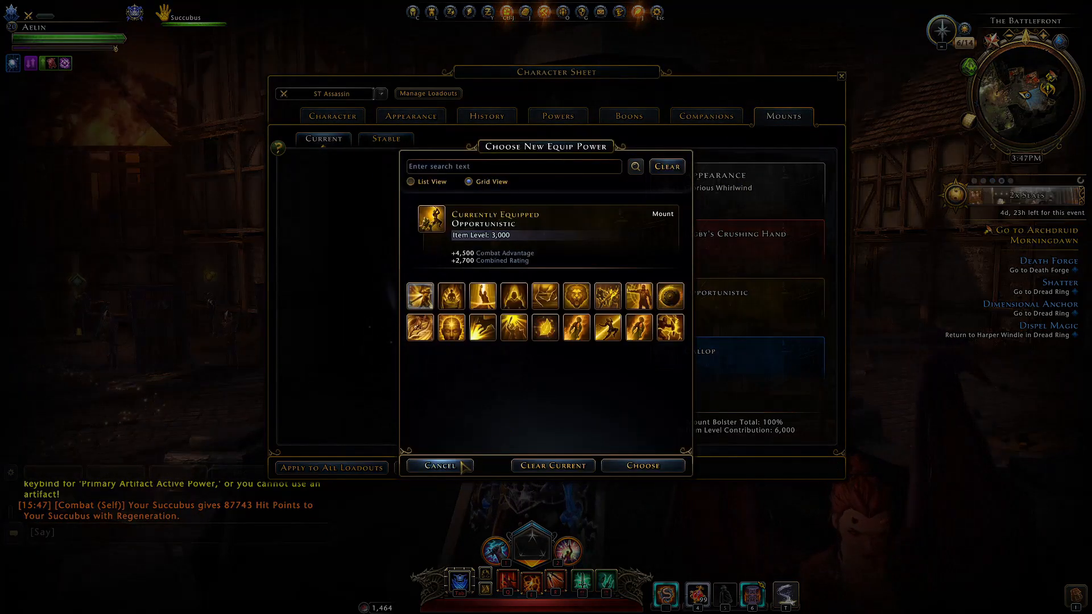
pyautogui.click(439, 466)
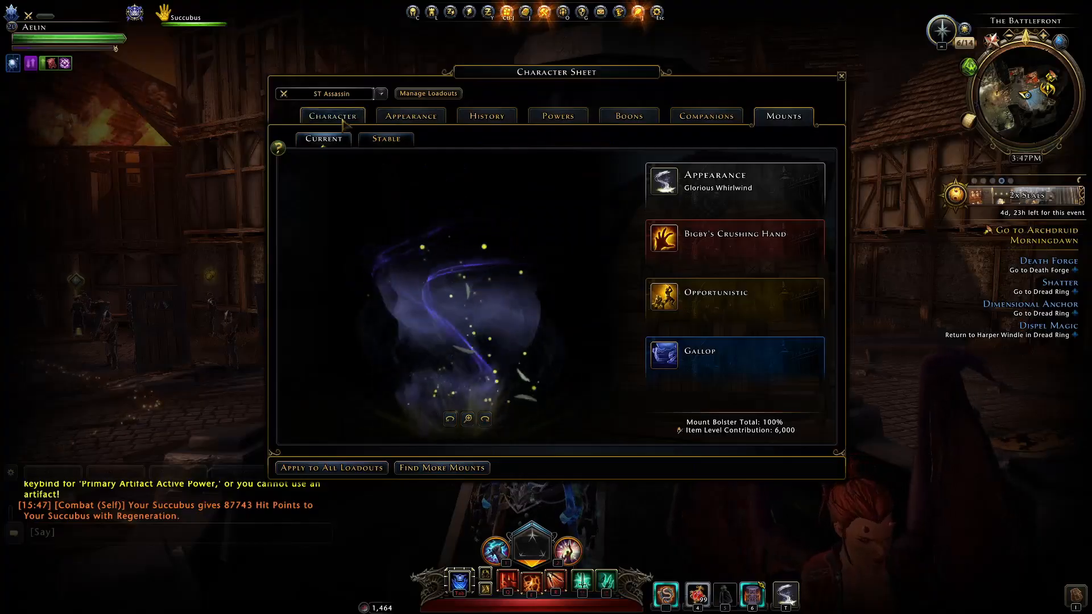
pyautogui.click(332, 116)
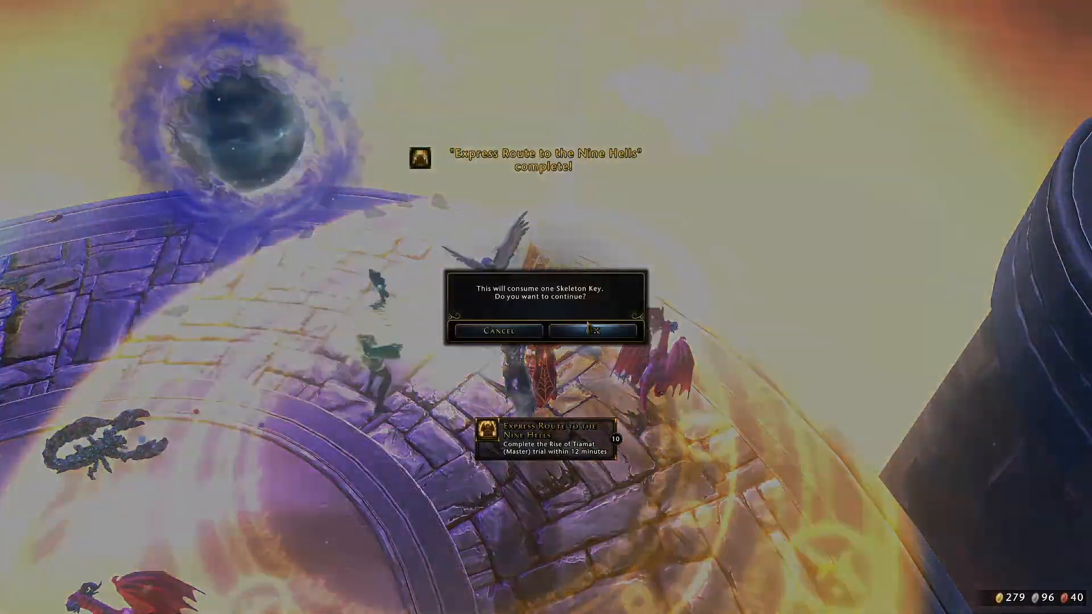
# Use a Skeleton Key, re-roll and accept the chest, then claim and accept the next chest.
pyautogui.click(593, 331)
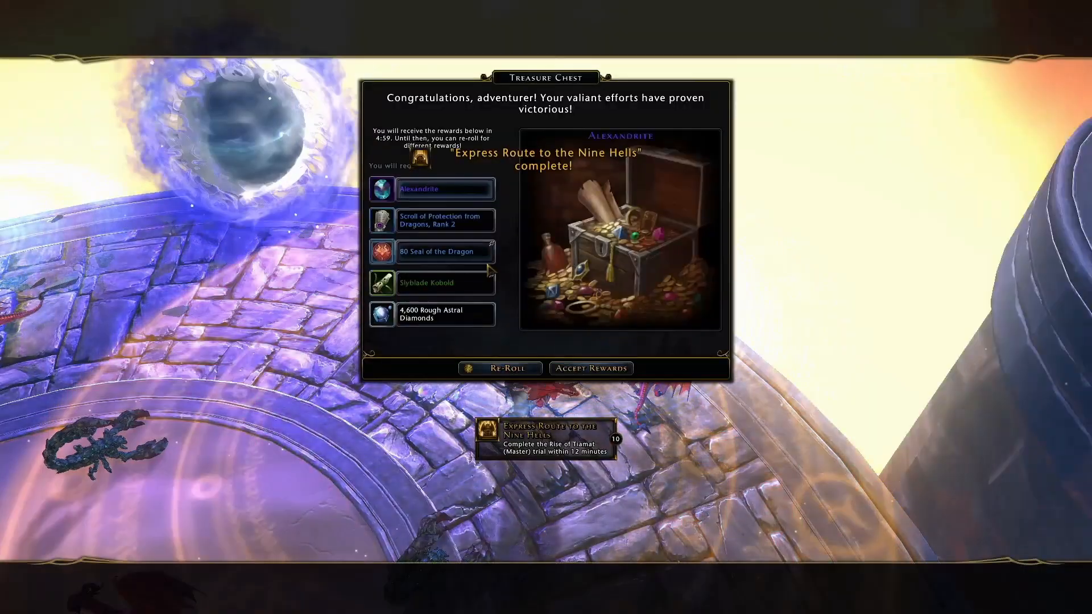
pyautogui.click(499, 368)
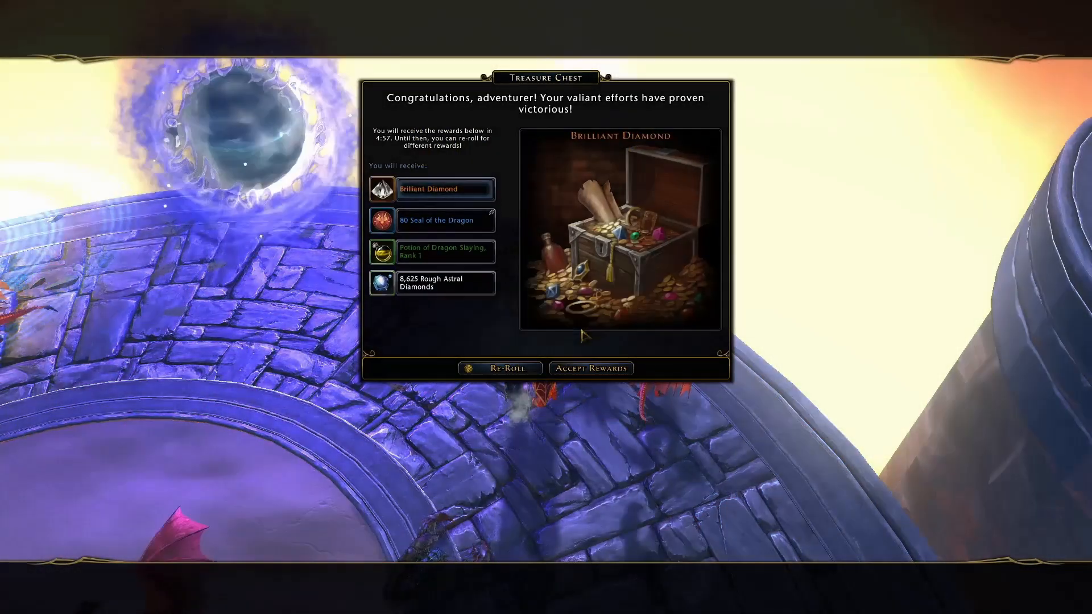
pyautogui.click(592, 368)
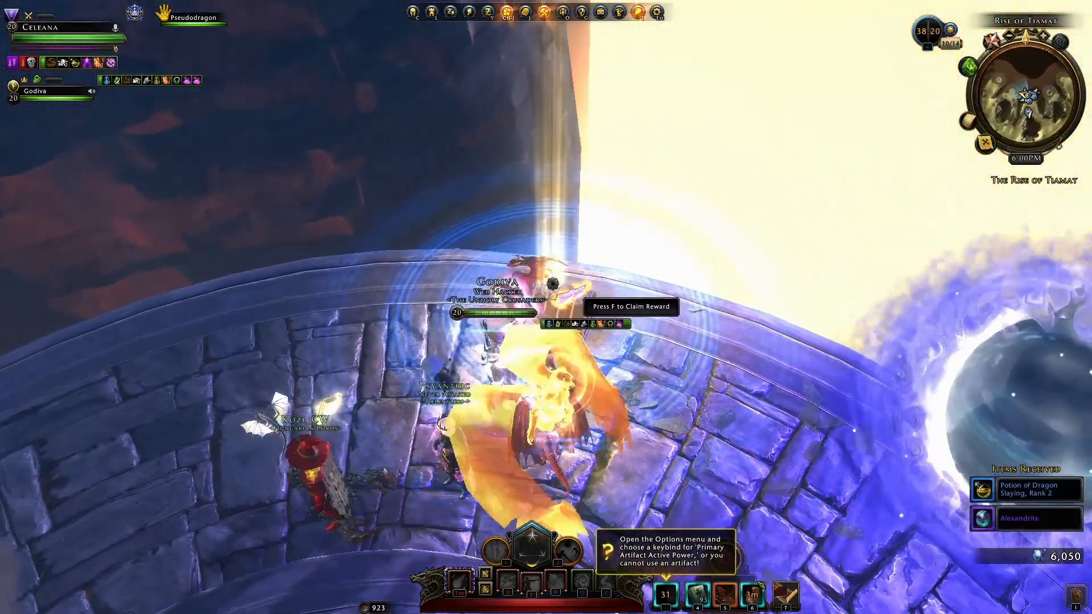
pyautogui.press('f')
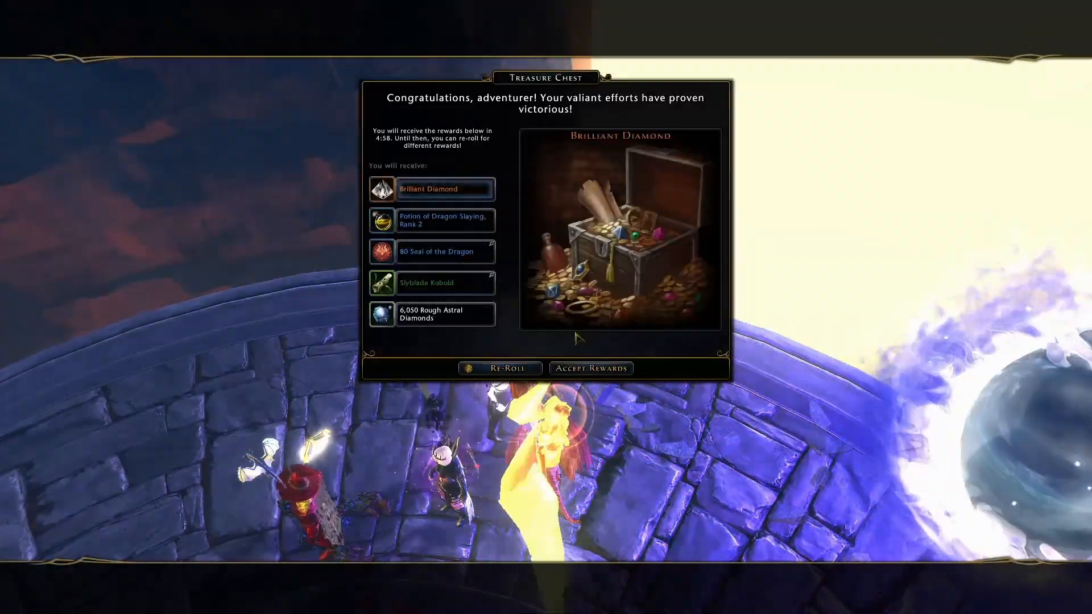
pyautogui.click(591, 368)
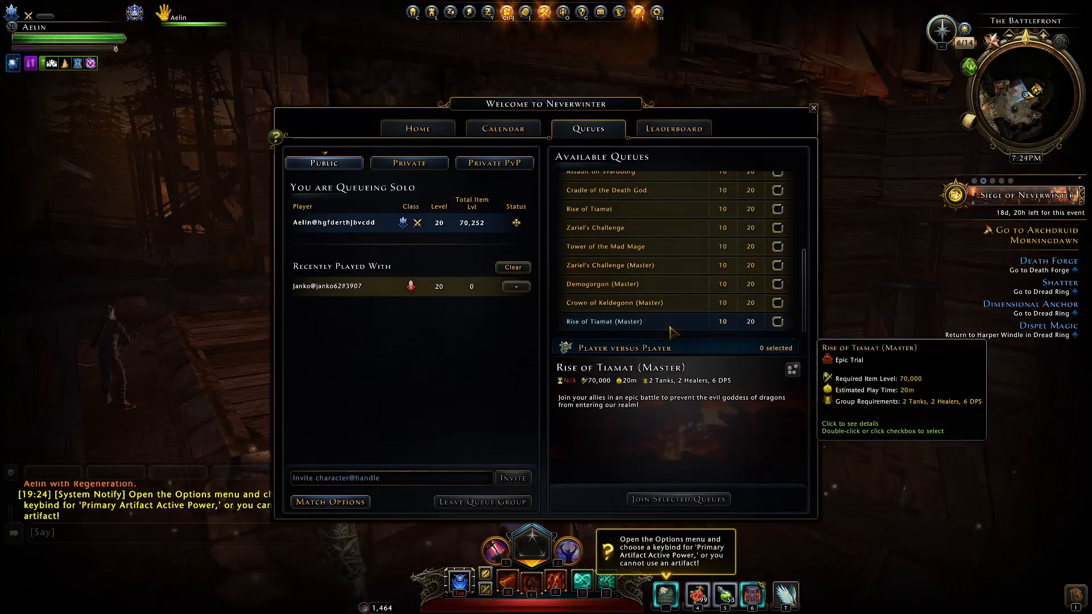
pyautogui.click(625, 284)
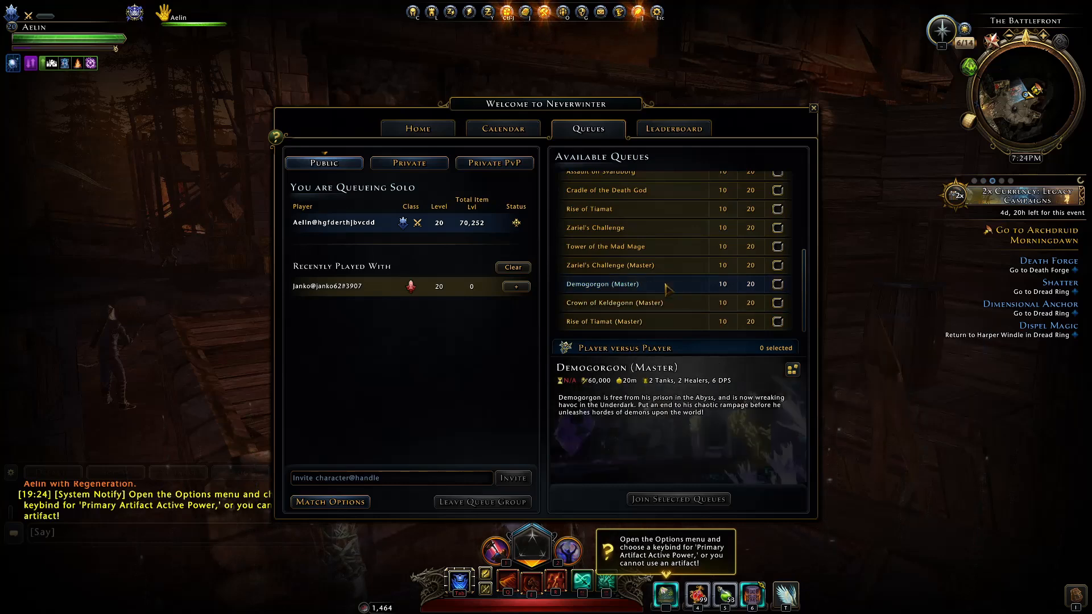
pyautogui.click(632, 265)
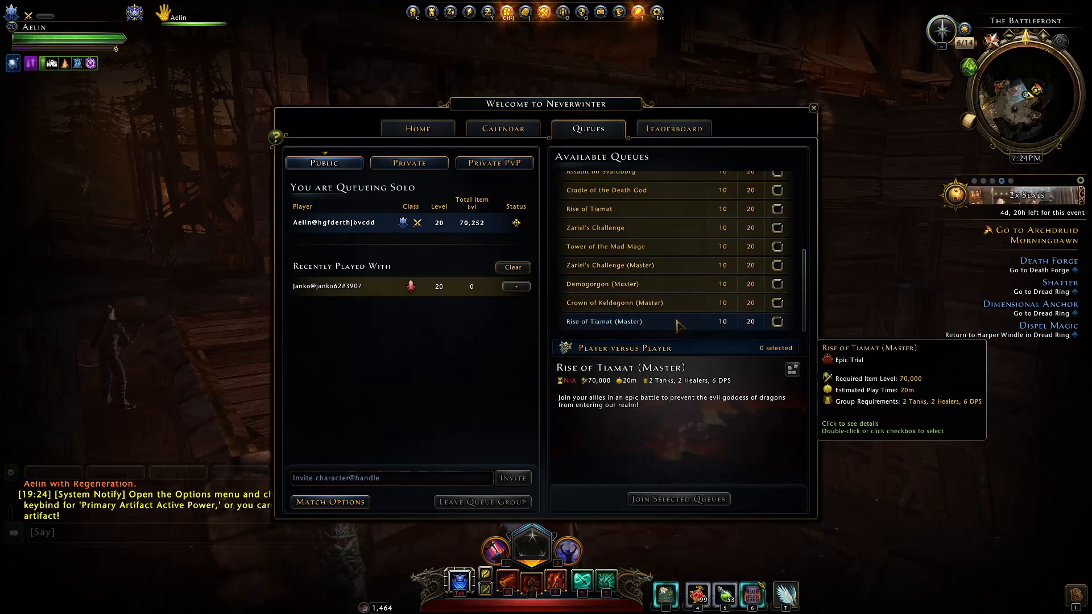
pyautogui.moveTo(673, 299)
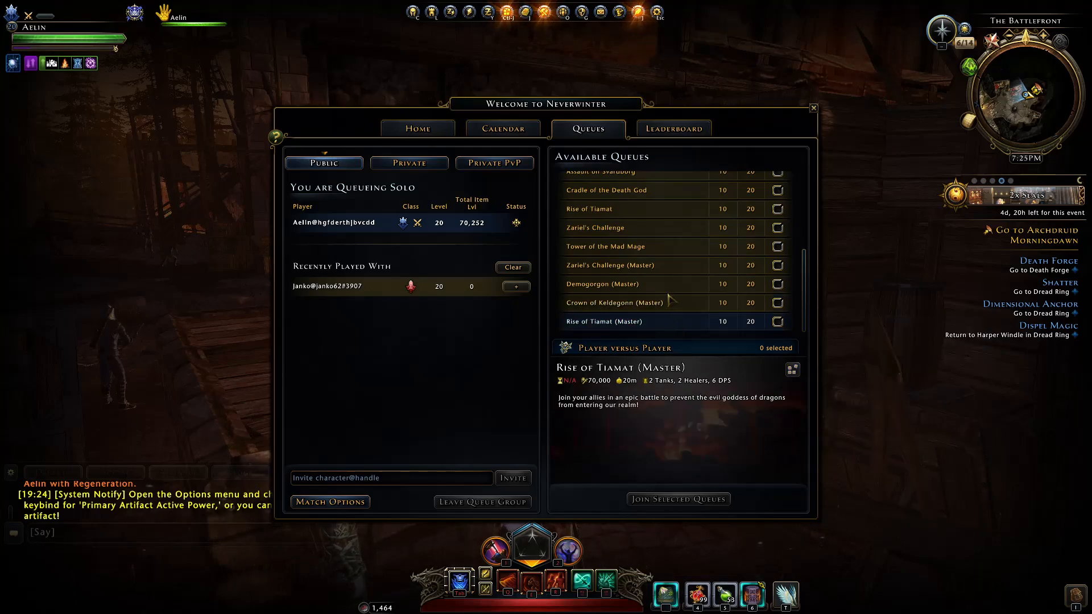